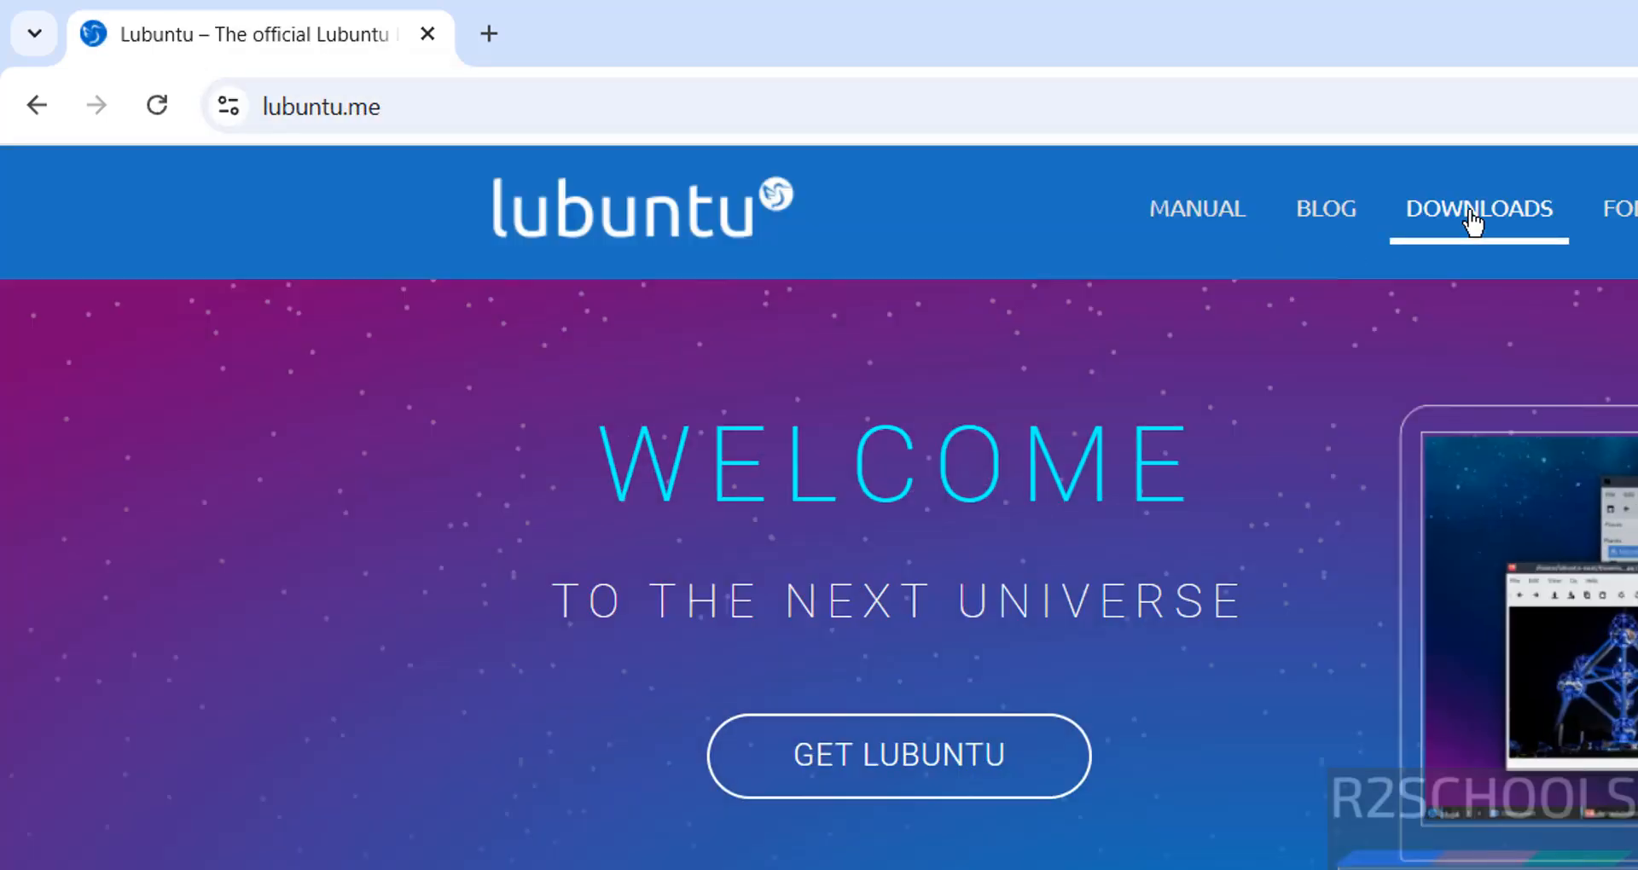
Download lubuntu-24.04.3-desktop-amd64.iso from lubuntu.me and remove the cancelled duplicate from Chrome's downloads
click(1477, 208)
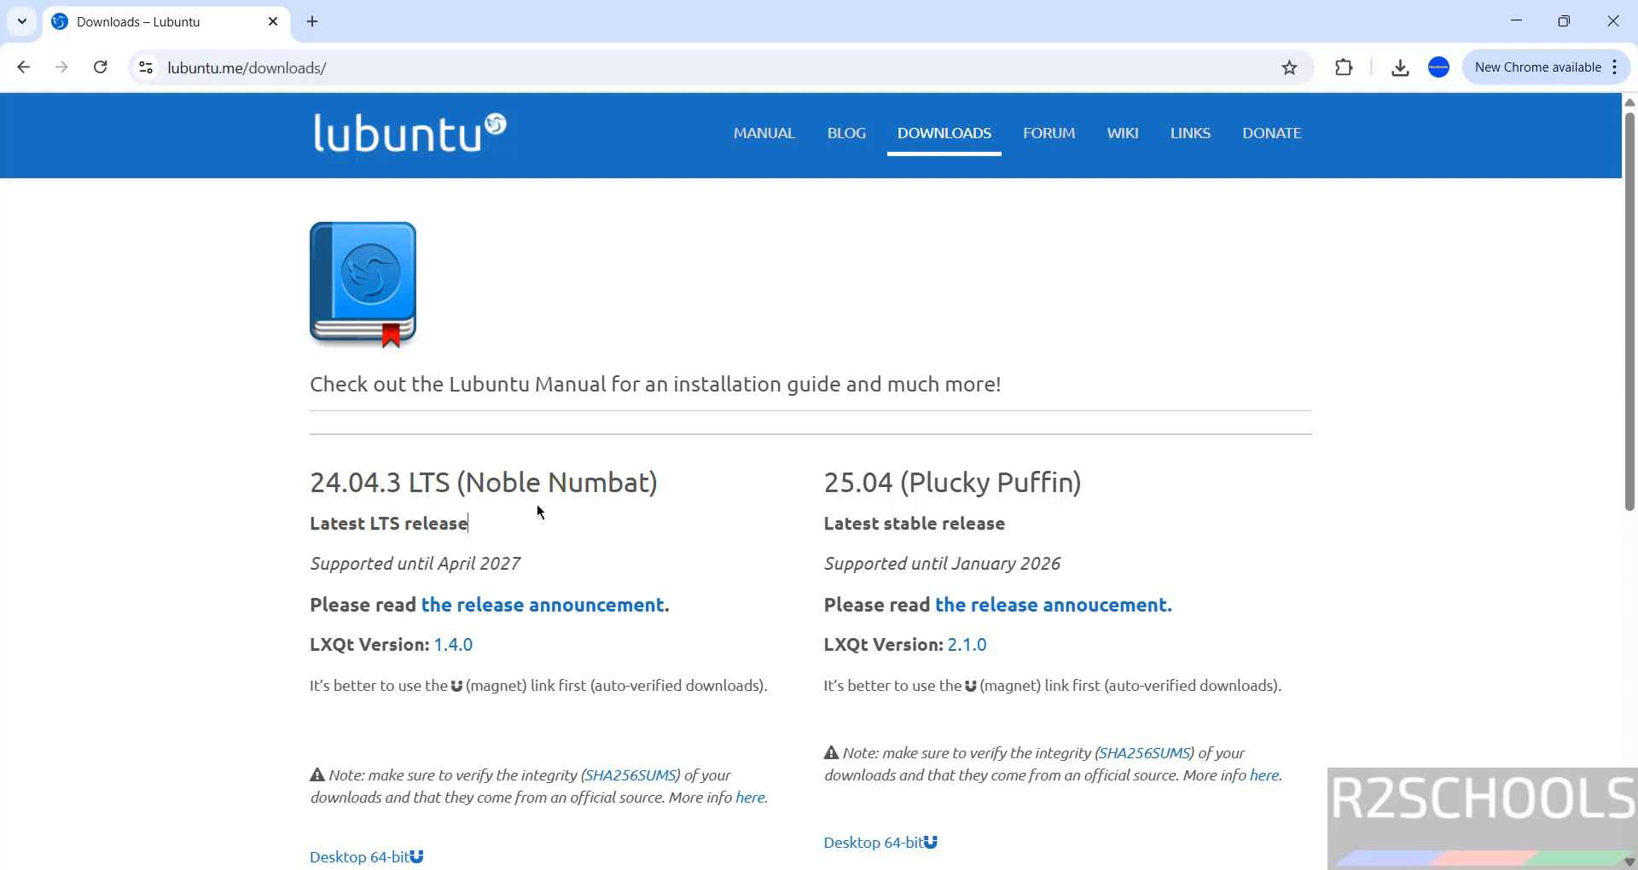
mouse_move(248, 720)
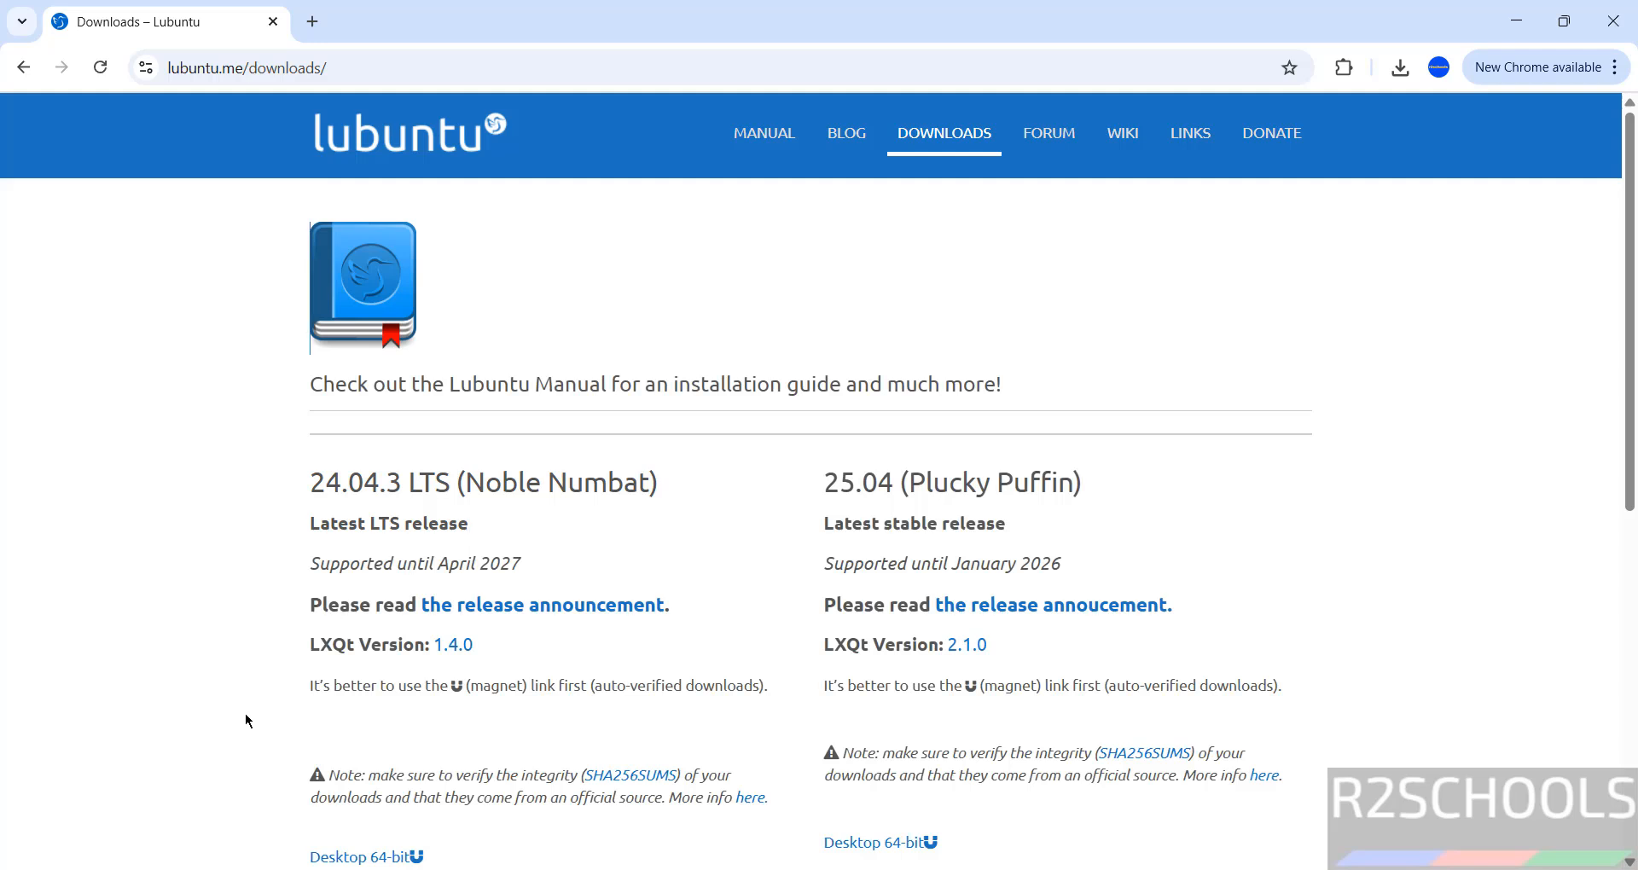
scroll(down, 3)
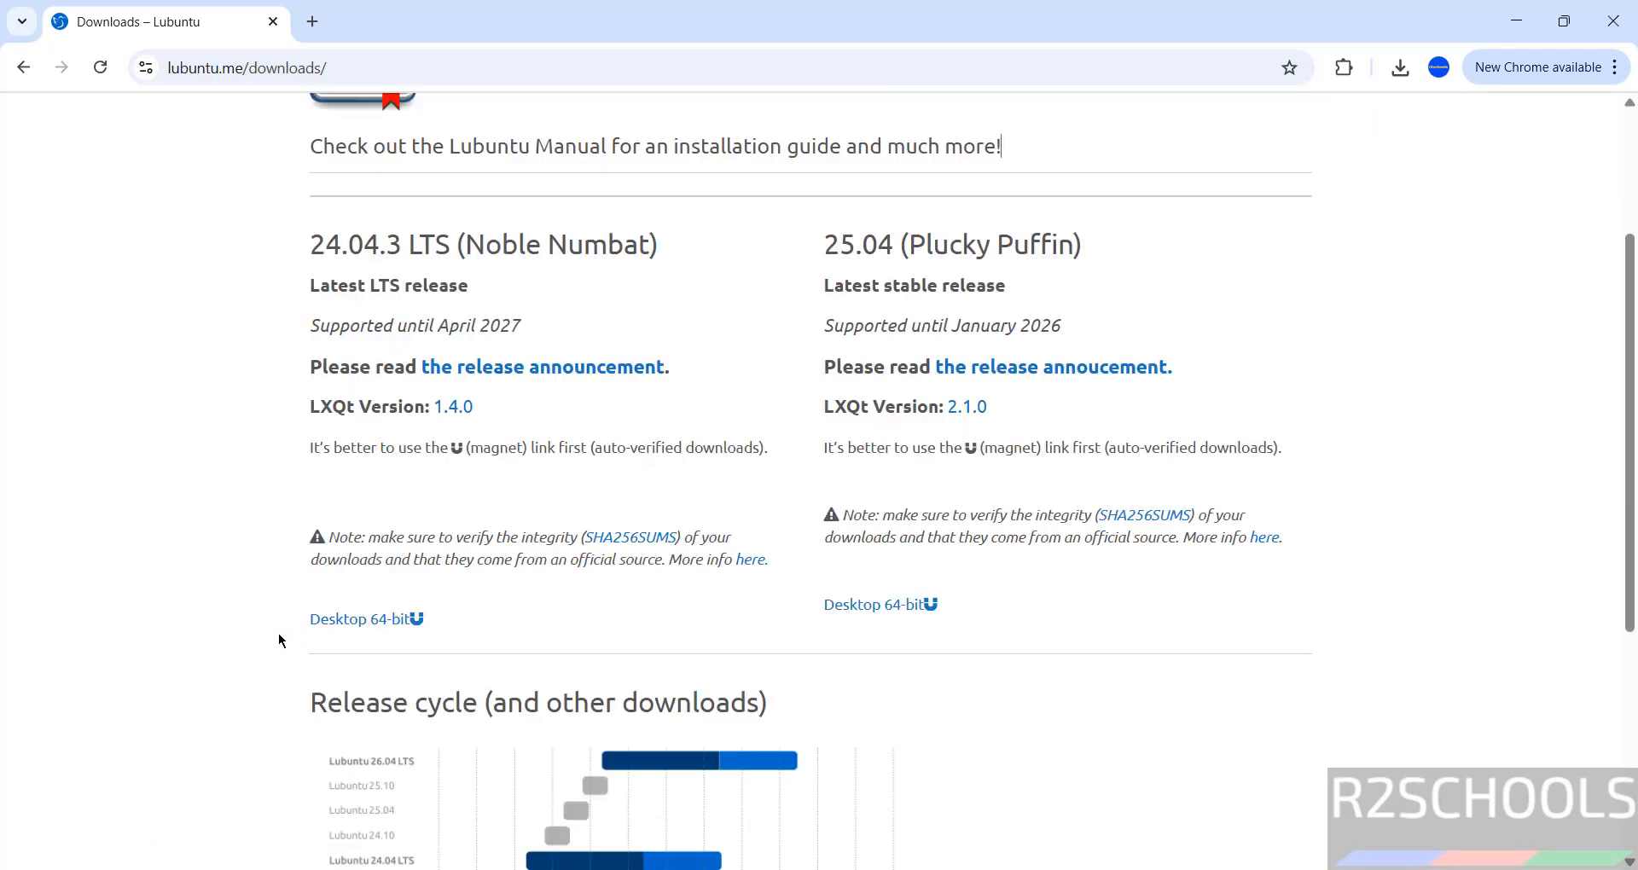
click(360, 618)
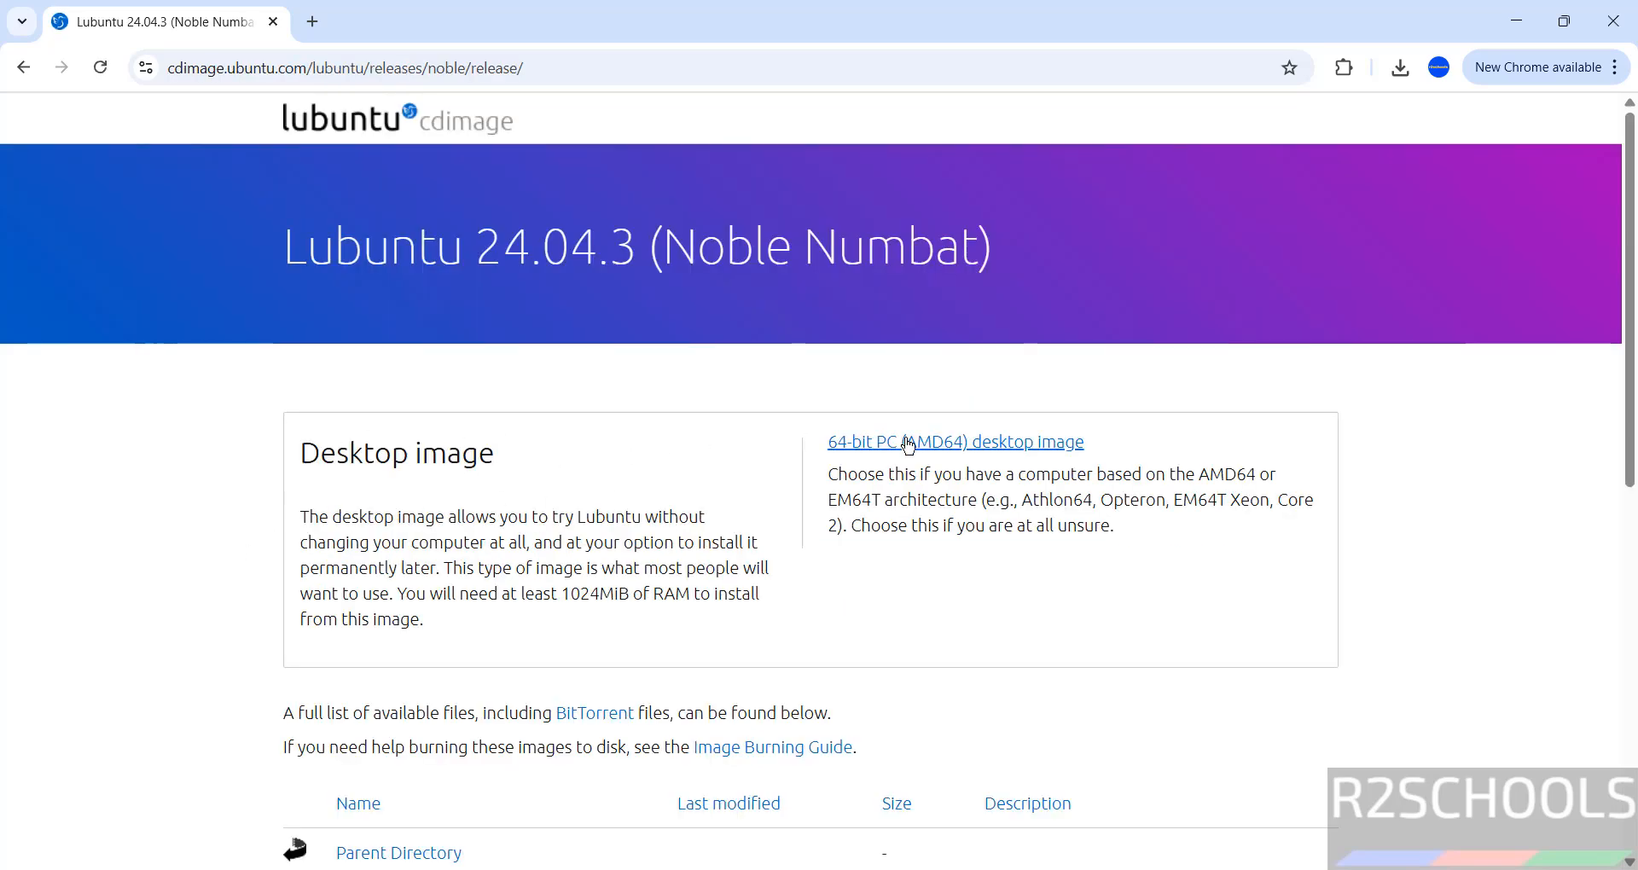
click(954, 440)
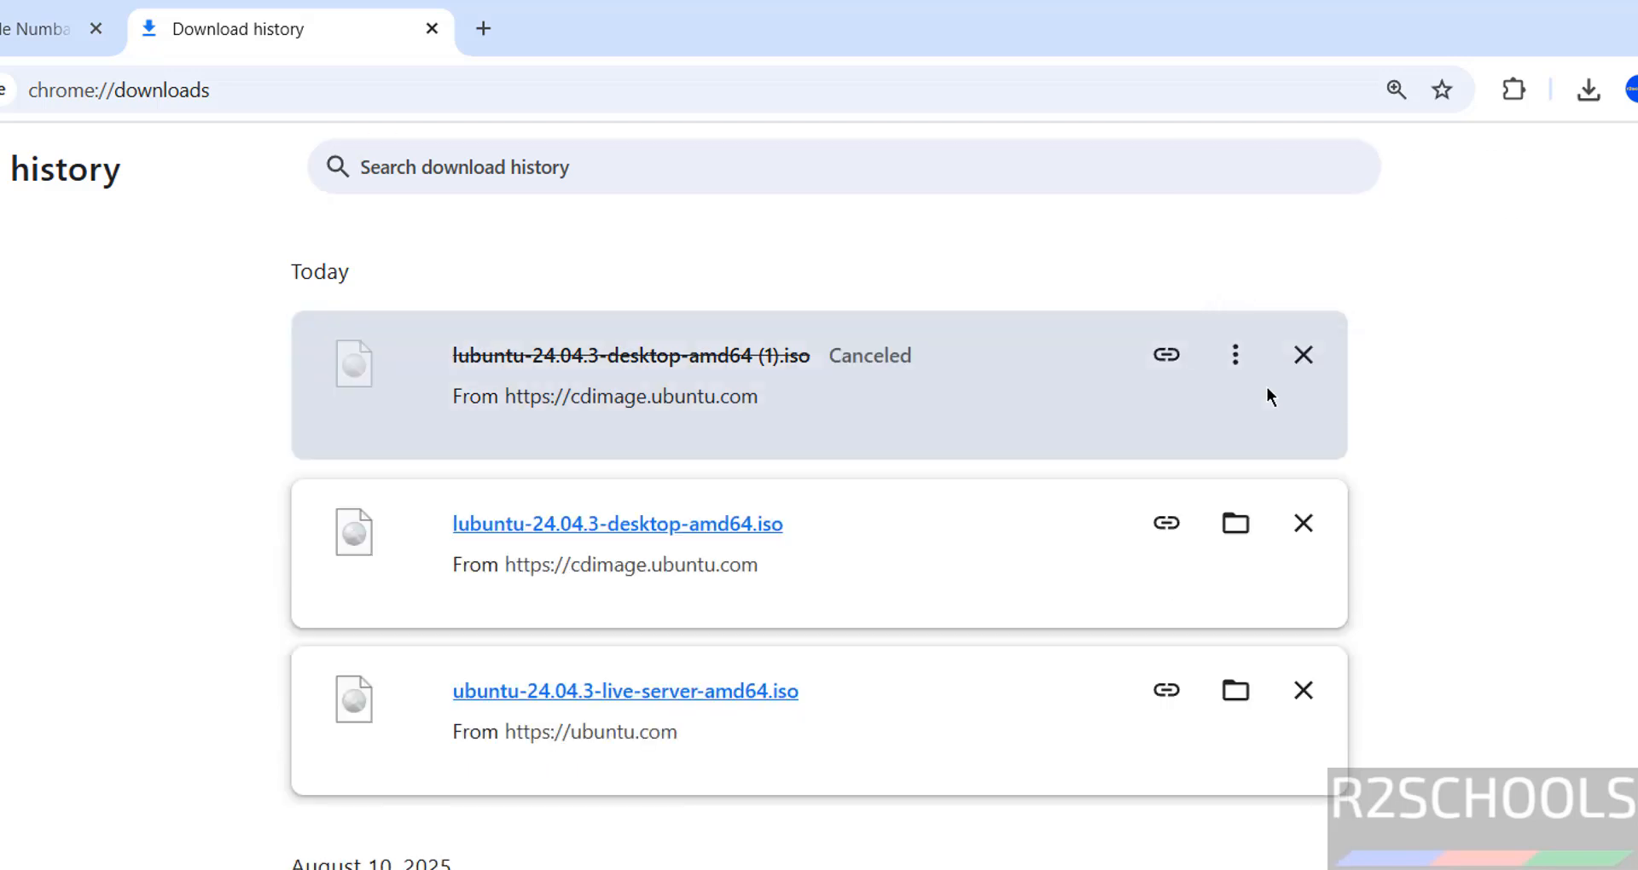
click(1302, 355)
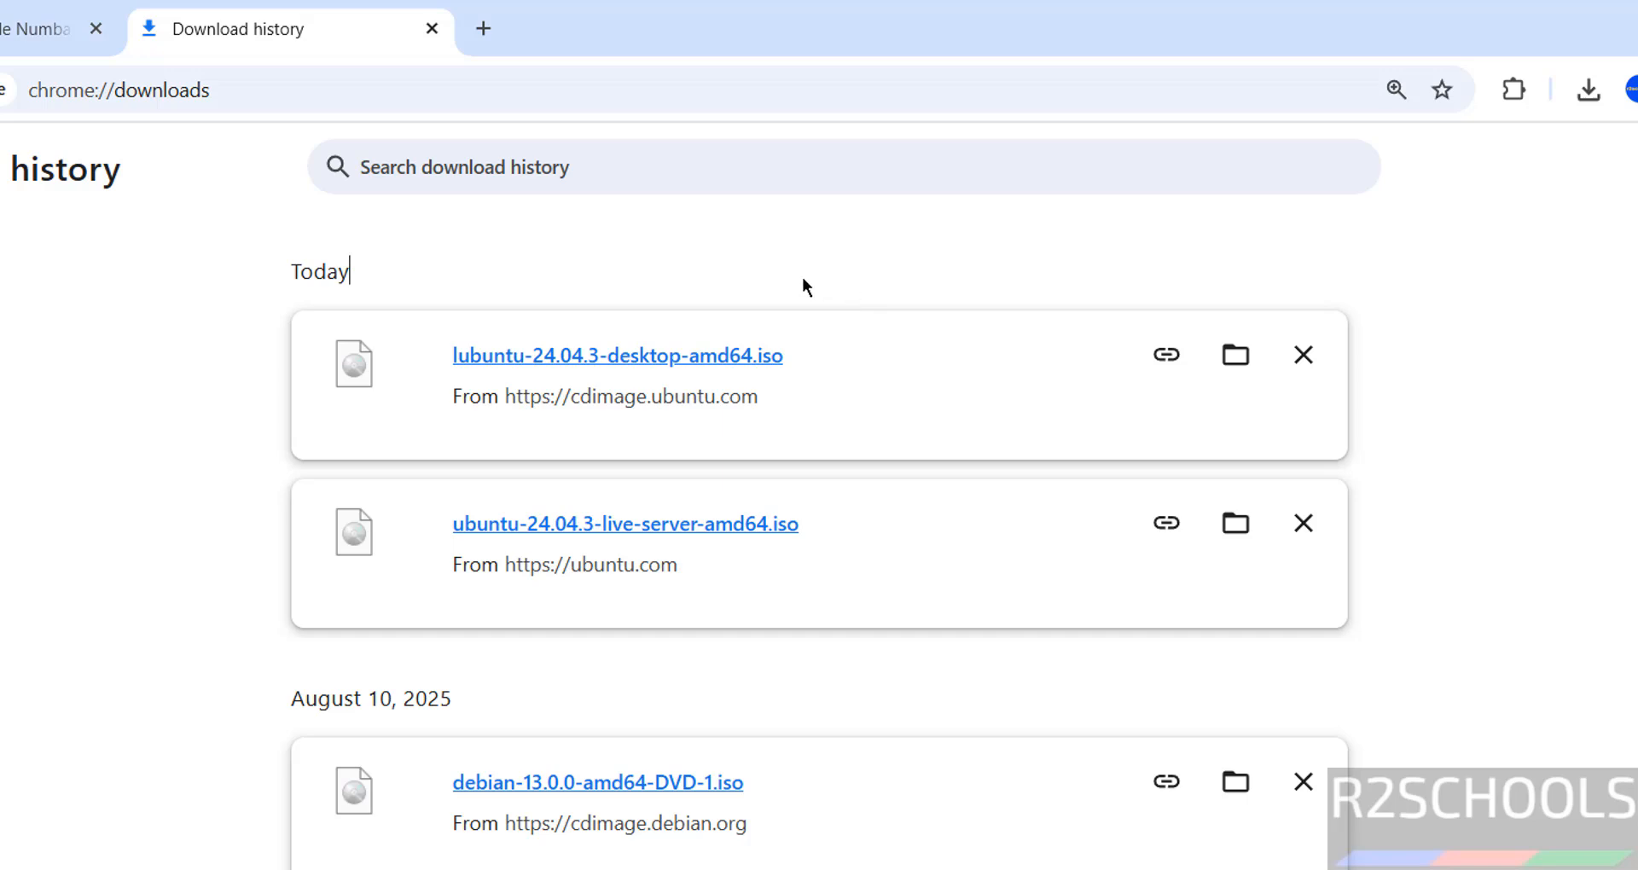
Start a new VirtualBox machine via Machine > New and name it lubuntu24043vmo
text(vir)
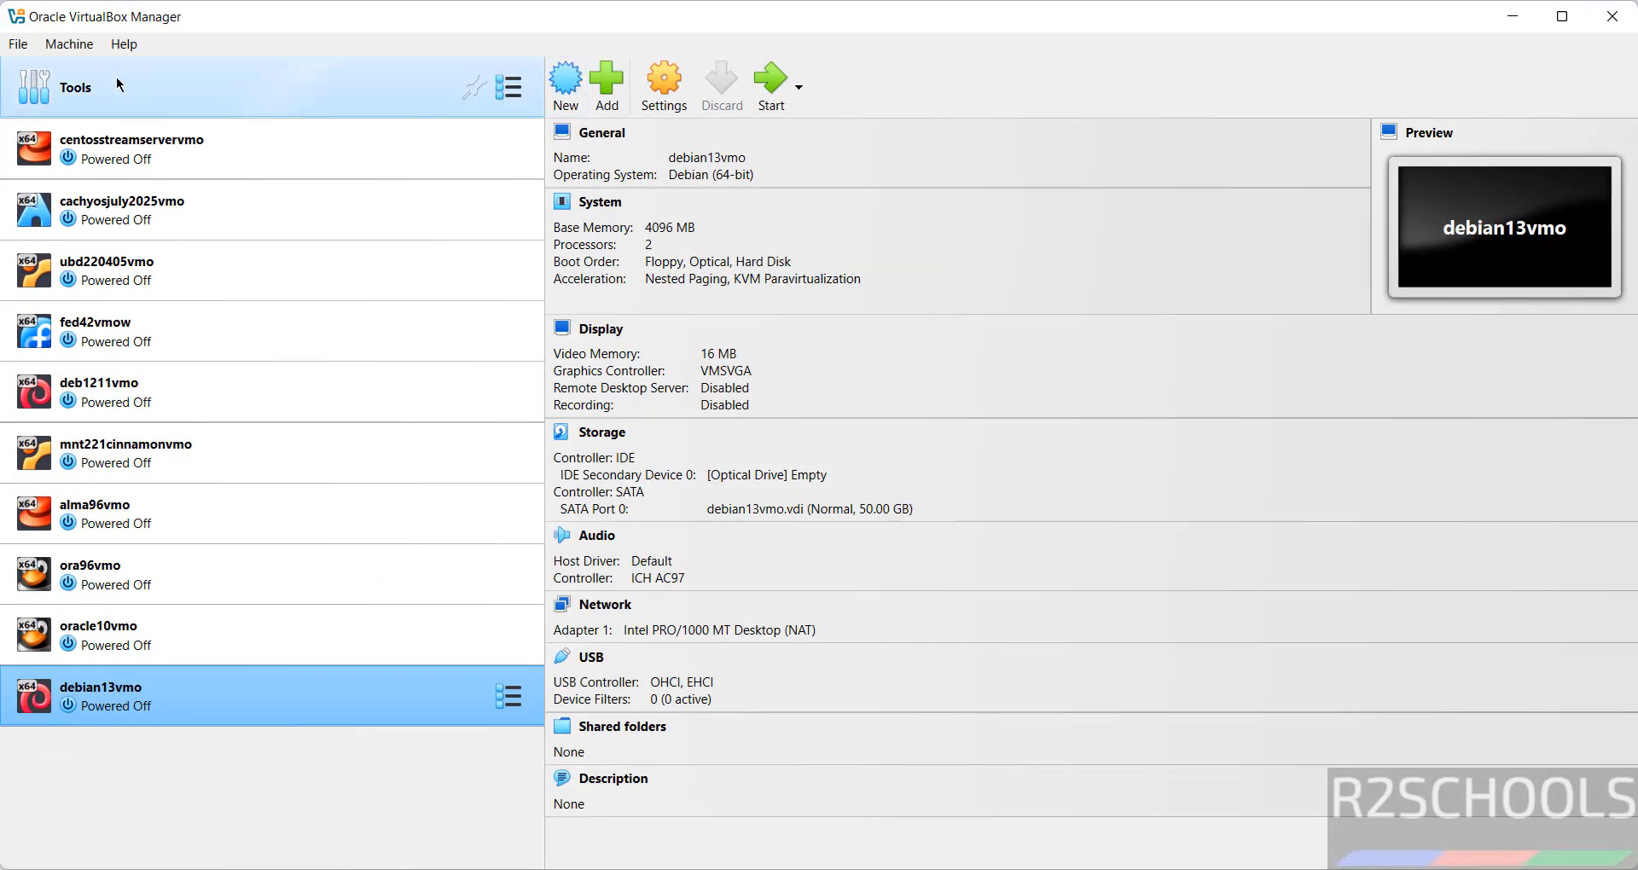
click(68, 45)
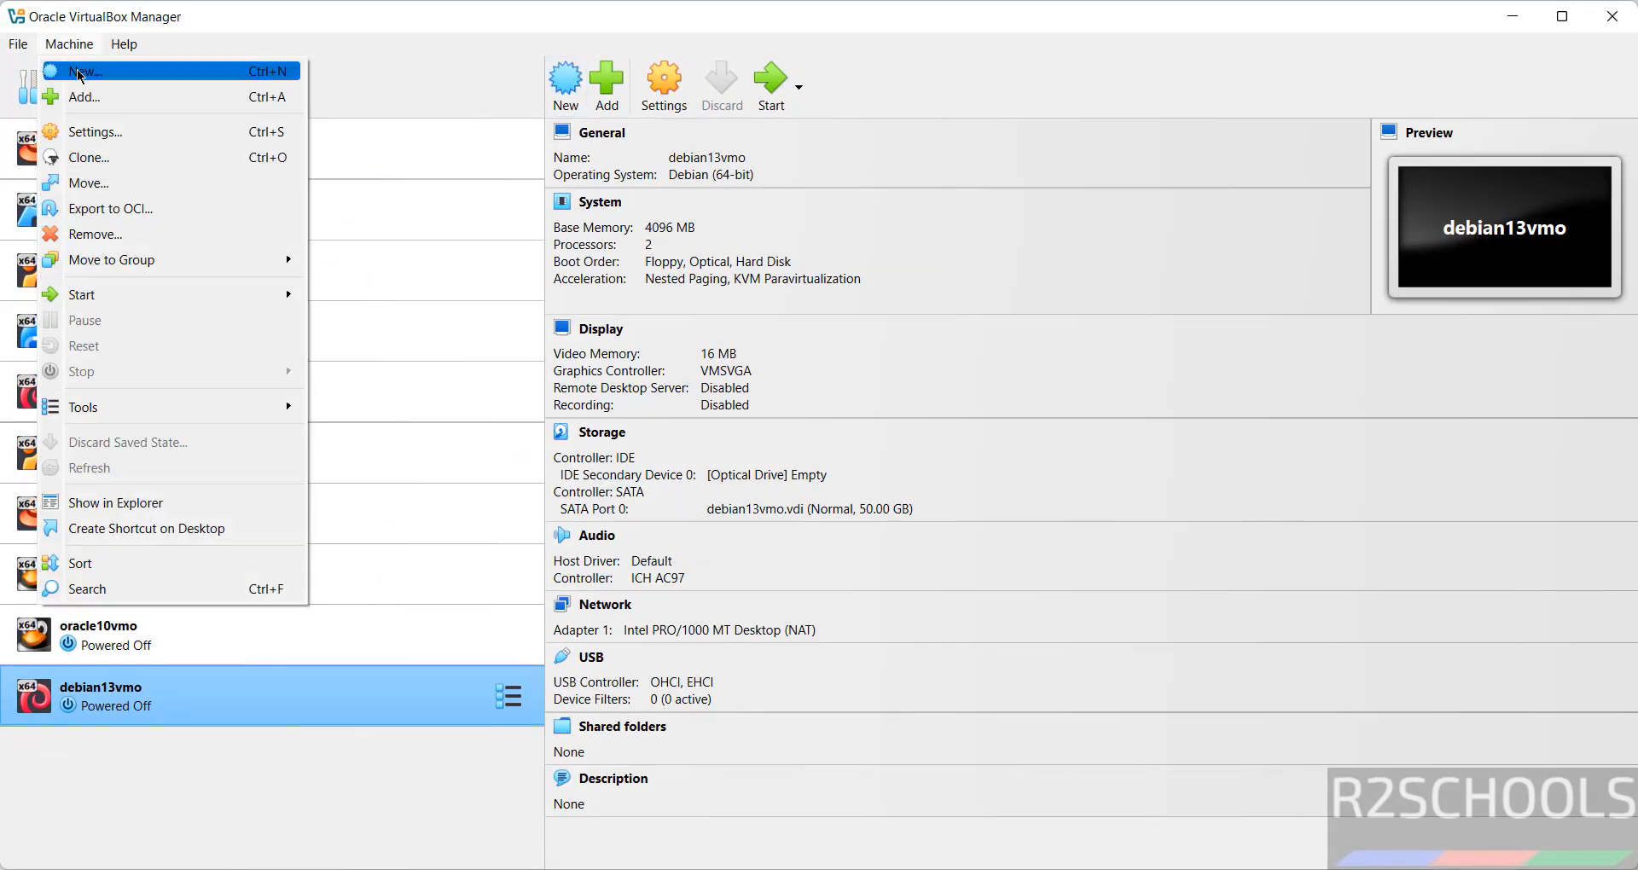
click(85, 70)
text(lubuntu2404)
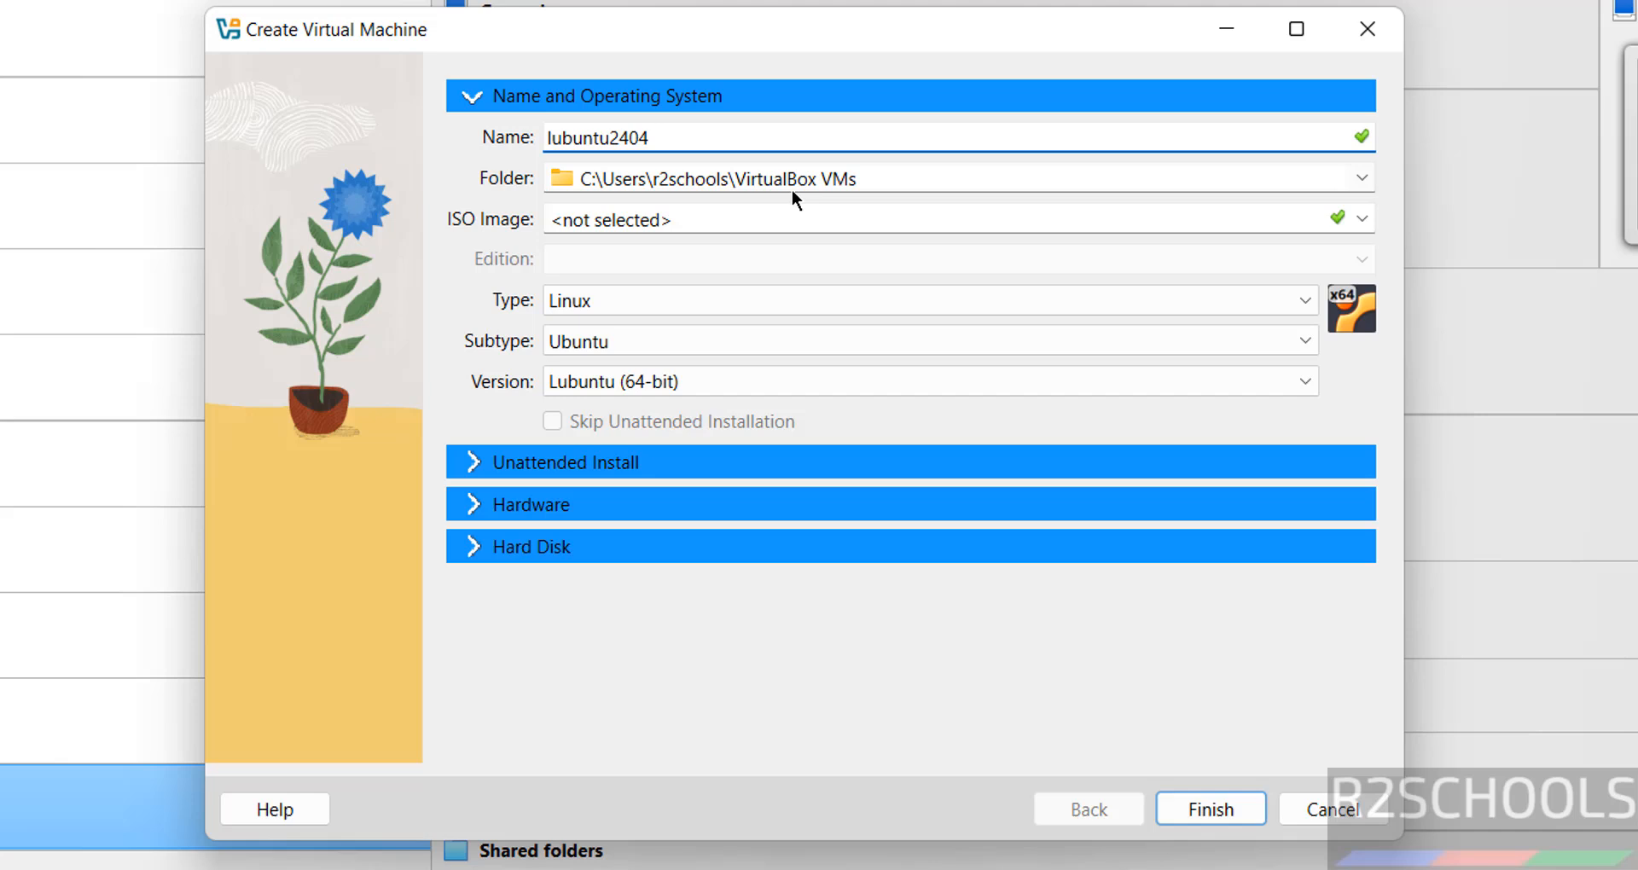
text(3vmo)
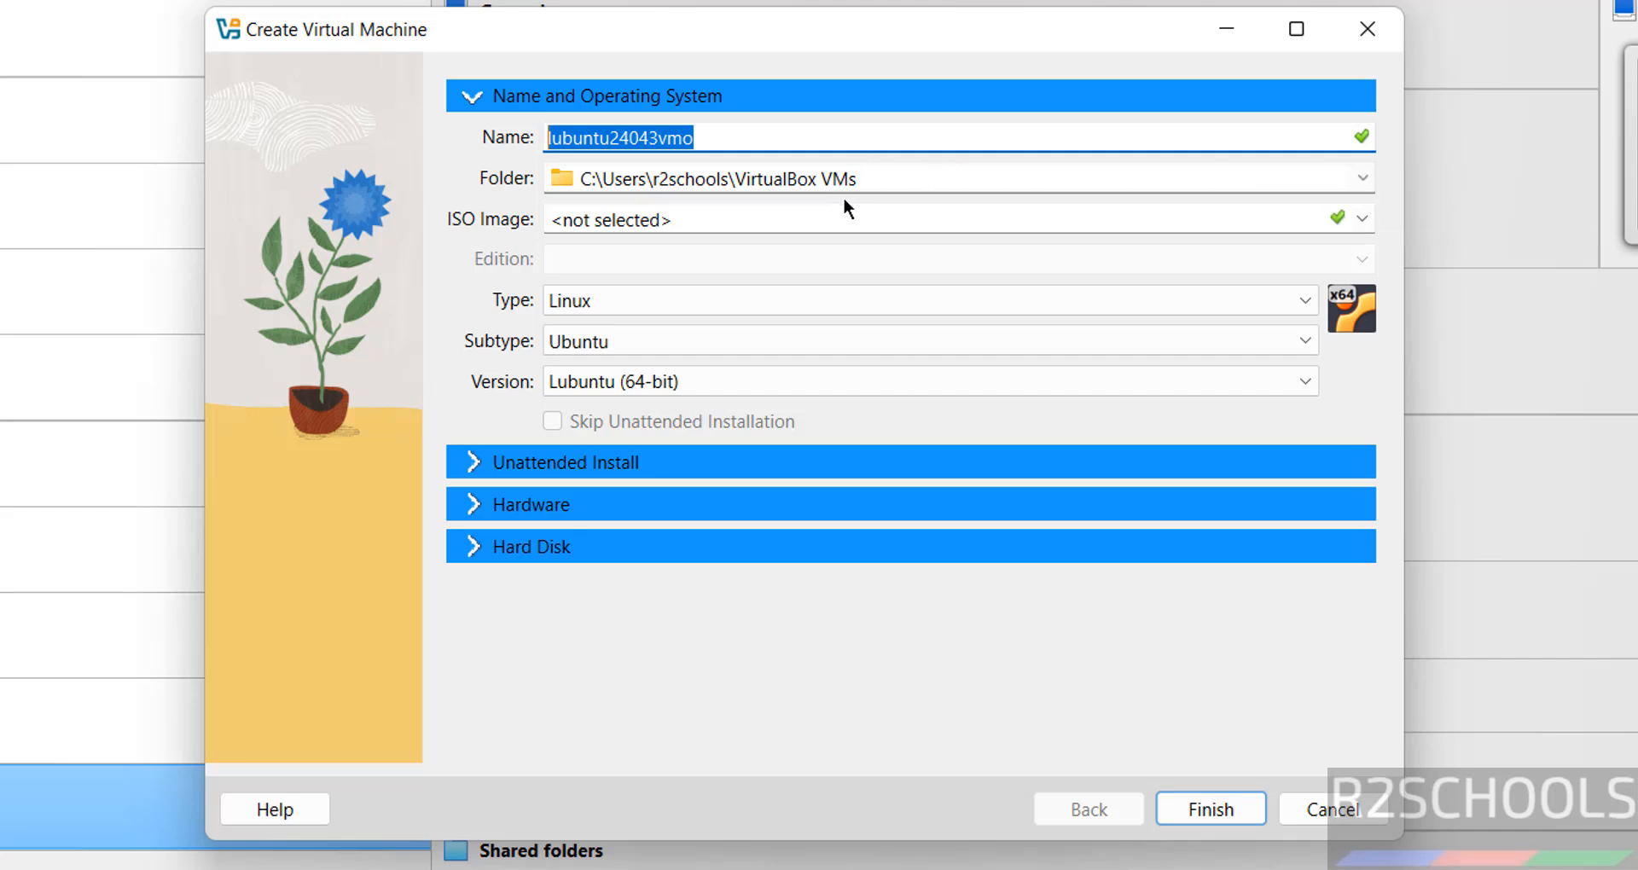
Set the machine folder to a new E:\VMS\lubuntu24043vmo folder
click(1362, 177)
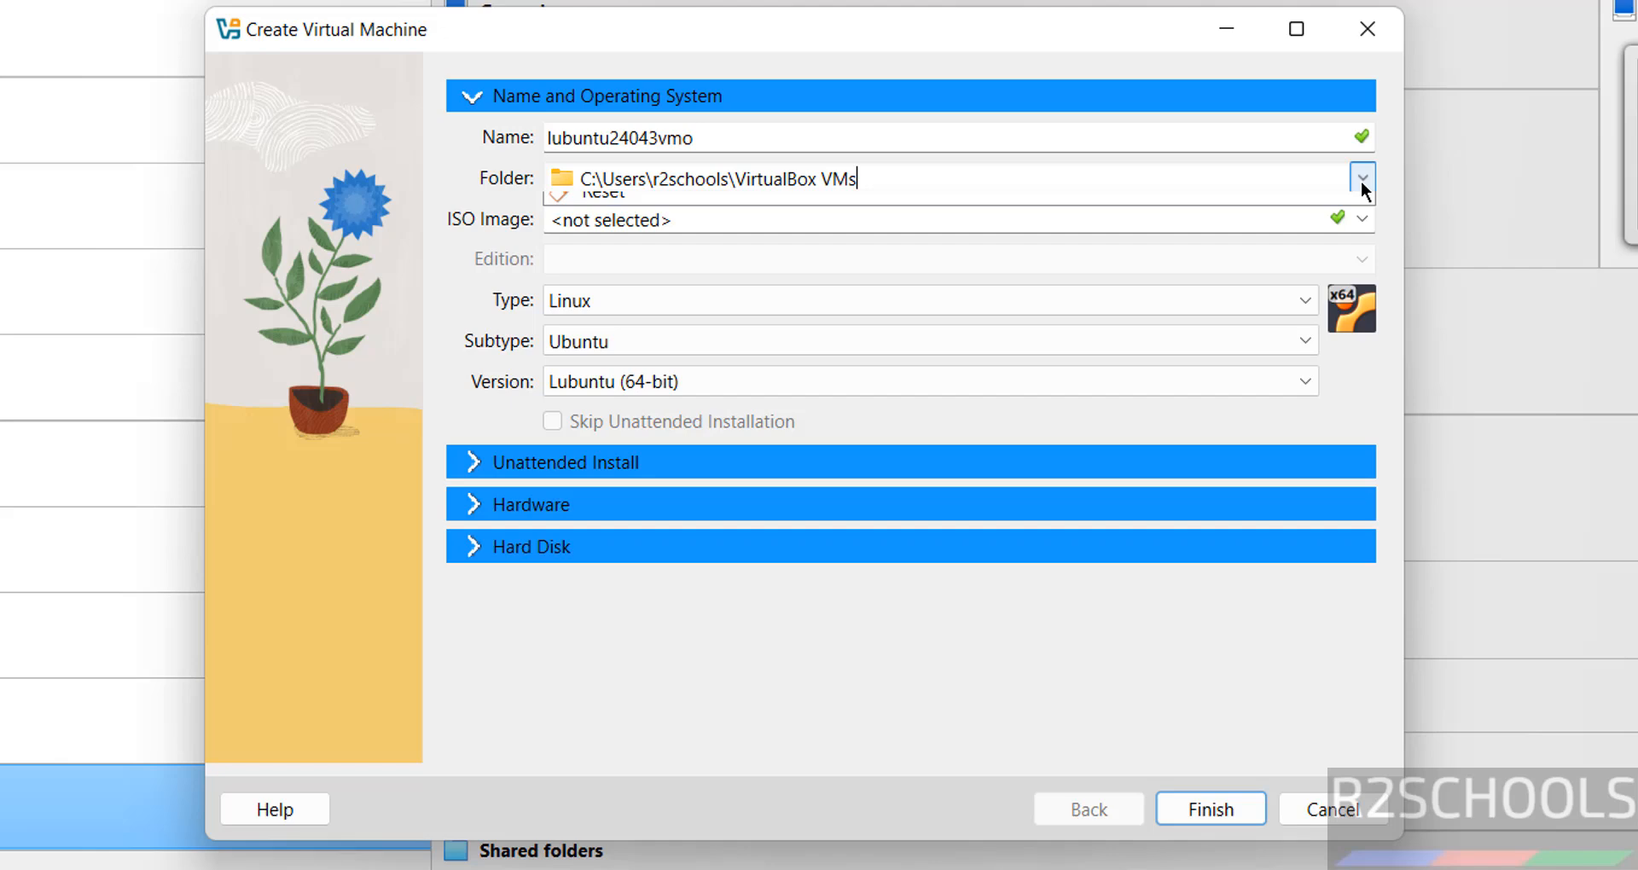
click(1361, 178)
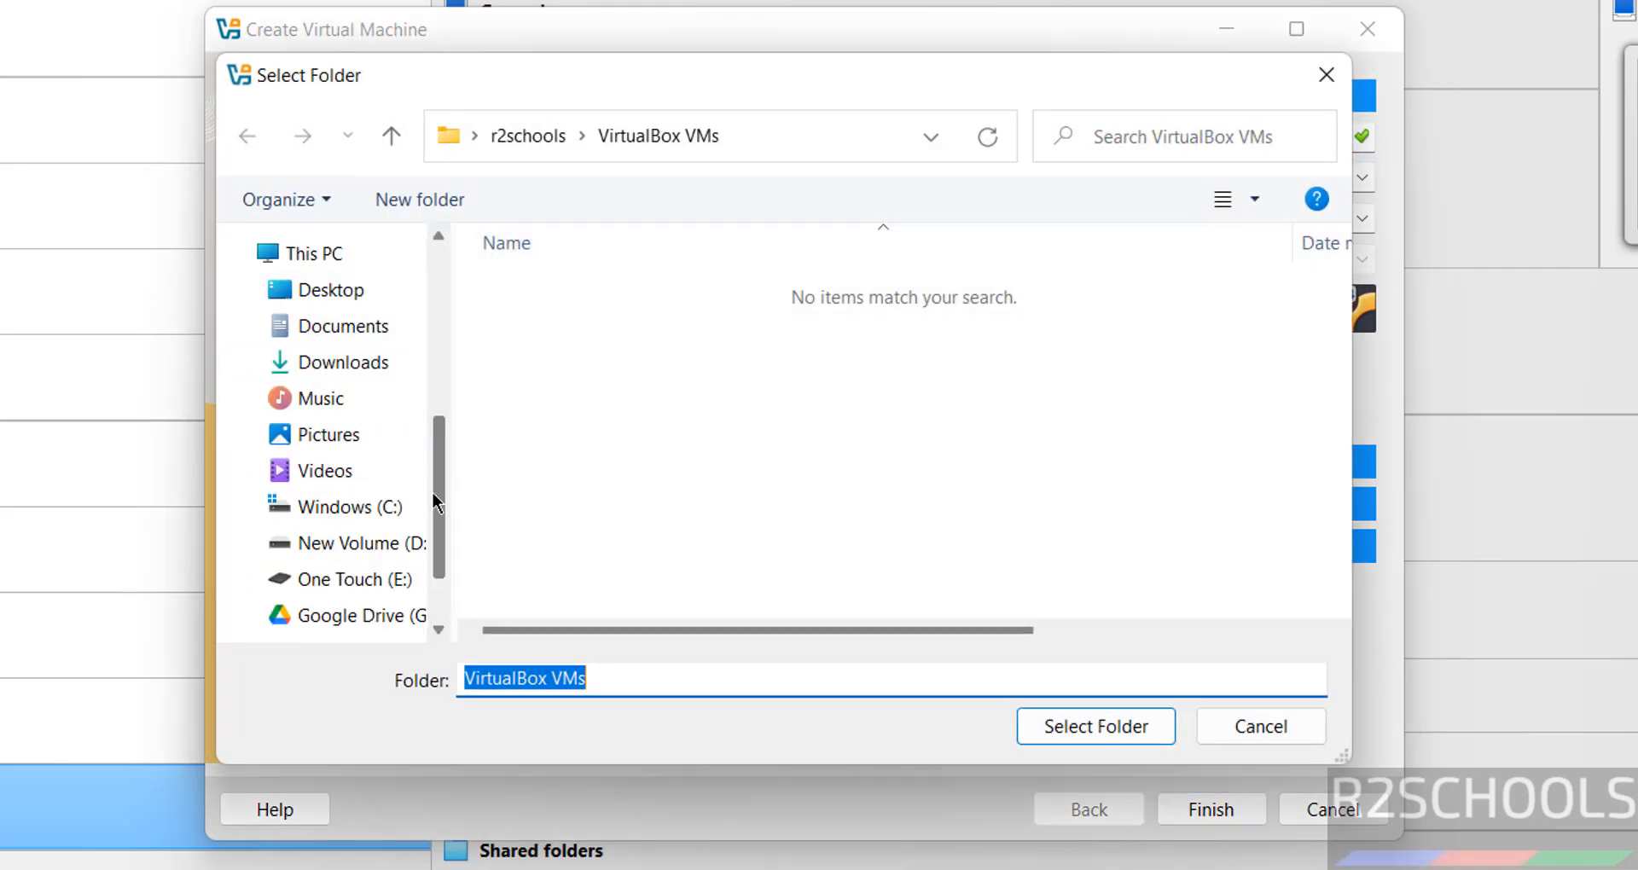
click(357, 578)
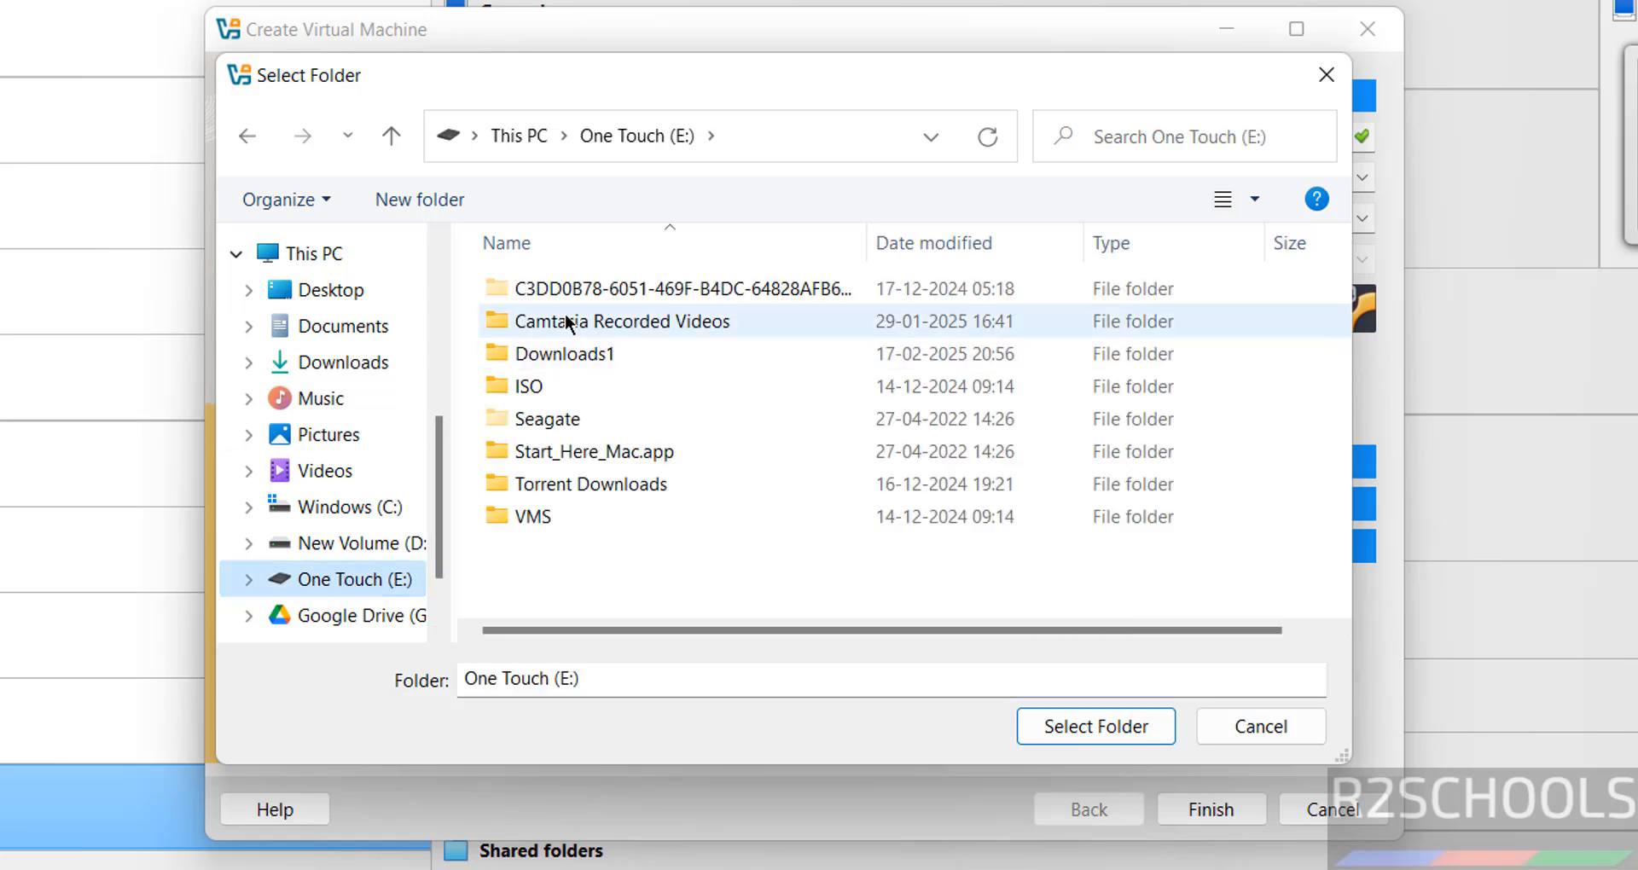
double_click(534, 516)
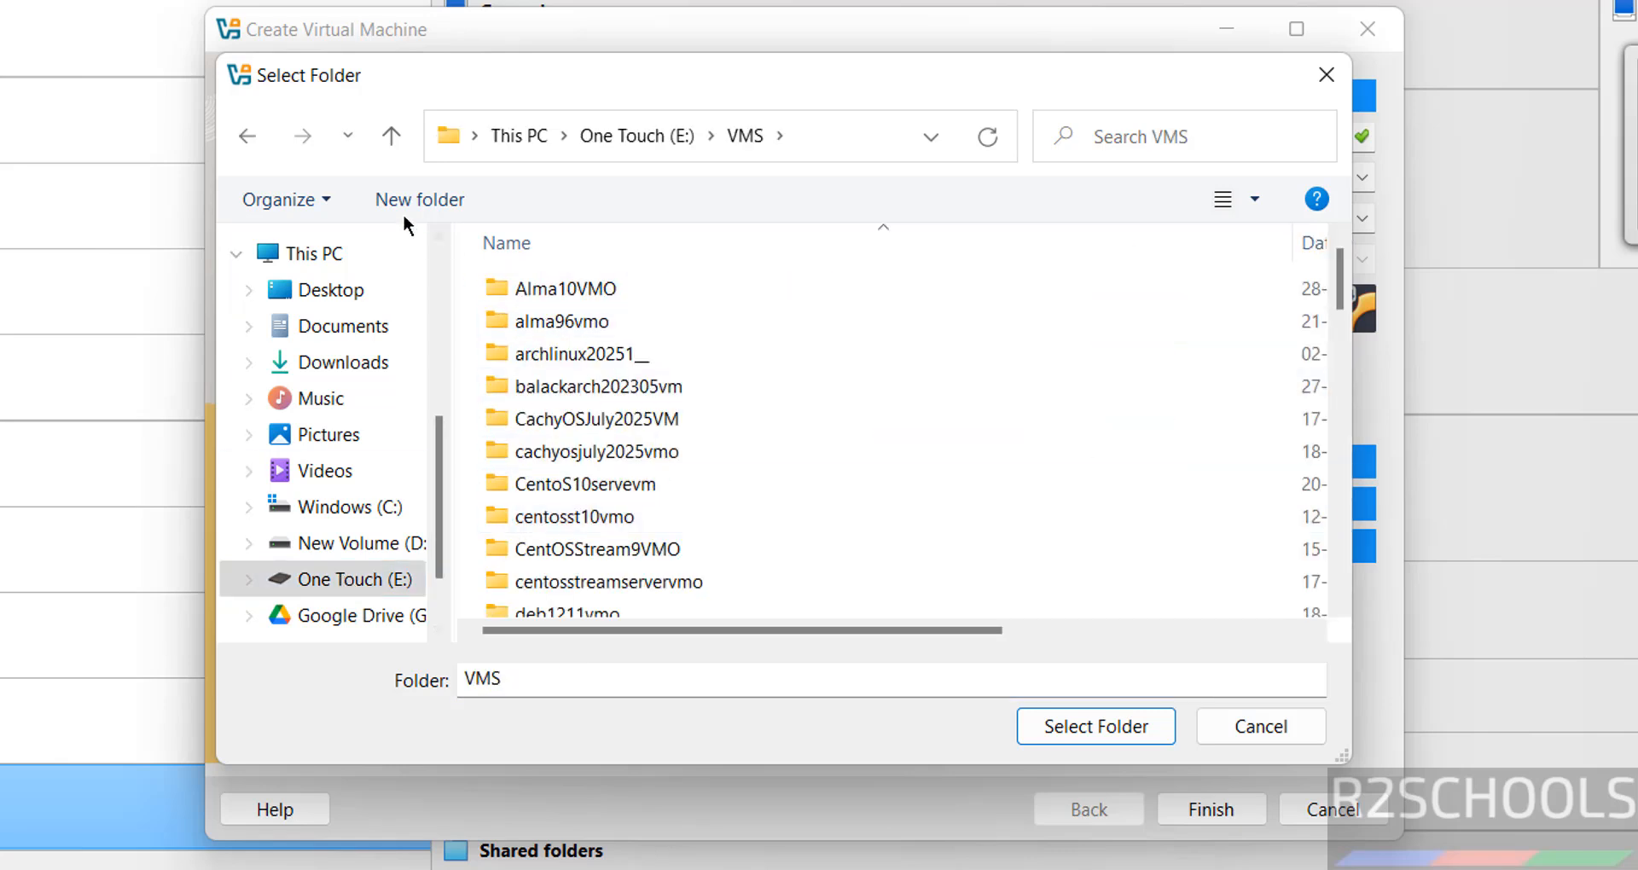
click(418, 198)
text(lubuntu24043vmo)
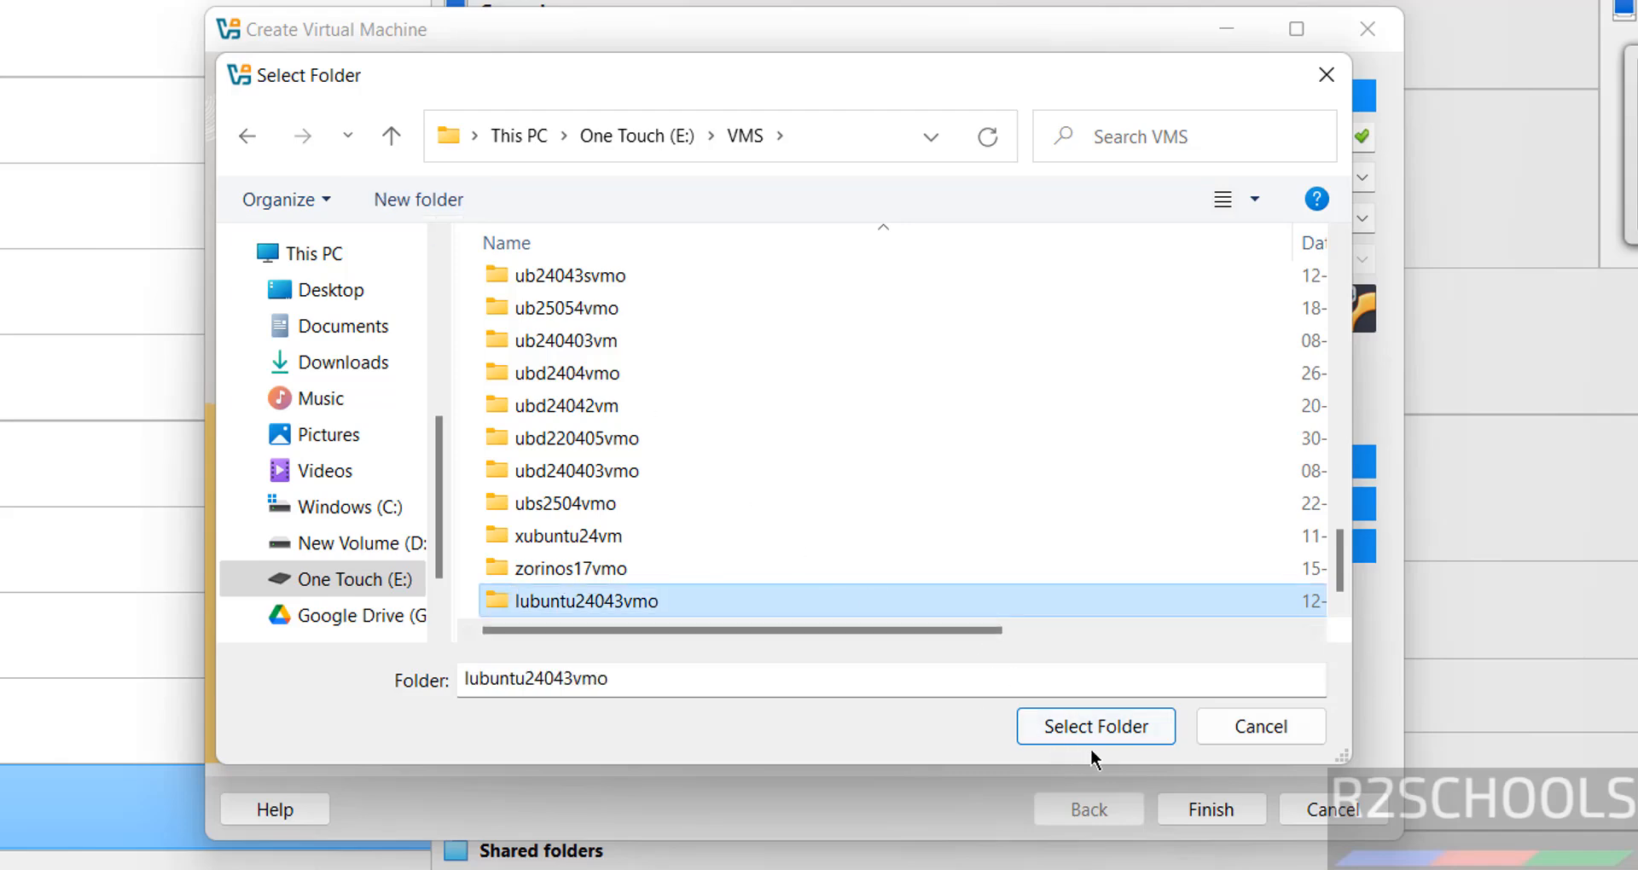
click(1095, 727)
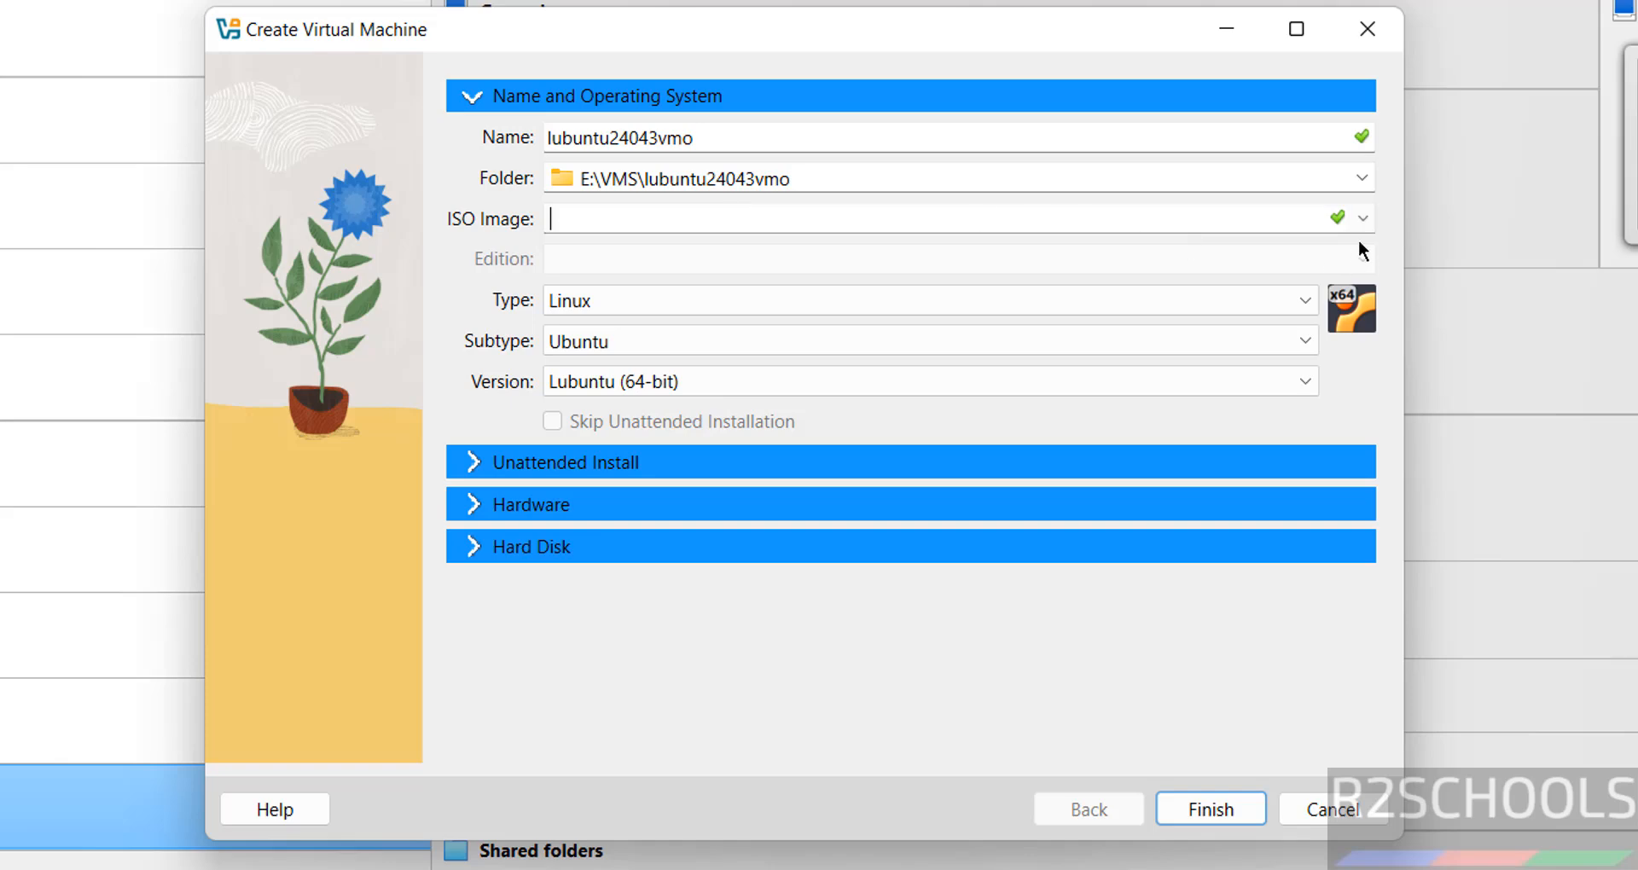
Browse for the ISO image and pick lubuntu-24.04.3-desktop-amd64.iso in Downloads
click(1361, 218)
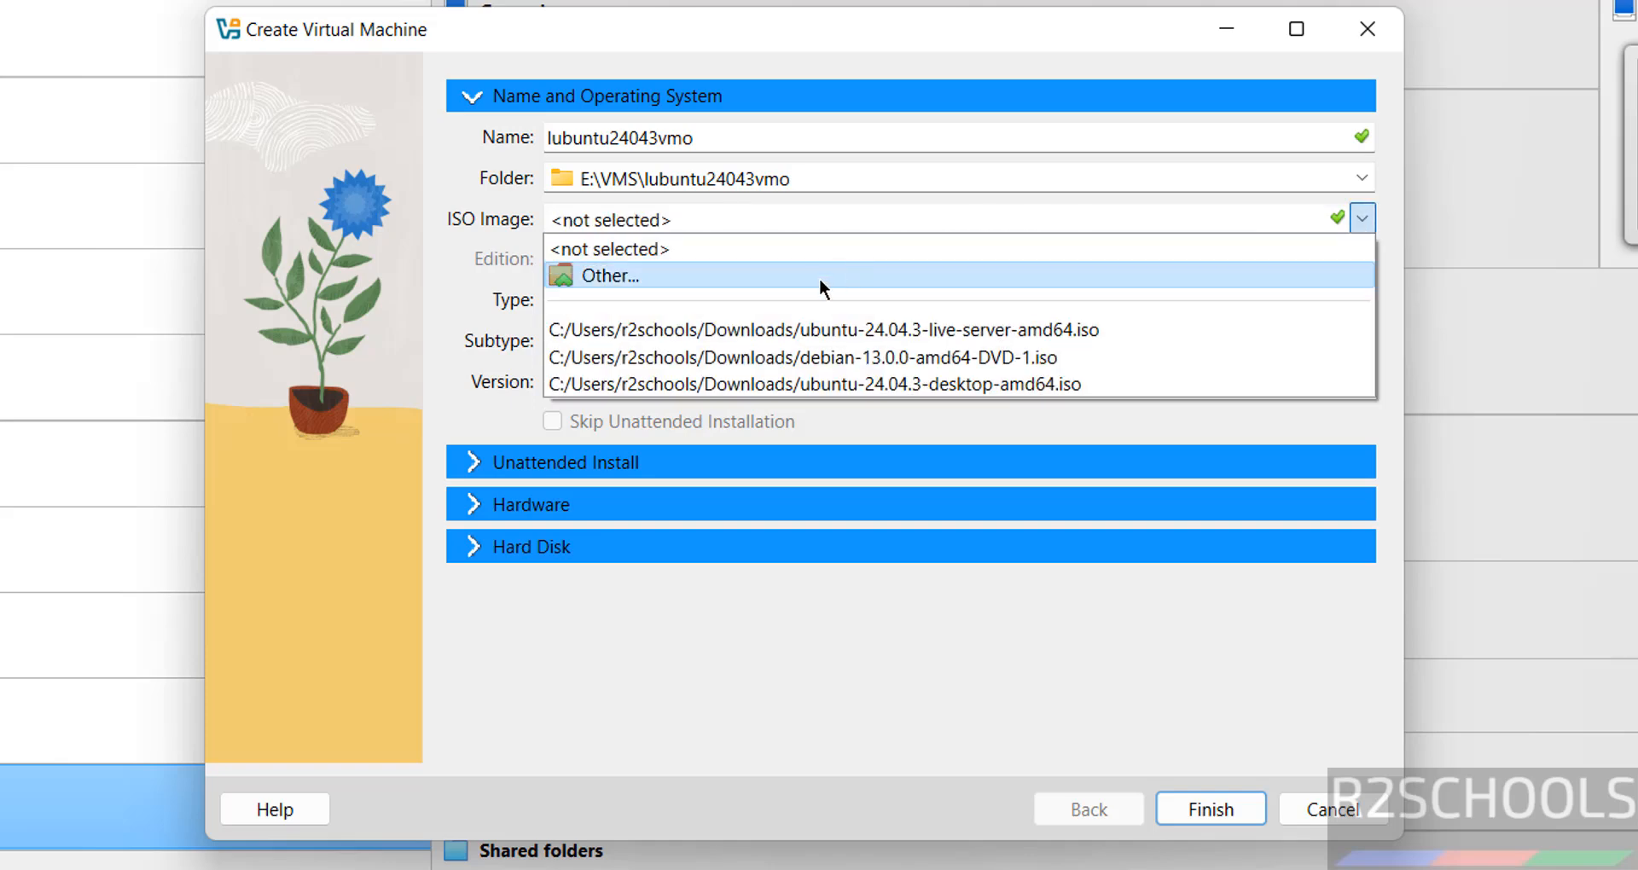
click(607, 274)
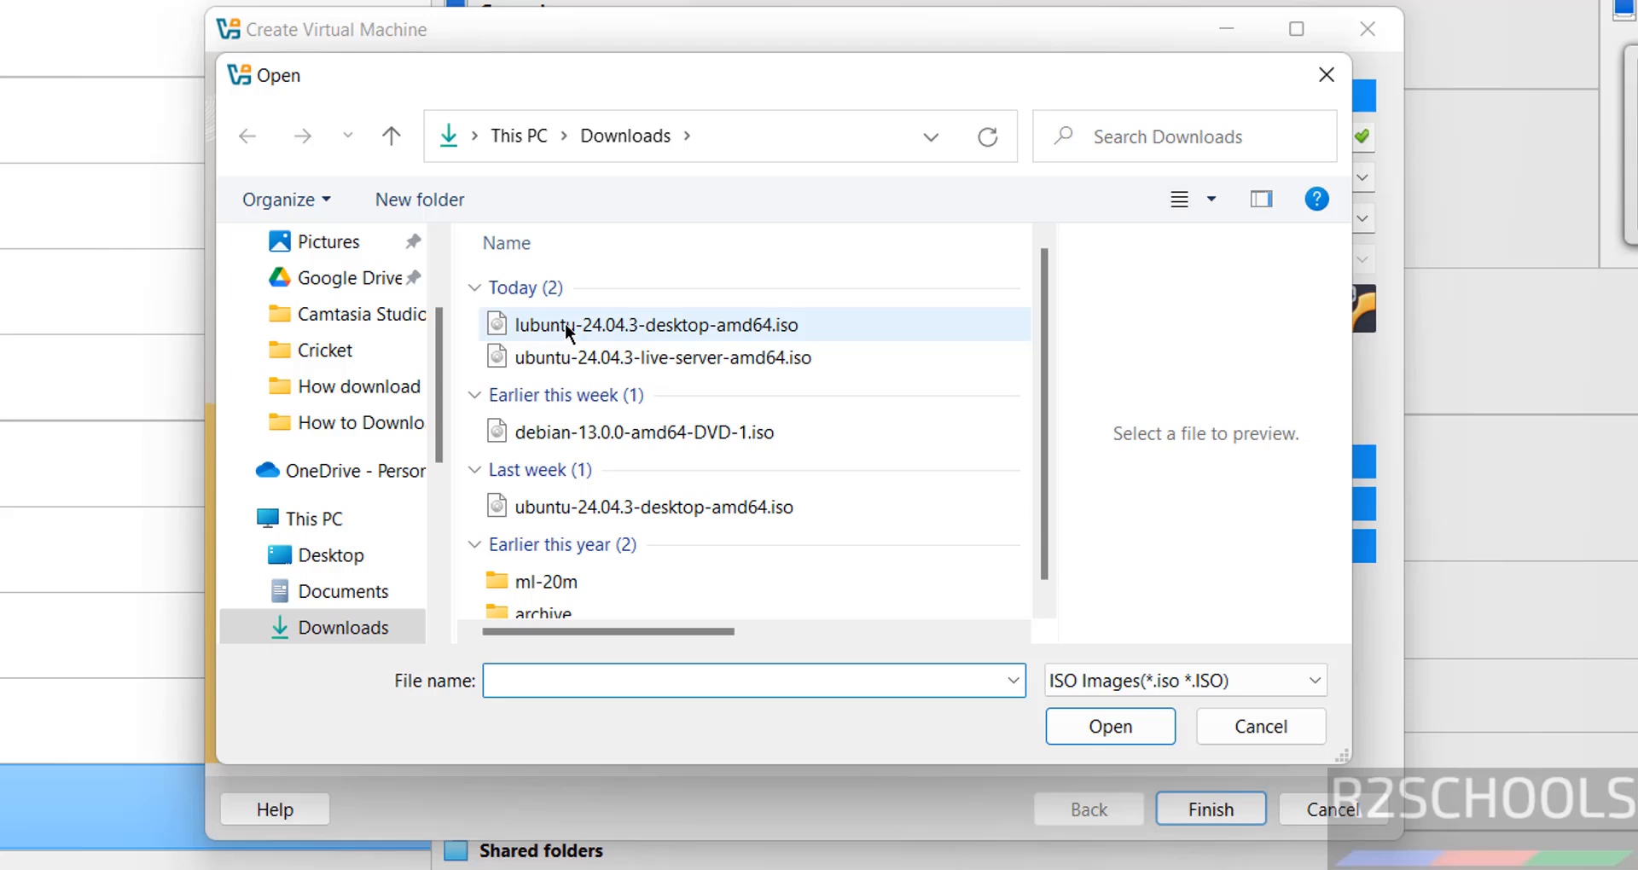
click(647, 324)
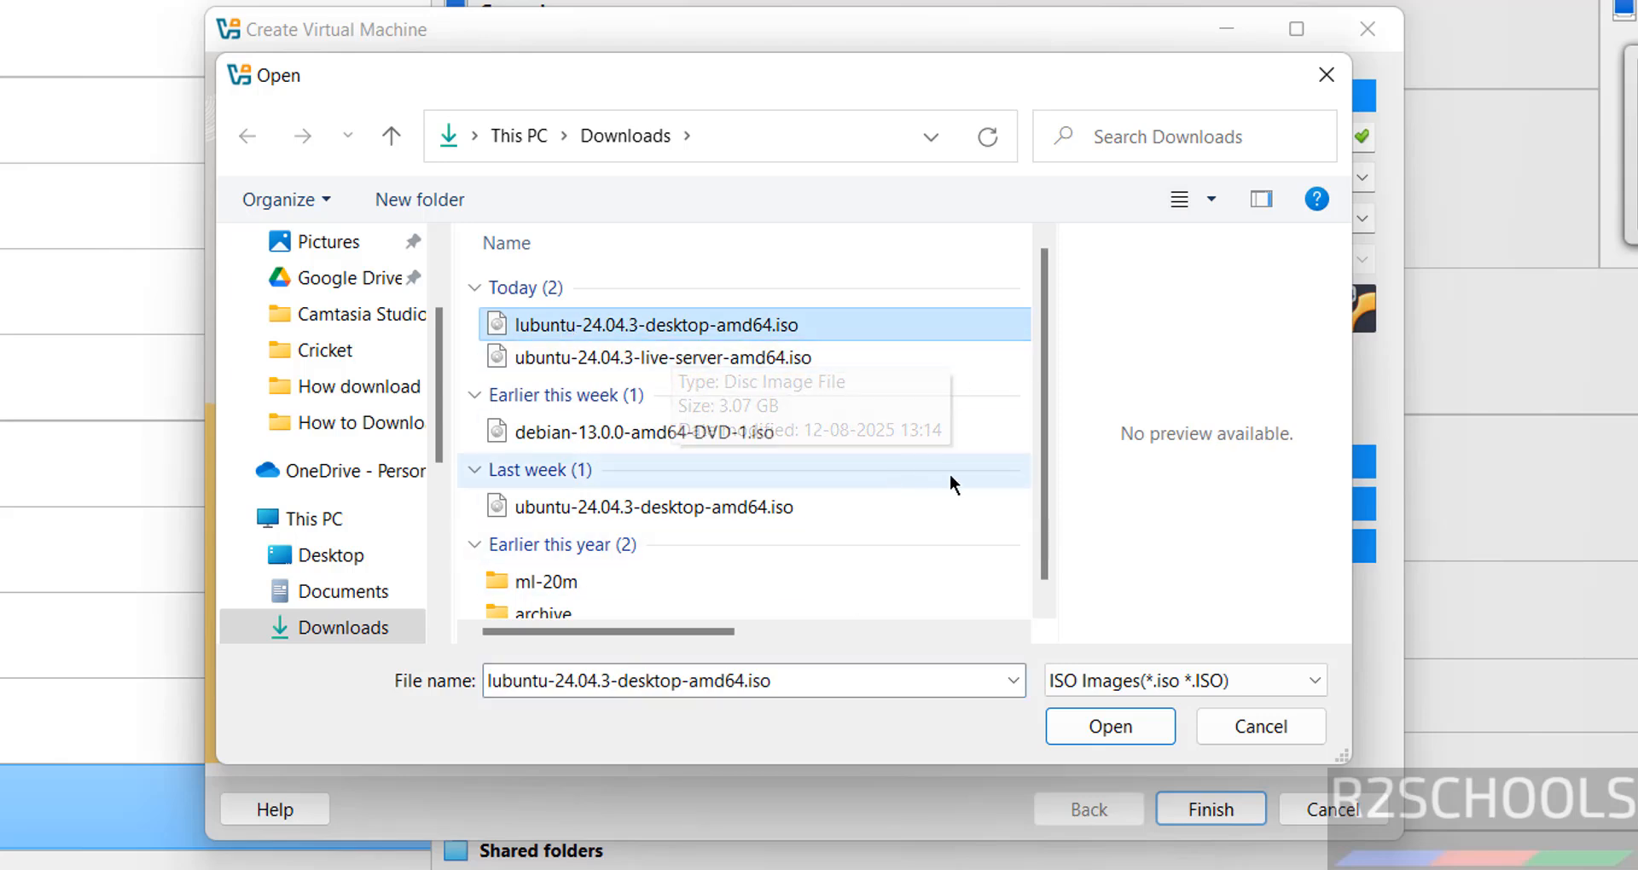
mouse_move(1032, 637)
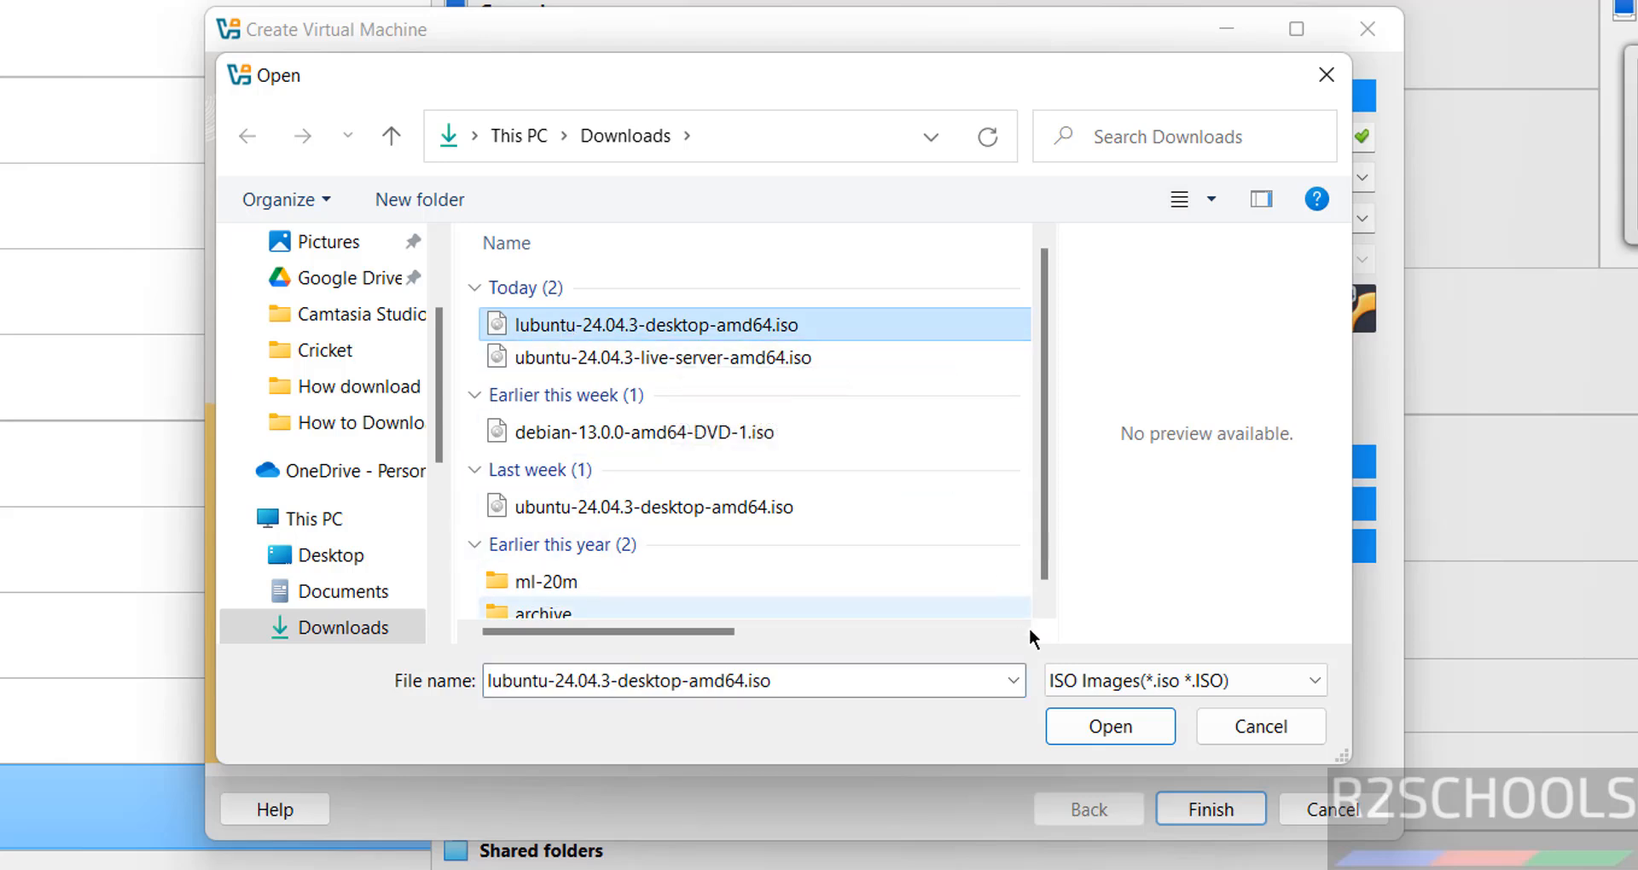
Confirm the Lubuntu ISO and keep subtype Ubuntu with version Lubuntu (64-bit)
click(1109, 727)
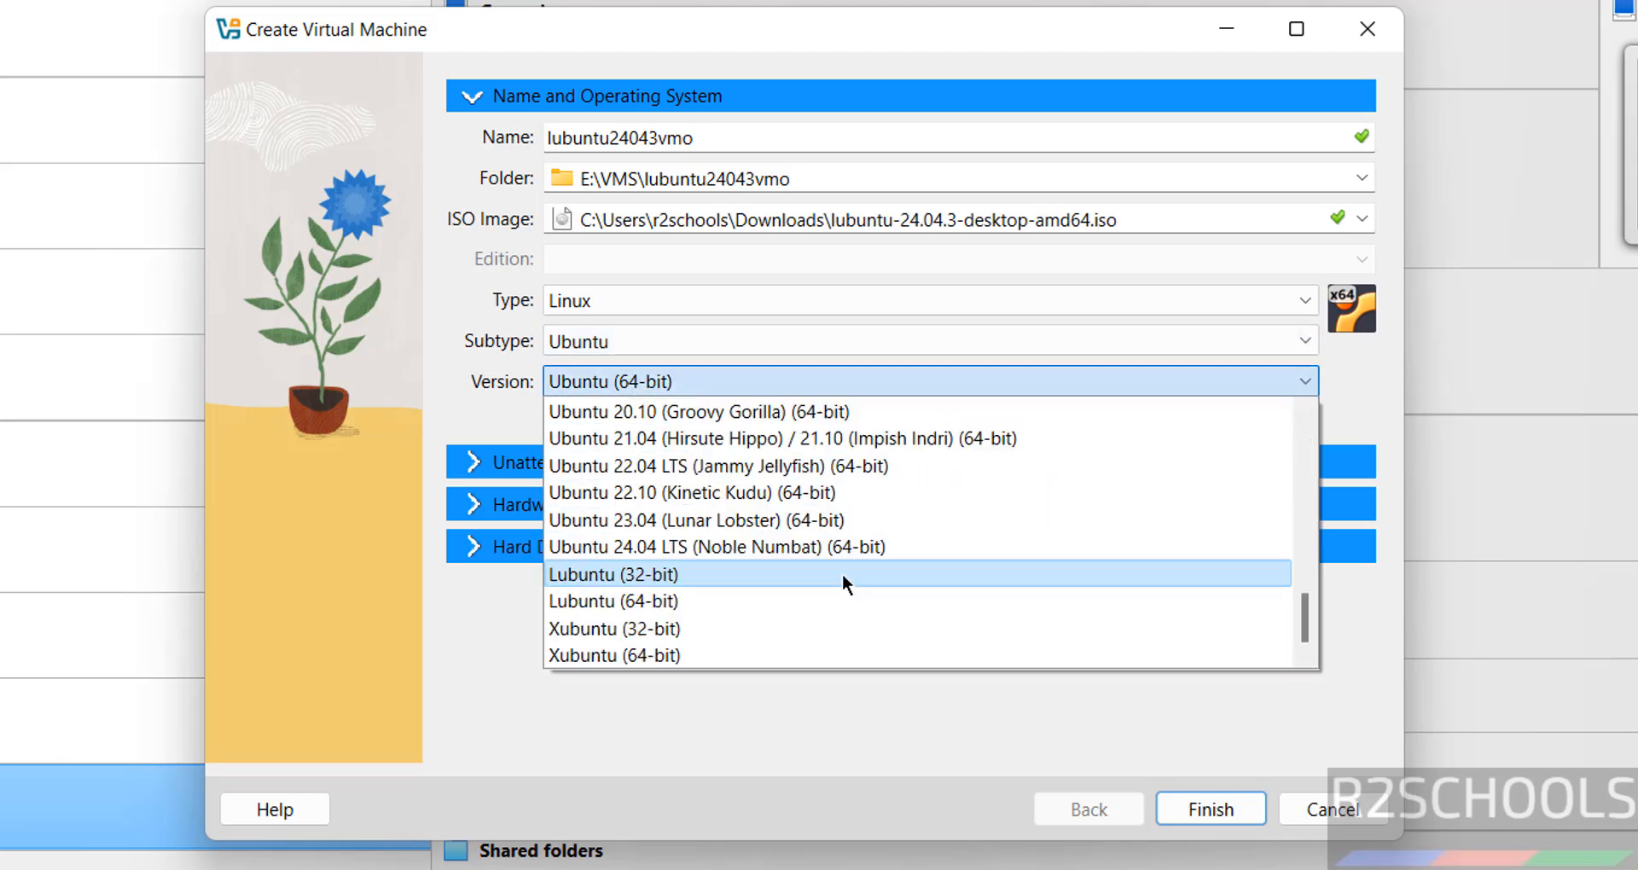
mouse_move(615, 600)
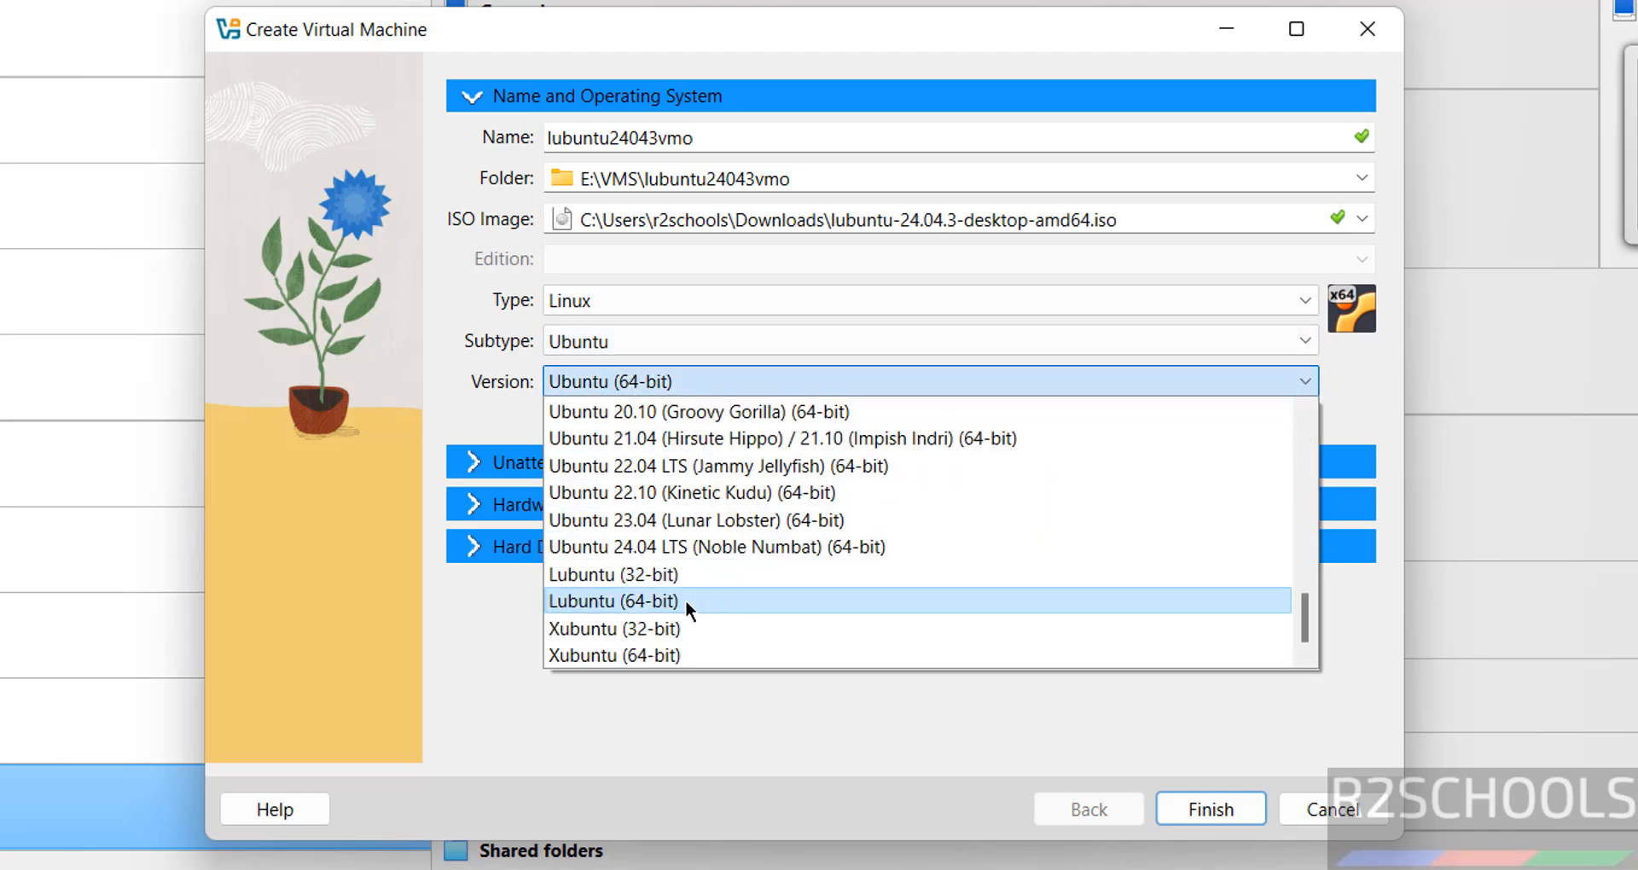
click(612, 600)
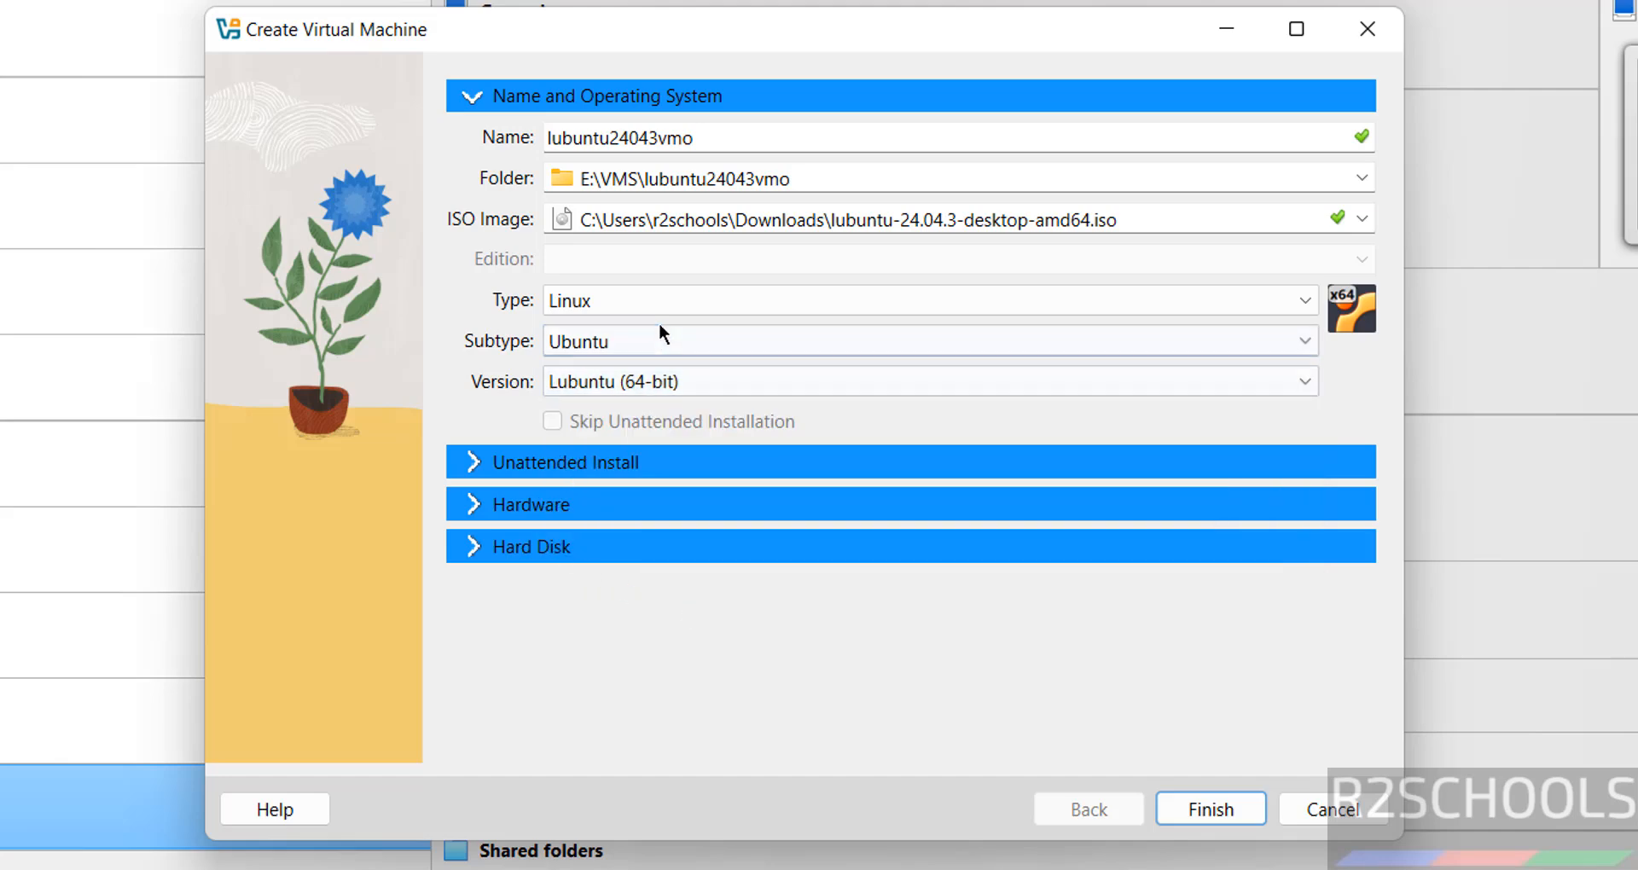
click(926, 341)
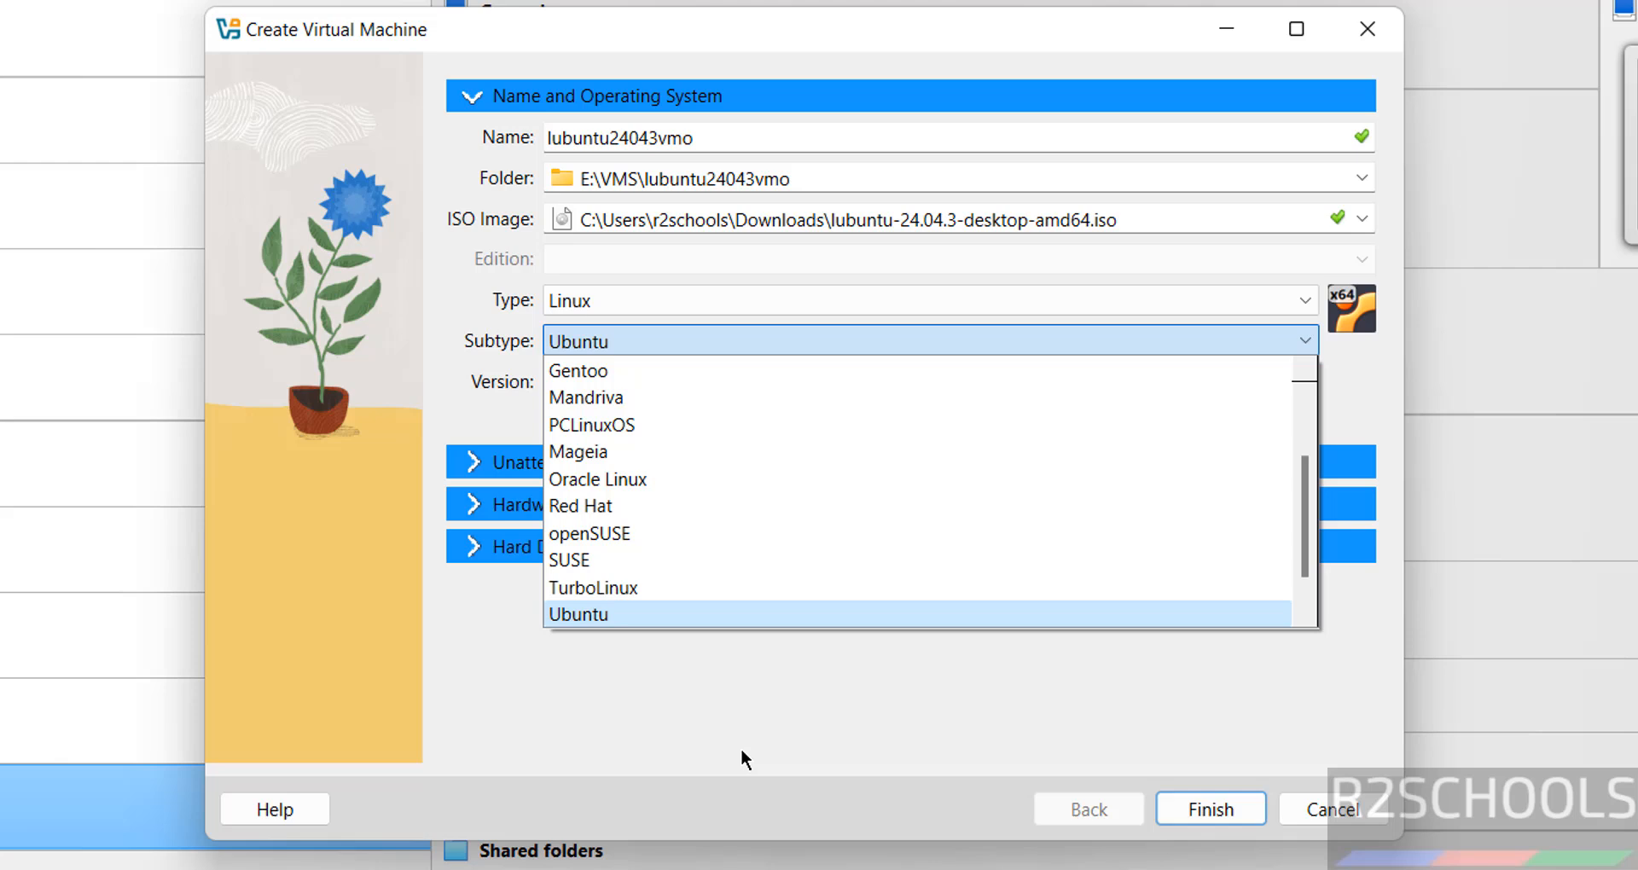
click(578, 614)
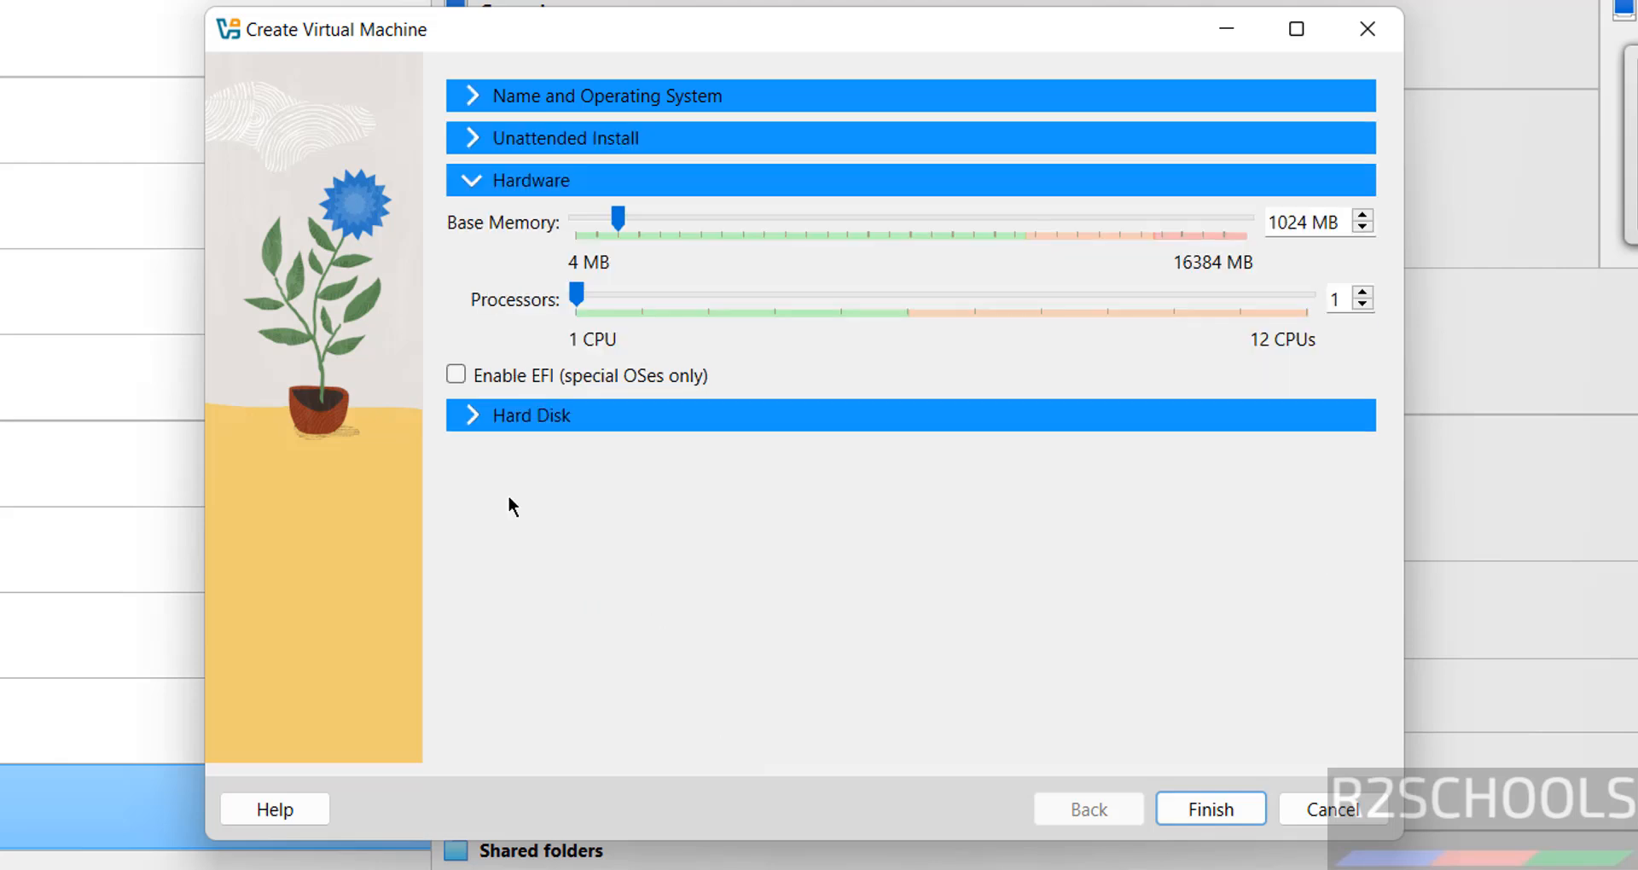
Set base memory to 4096 MB and 2 processors, then show the hard disk settings
triple_click(1292, 221)
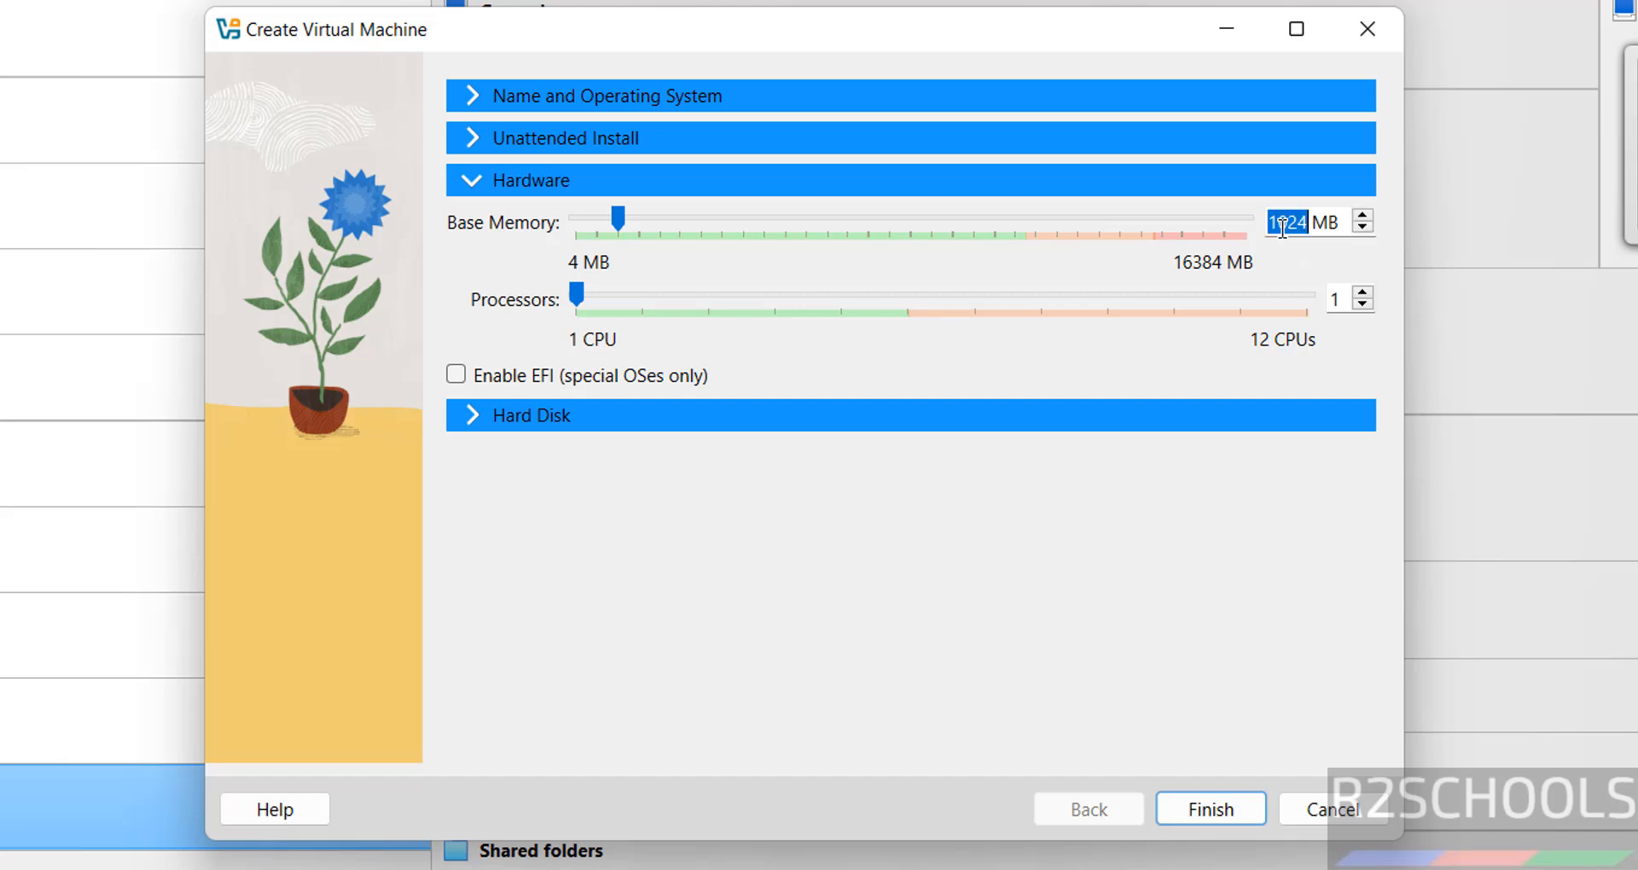
drag(616, 220, 743, 220)
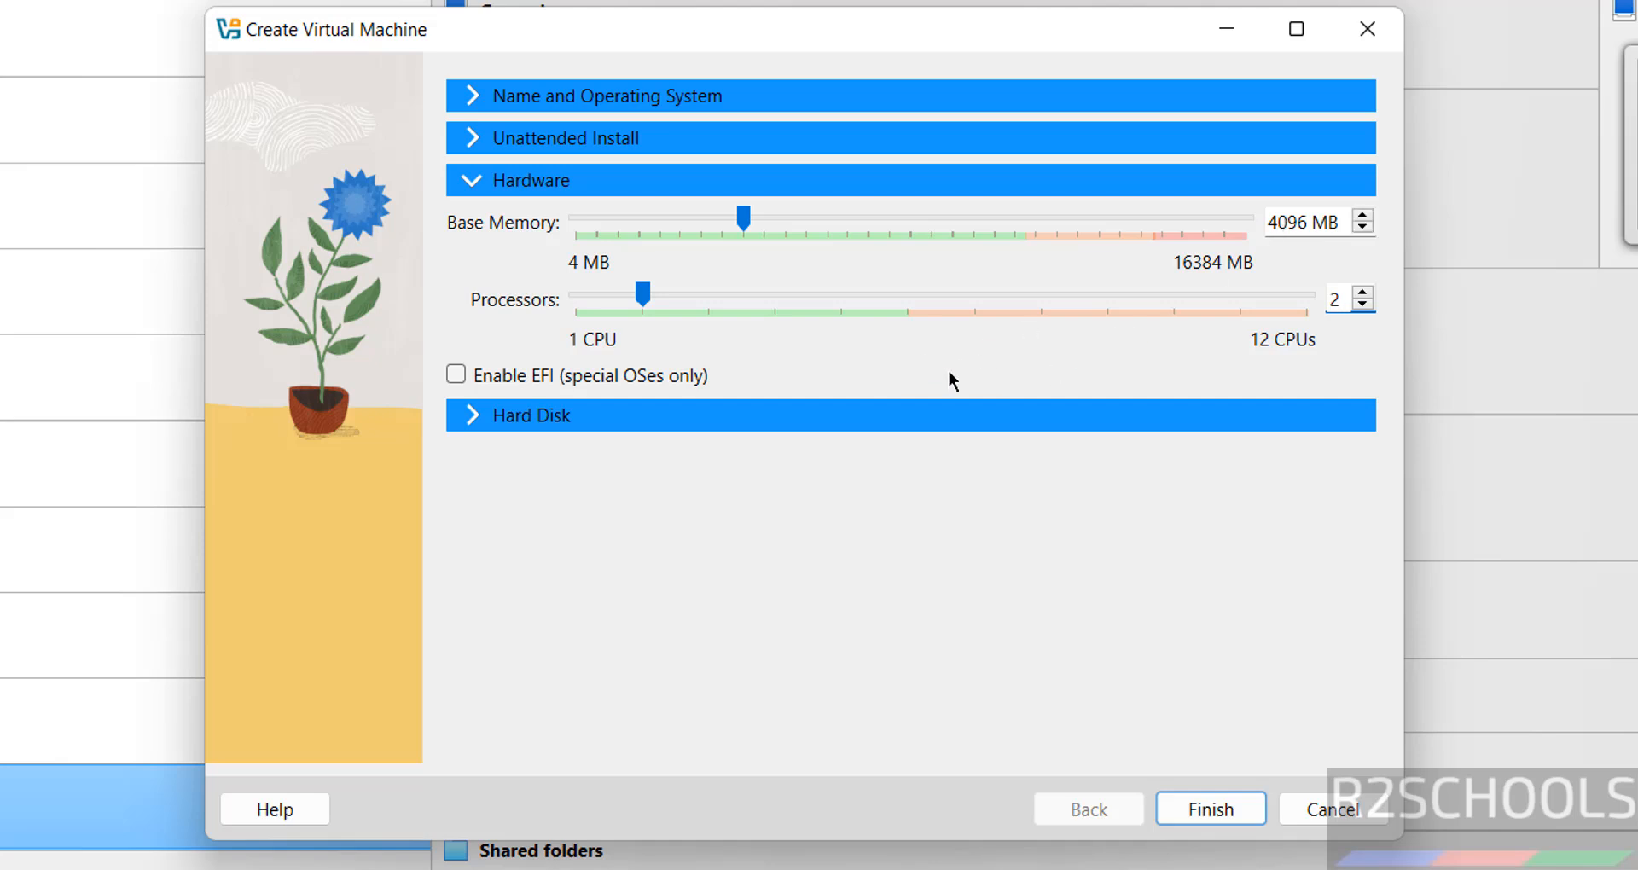
click(532, 415)
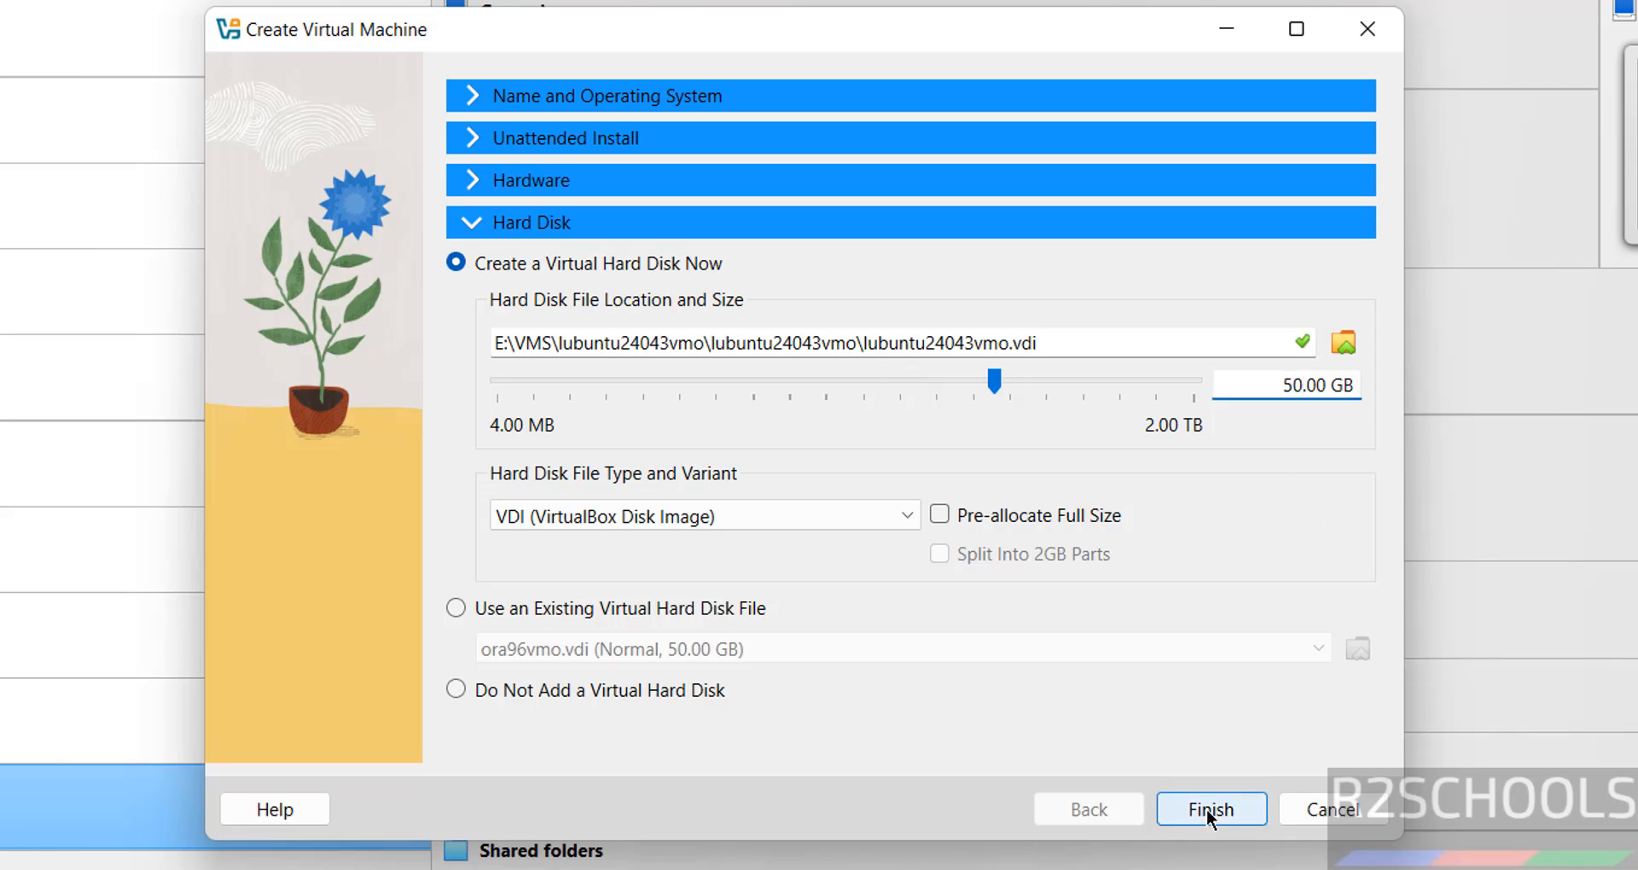
Finish creating lubuntu24043vmo and power it on to the GRUB boot menu
click(1211, 809)
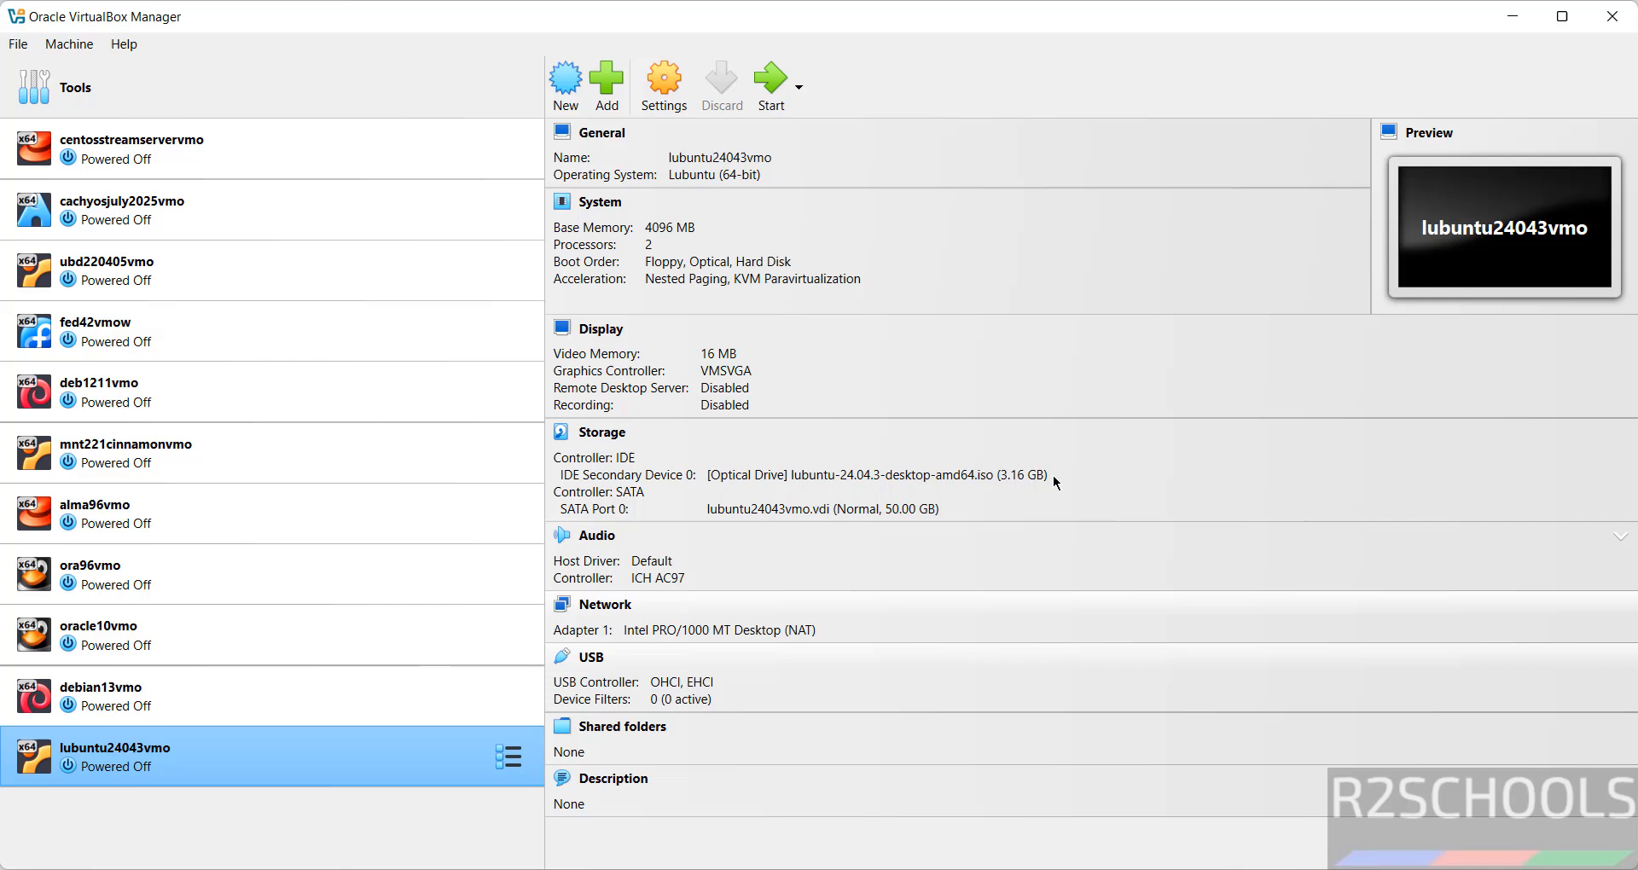
mouse_move(838, 387)
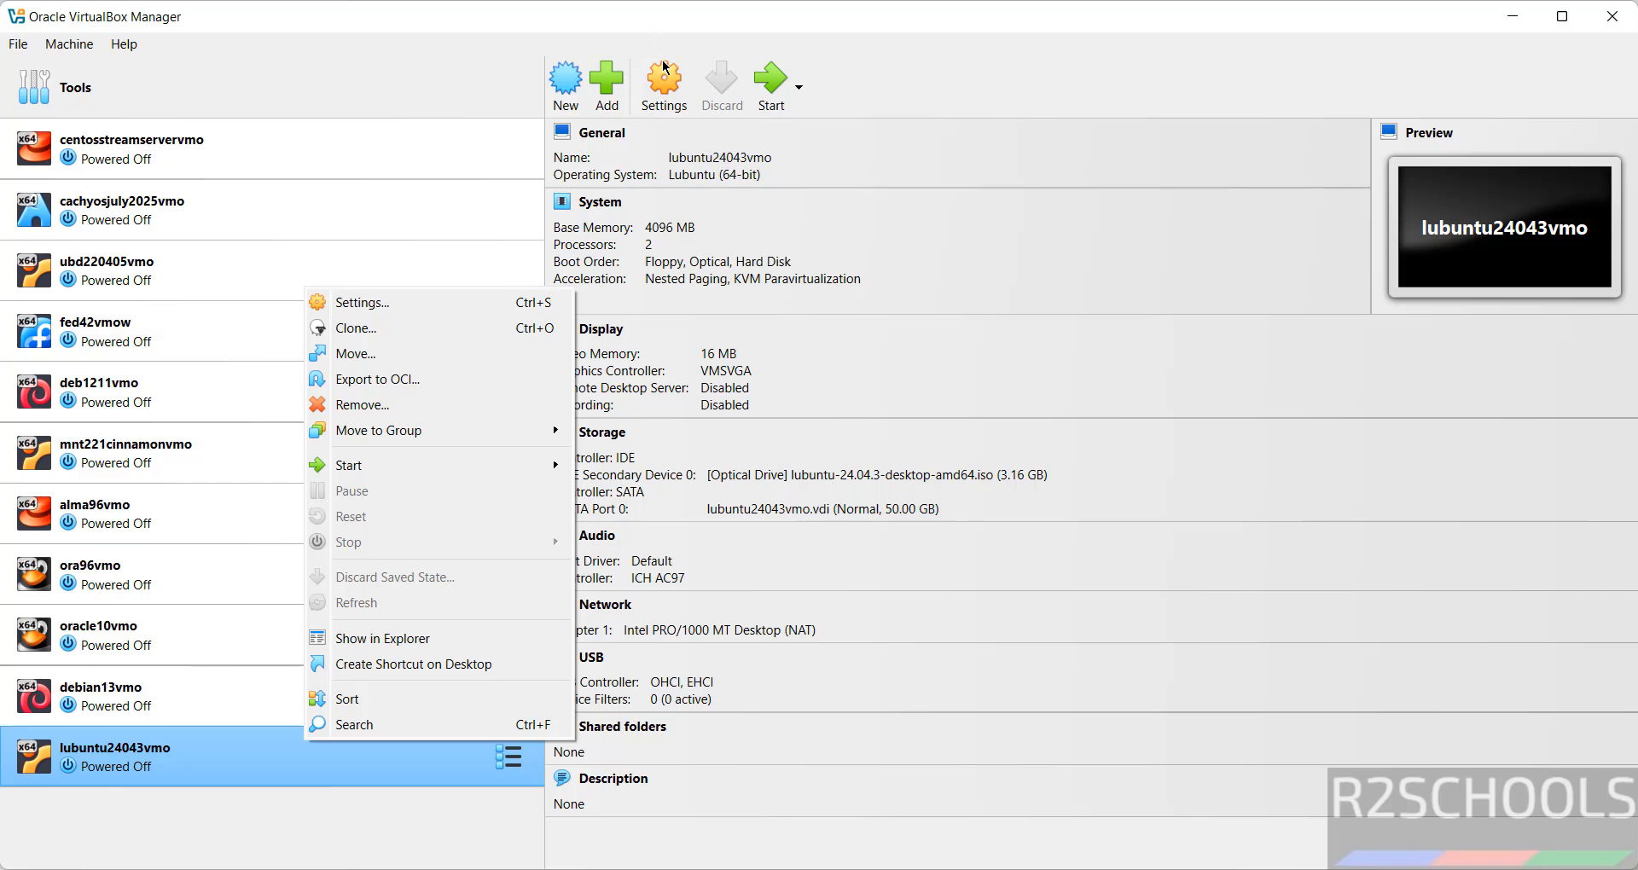
click(68, 44)
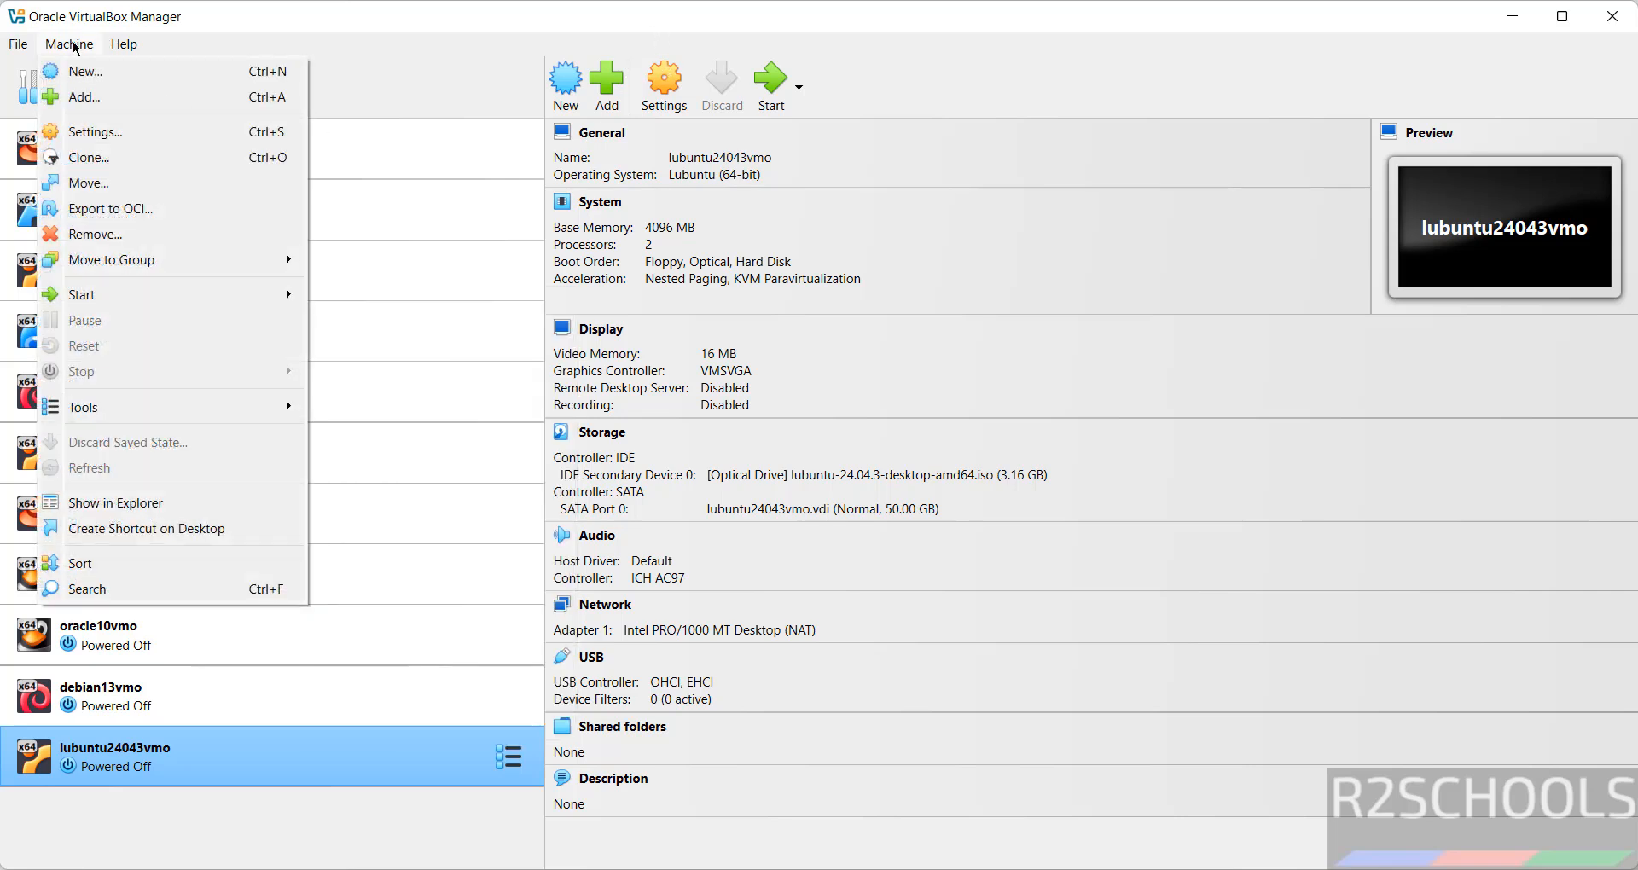
mouse_move(918, 87)
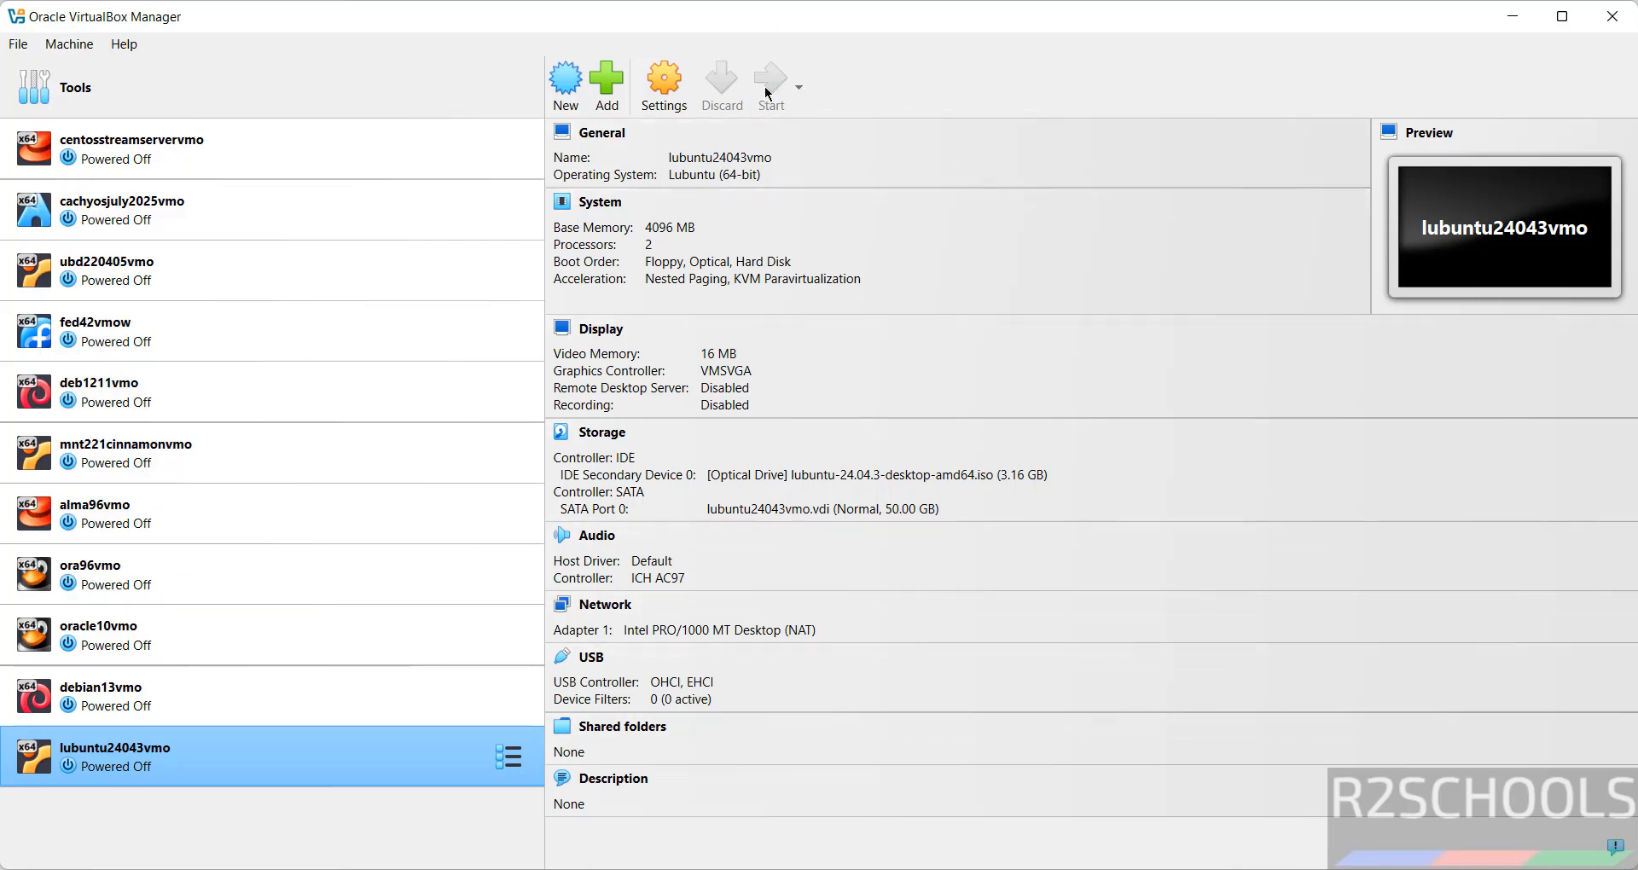
click(769, 79)
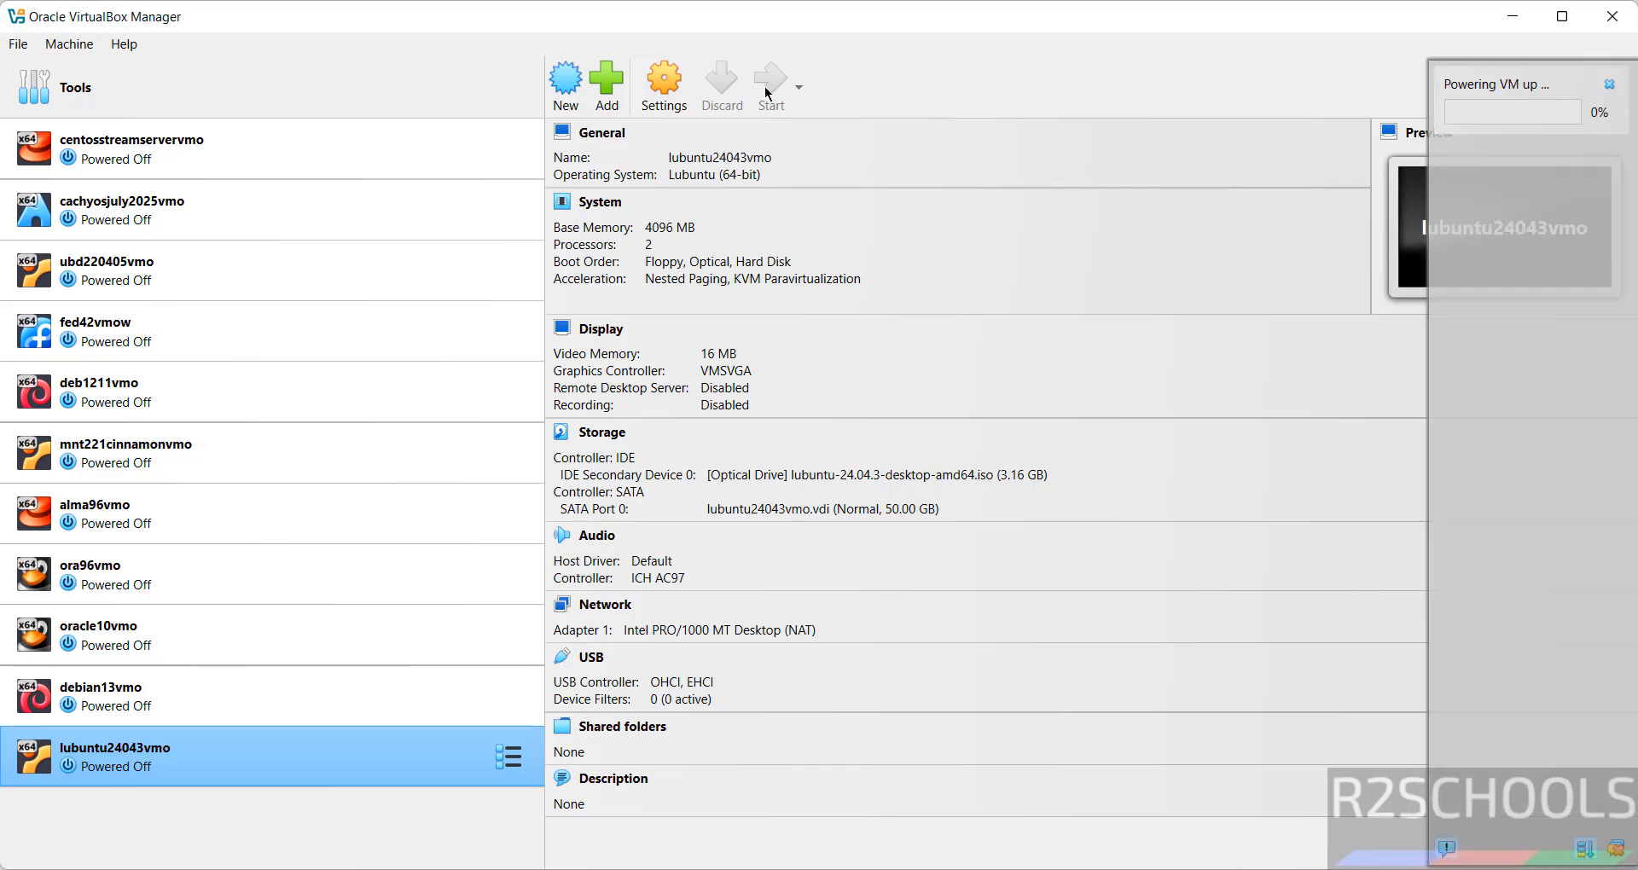
click(769, 78)
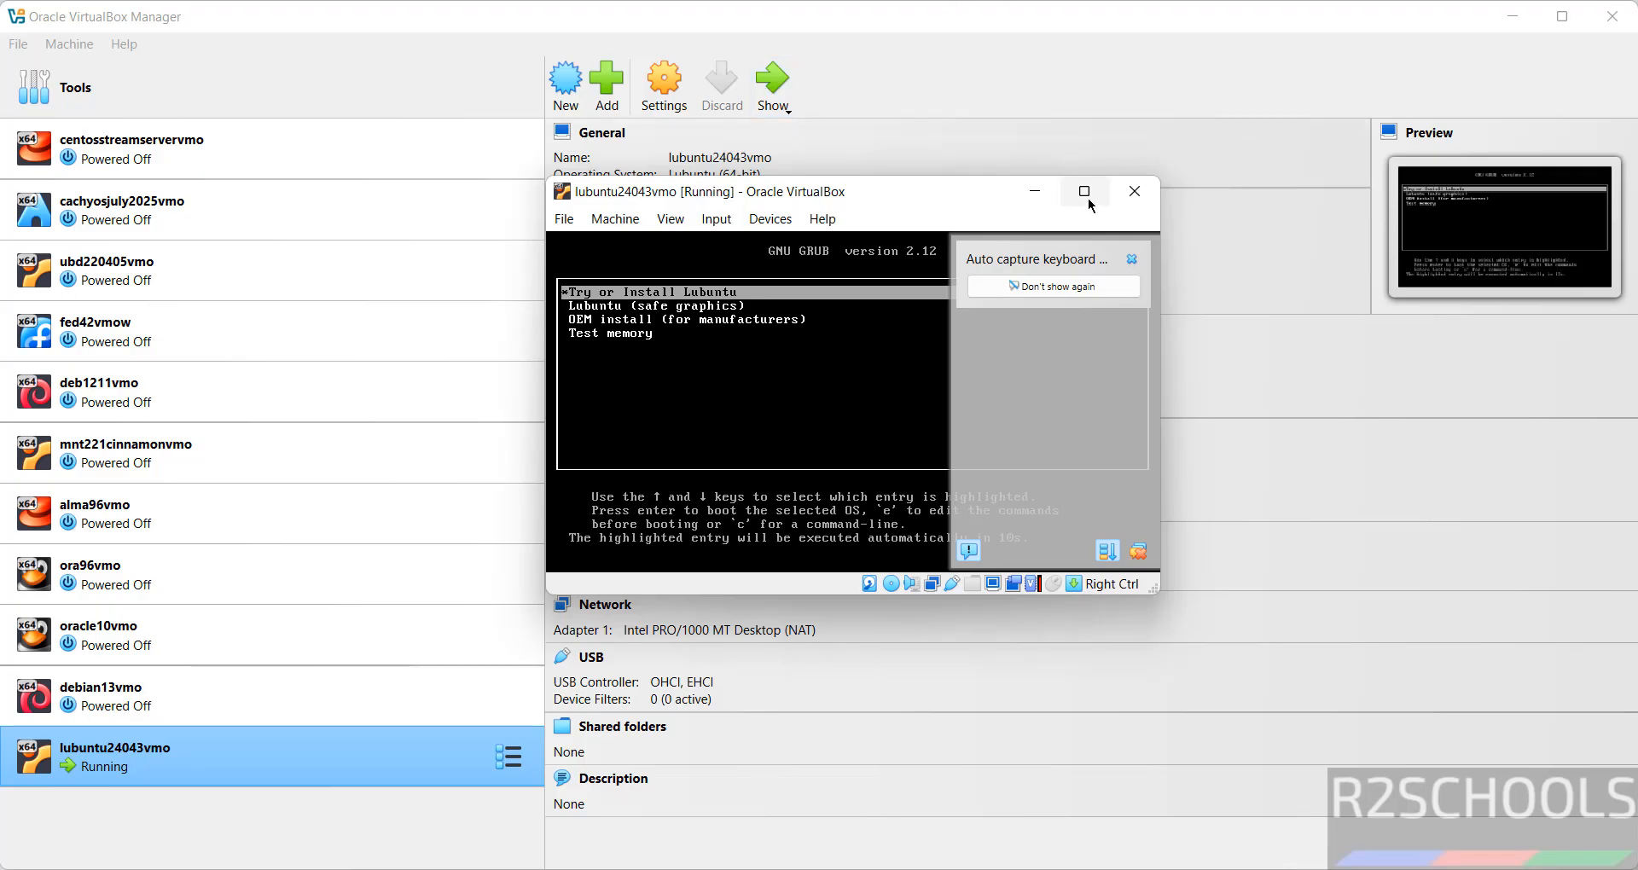
Maximize the VM window and keep English (United States) with the wired connection on the live welcome screen
click(1085, 191)
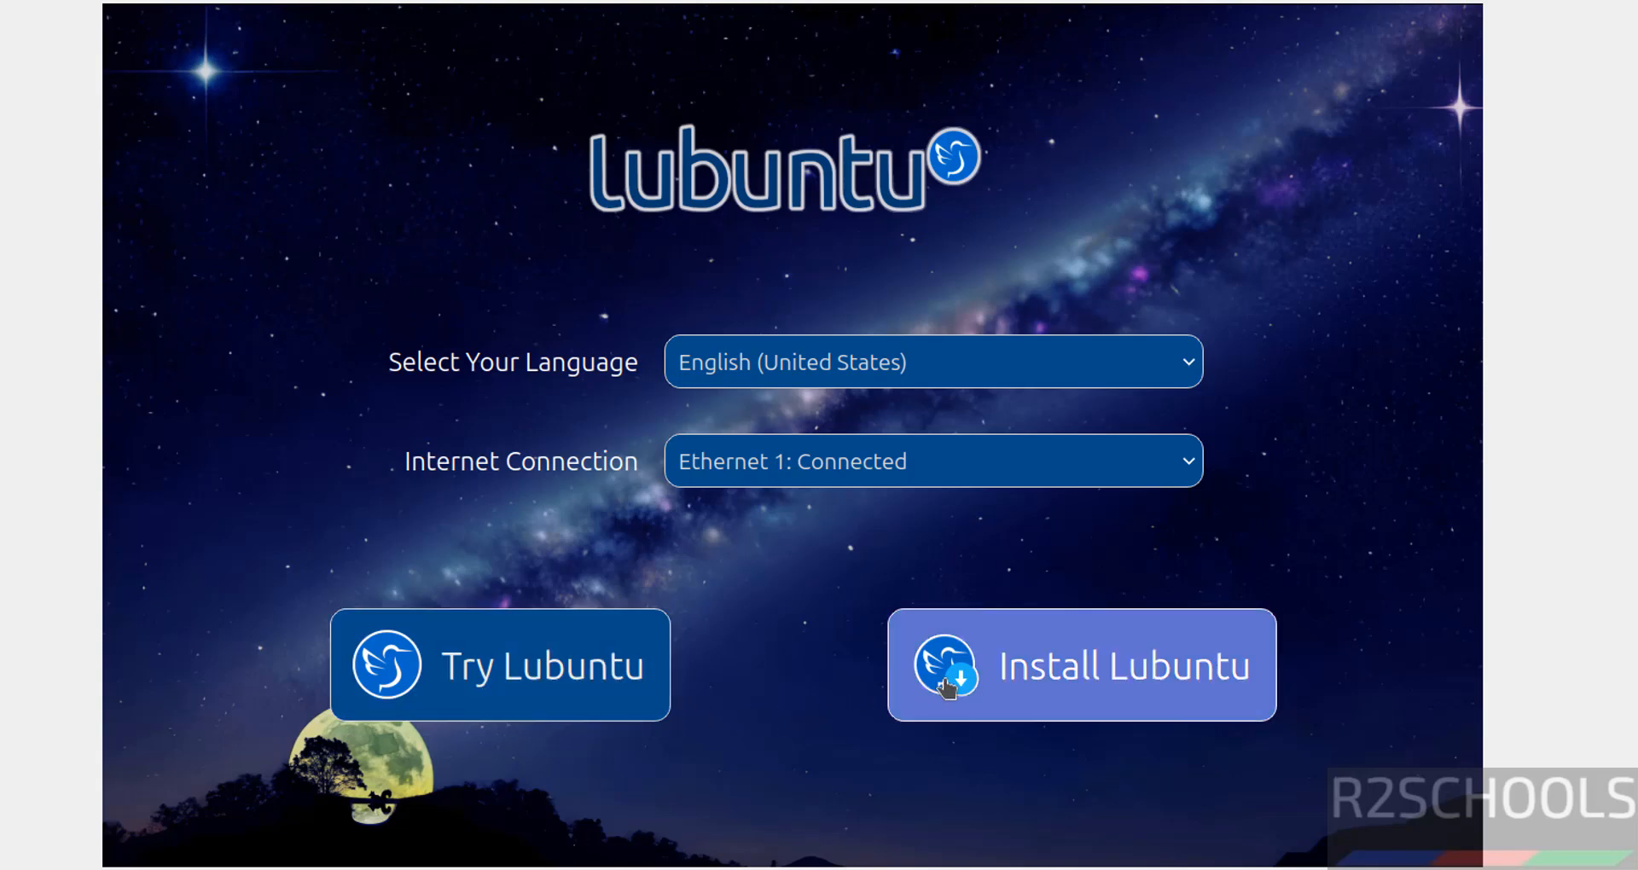
mouse_move(236, 609)
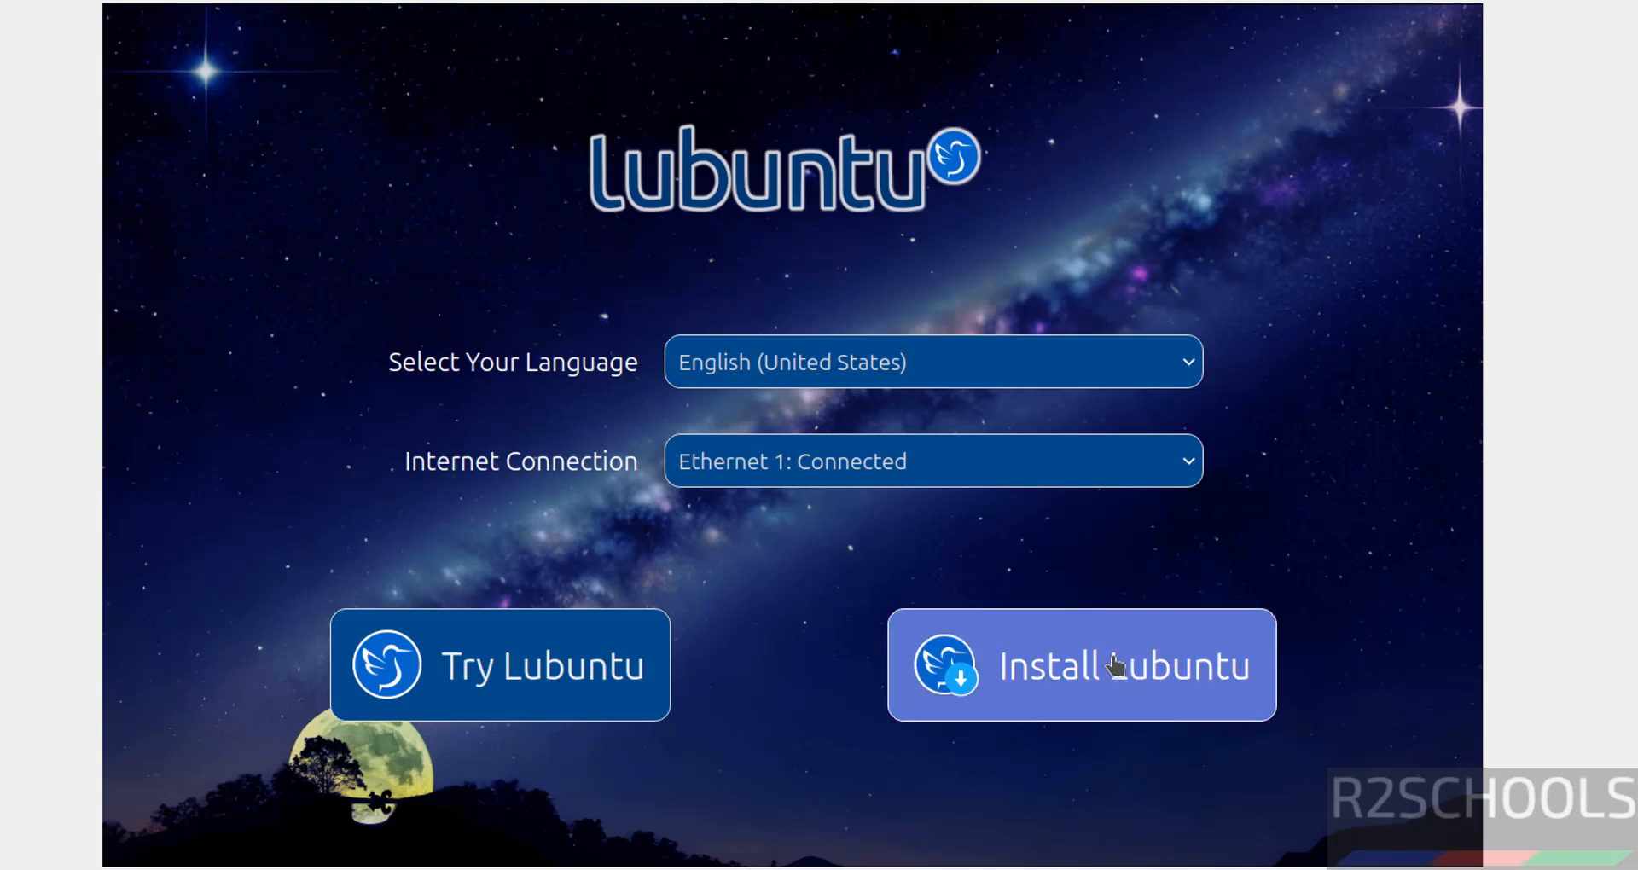
click(931, 362)
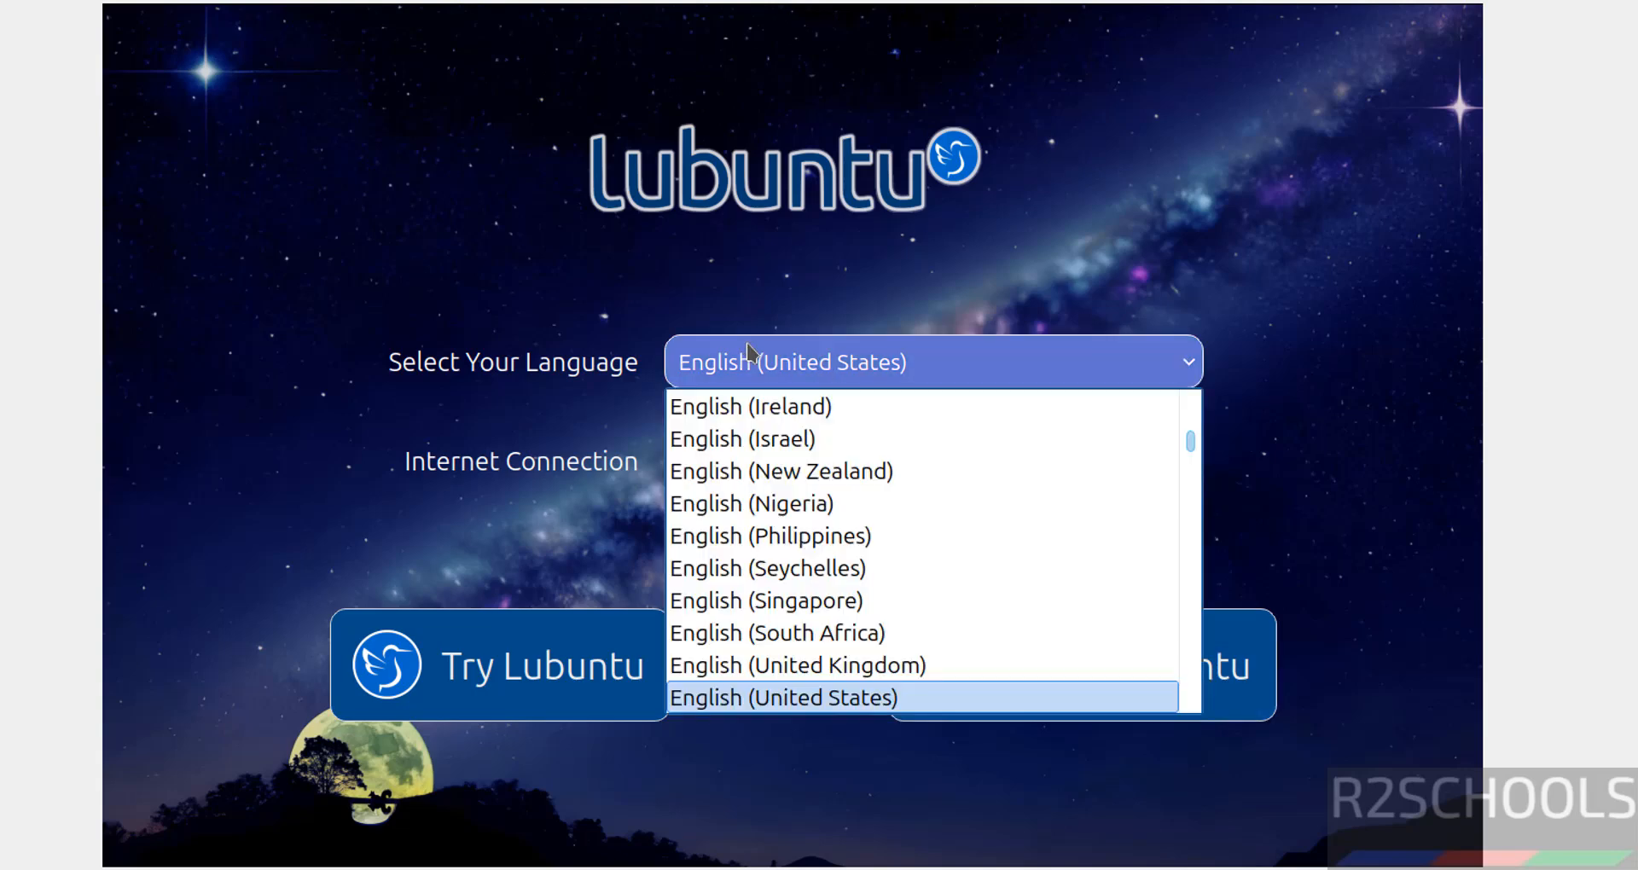
click(782, 698)
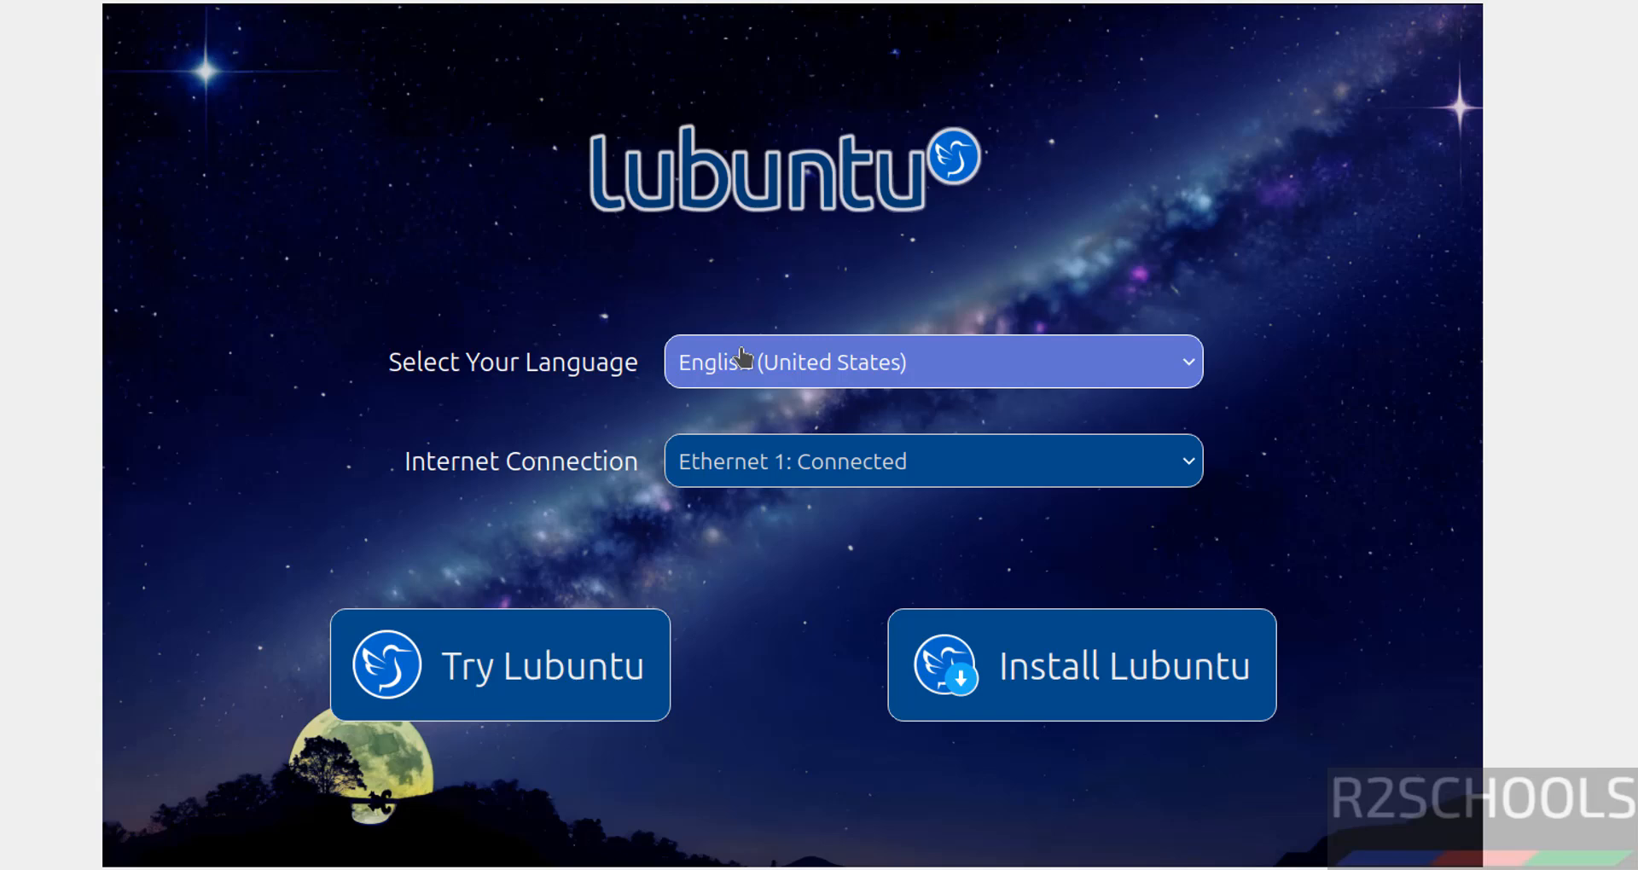
mouse_move(778, 468)
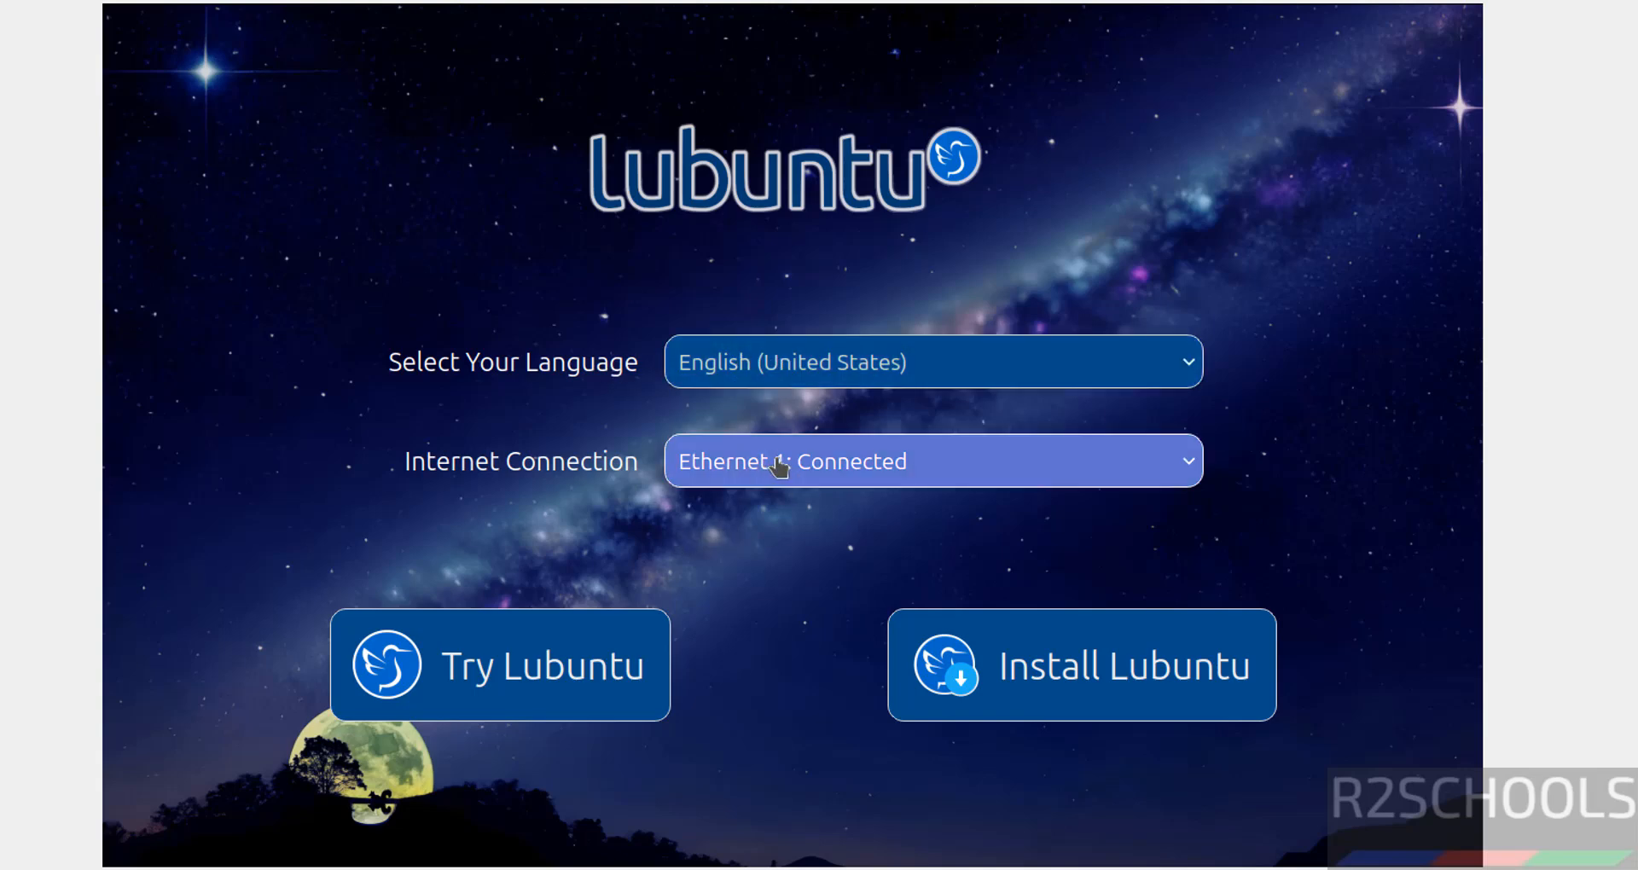
click(934, 461)
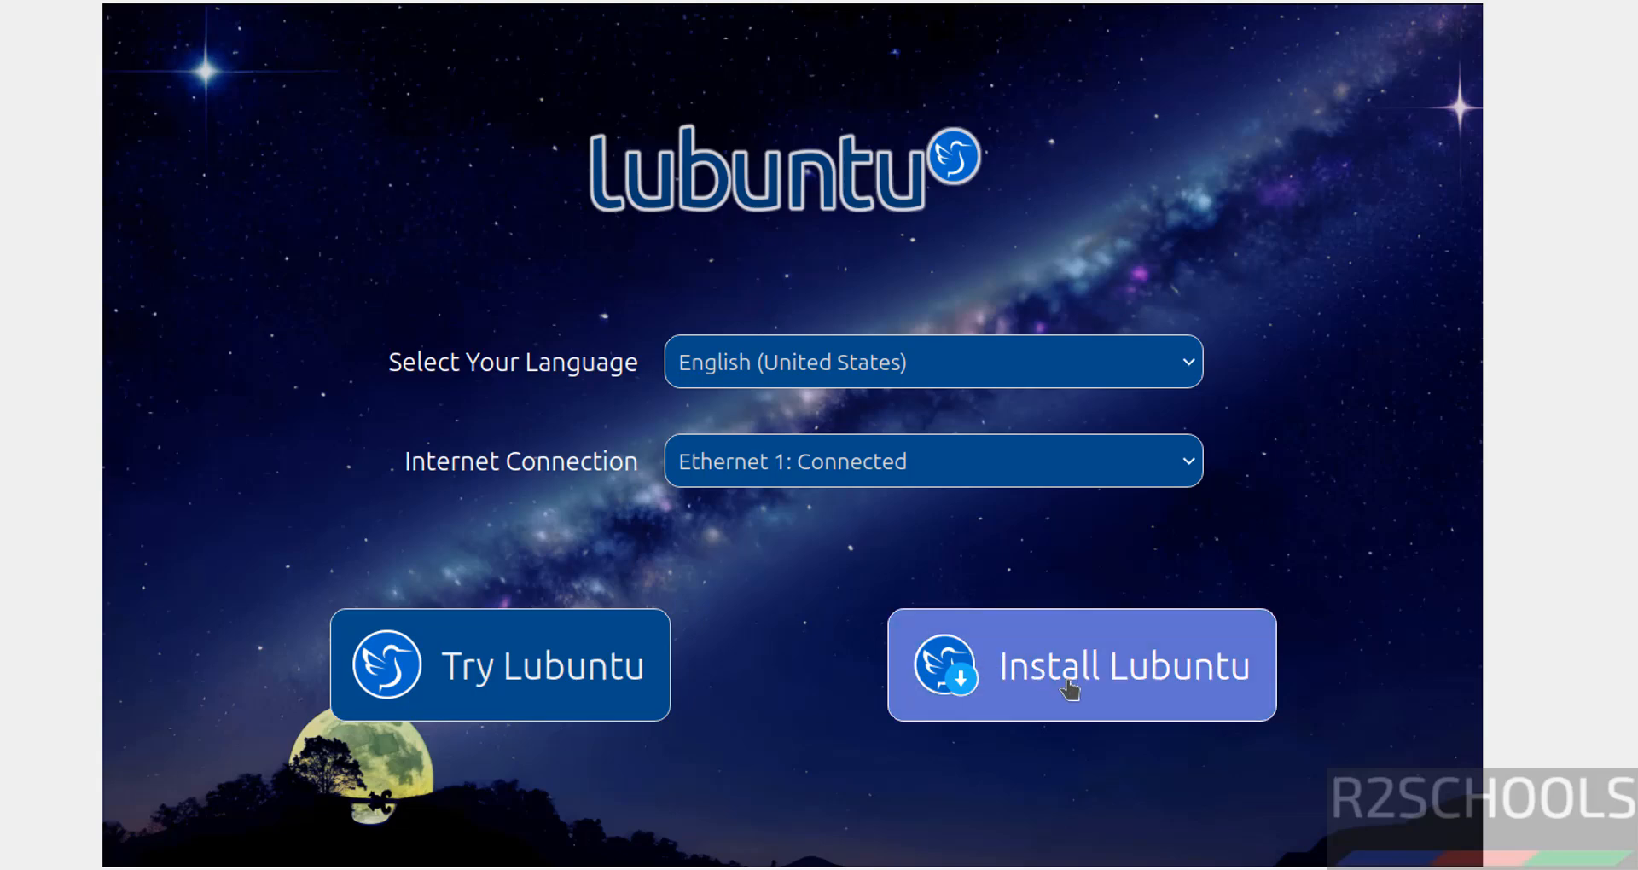
Begin installing Lubuntu in American English and continue to the location step
click(1081, 664)
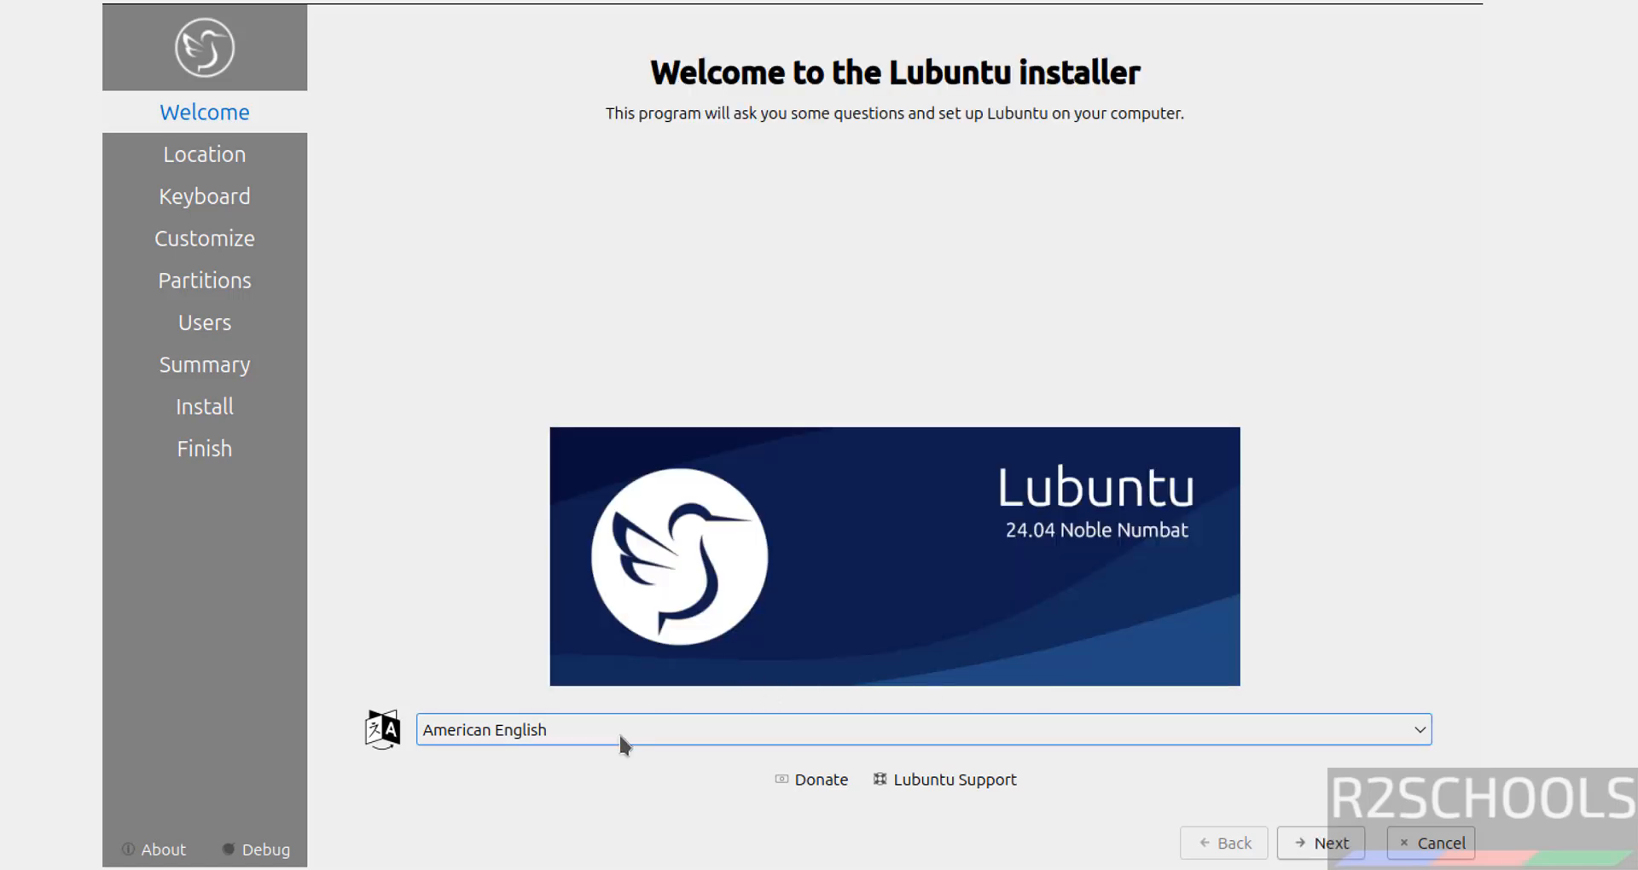
click(921, 729)
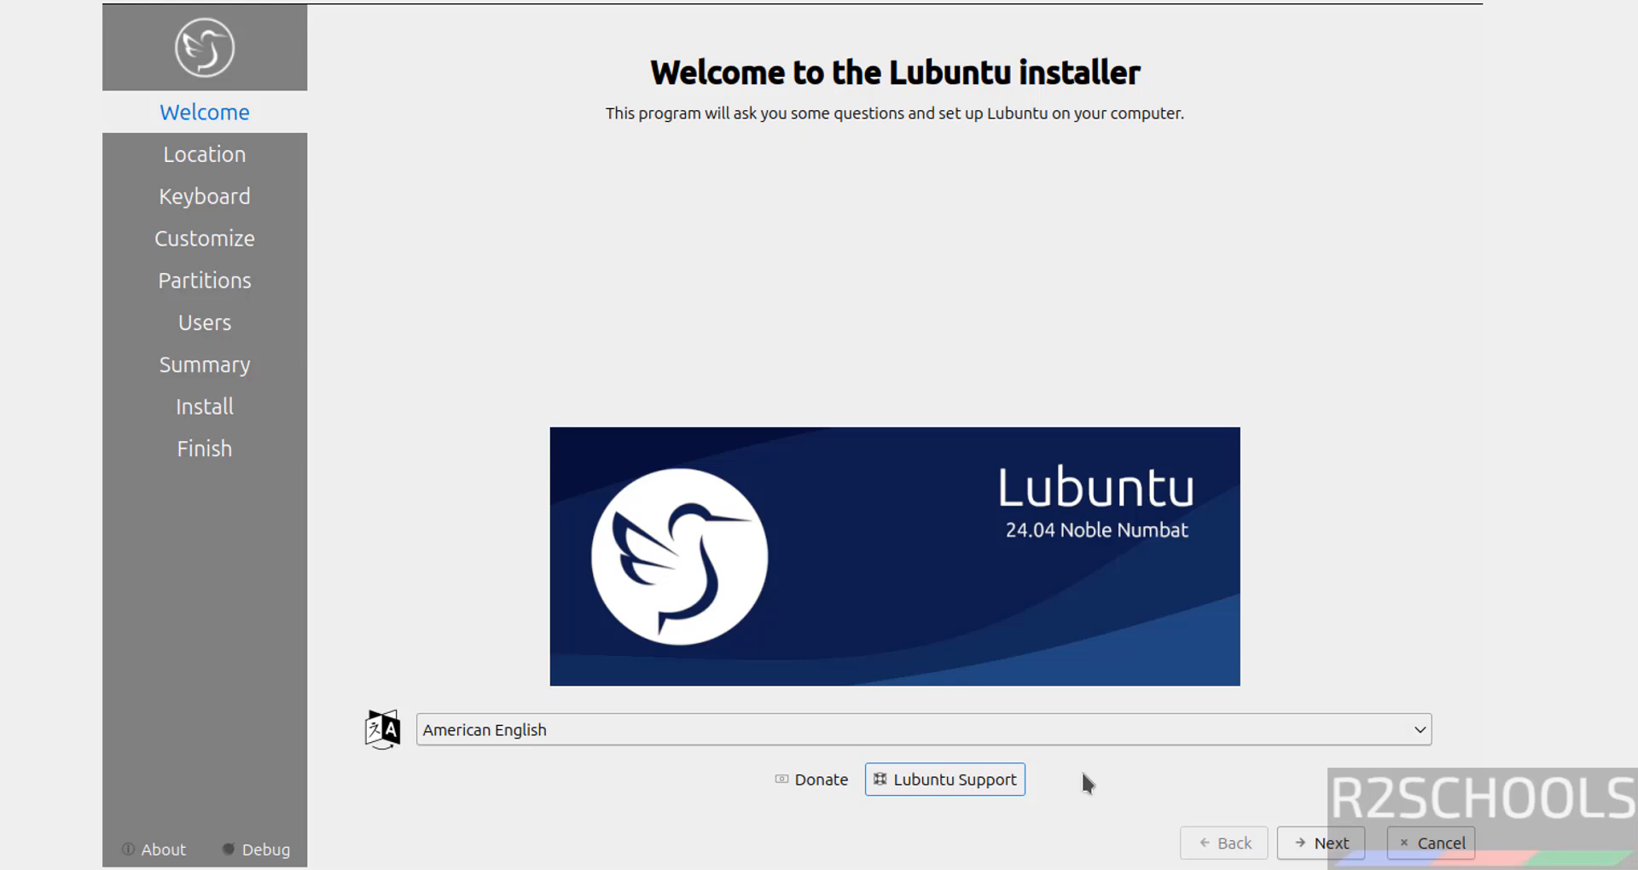
mouse_move(1320, 841)
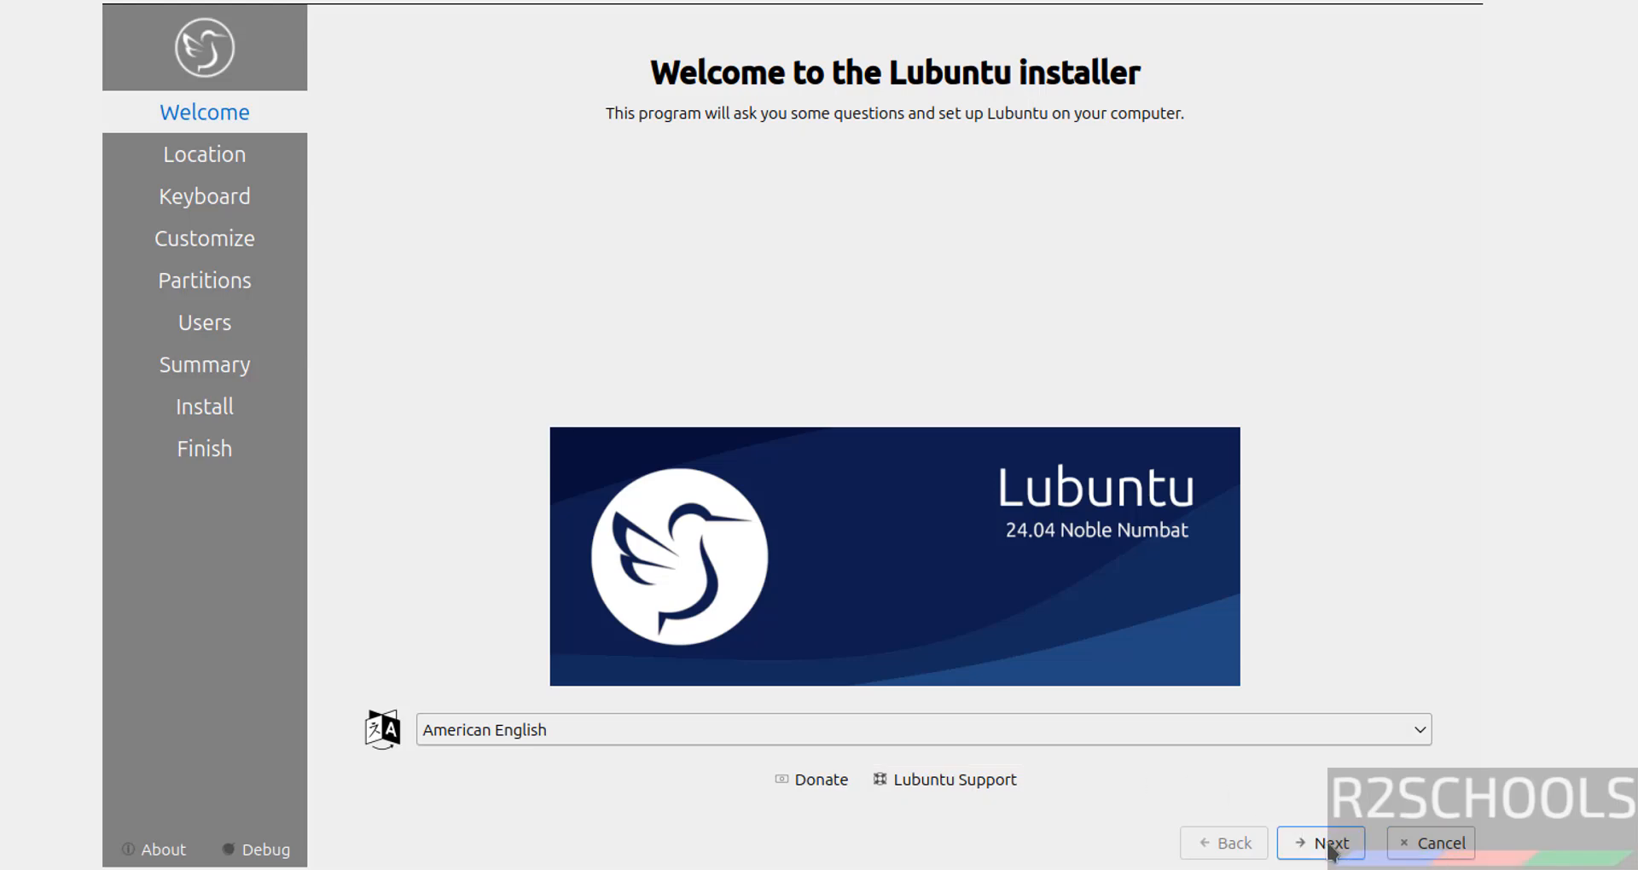
click(1319, 843)
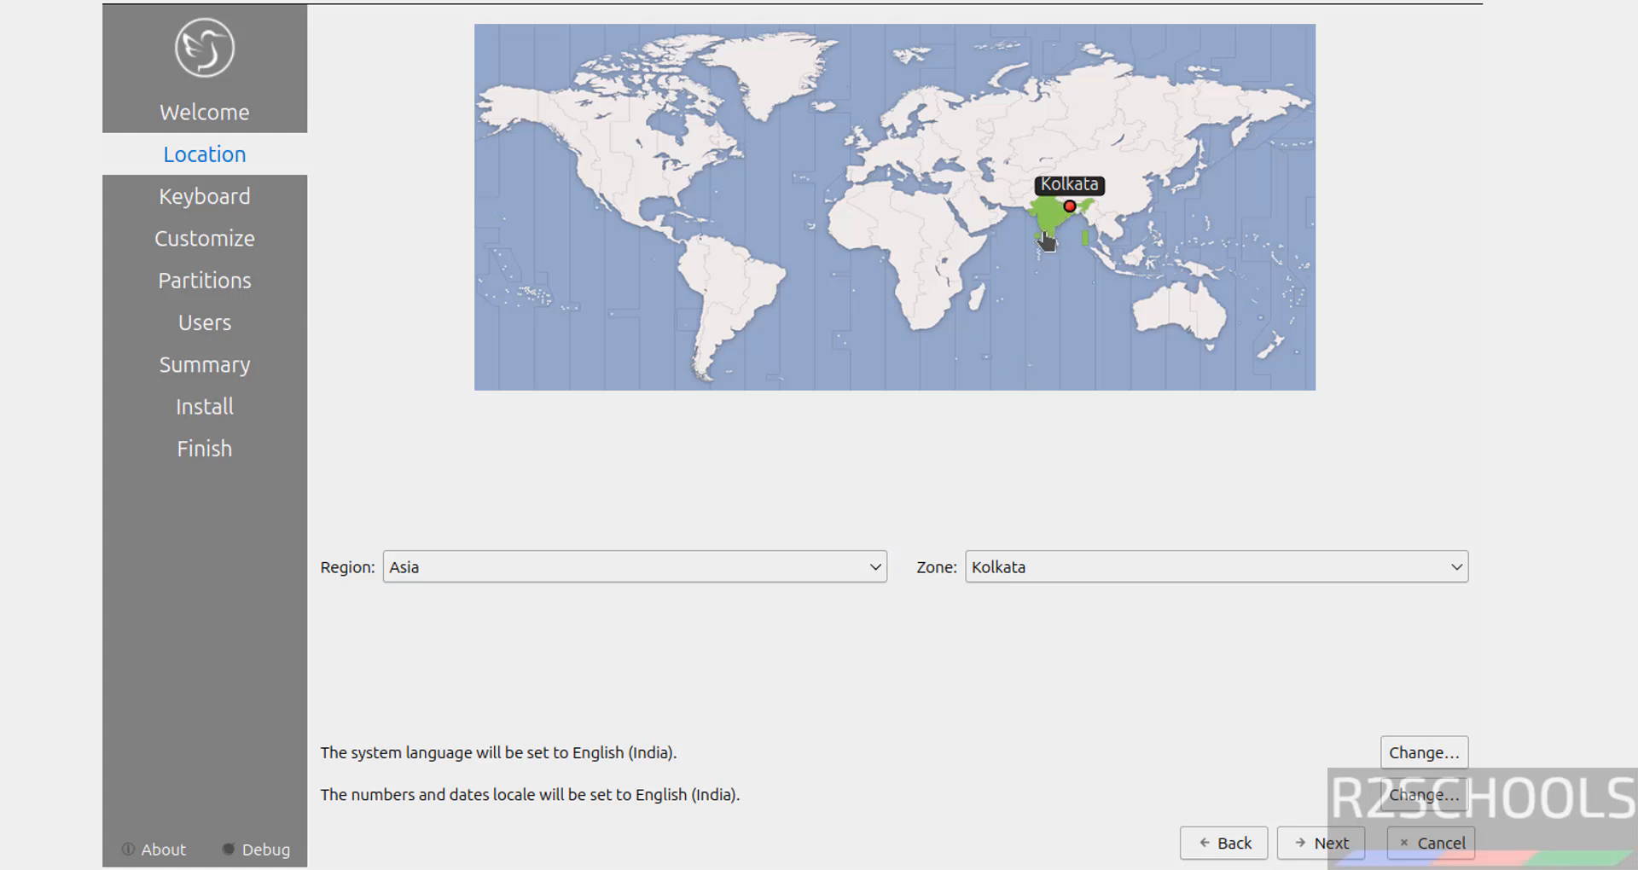
mouse_move(655, 491)
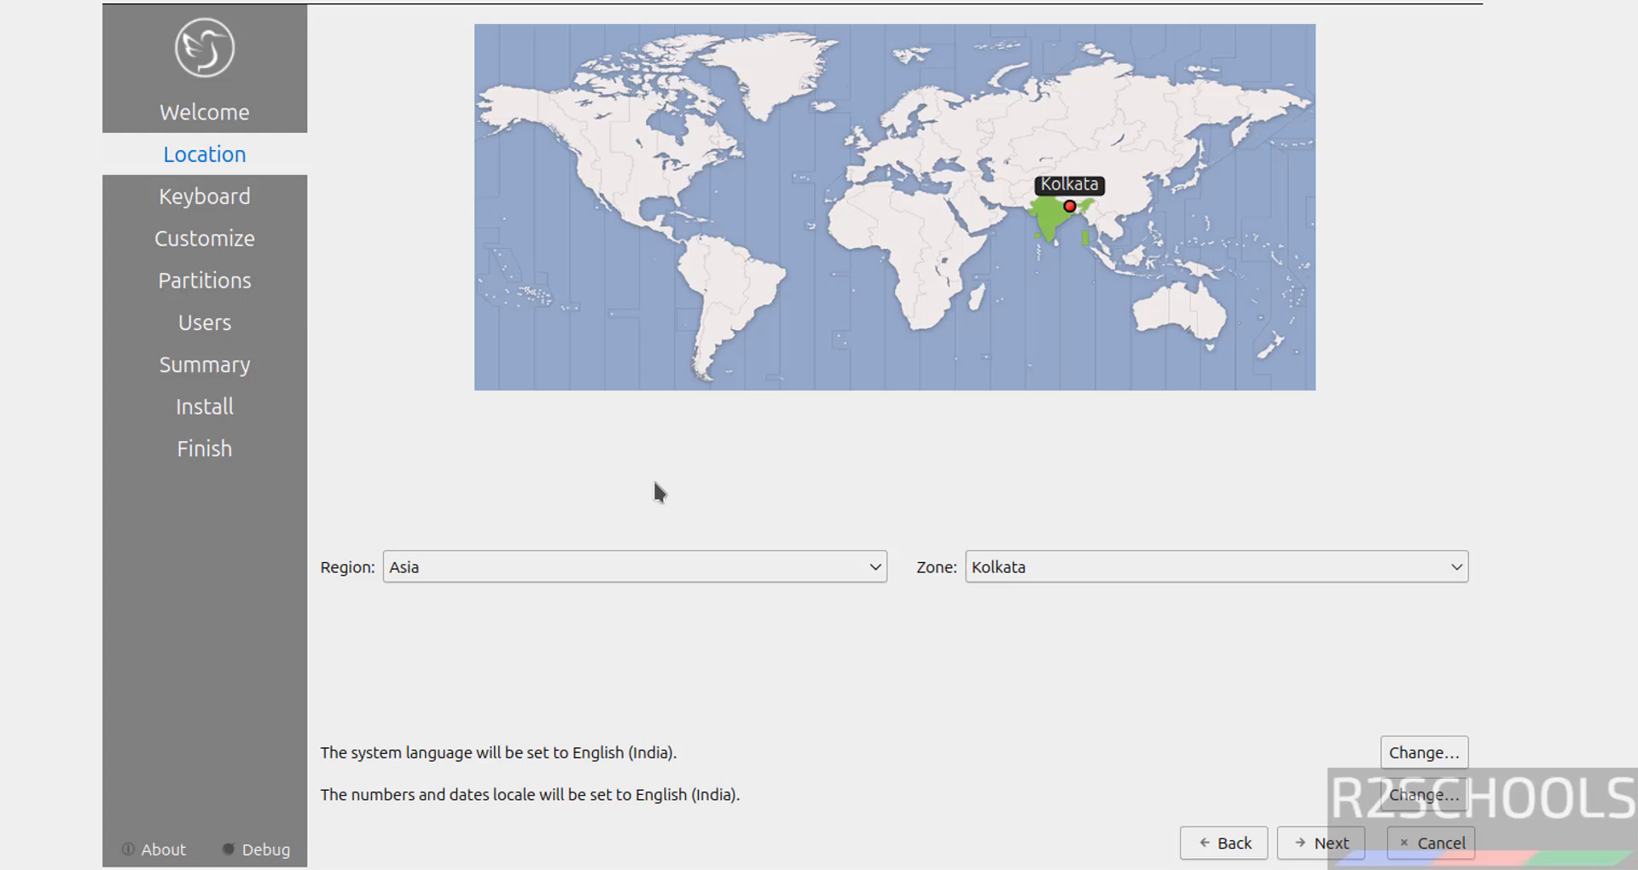
Keep region Asia, zone Kolkata and continue past the timezone step
click(633, 567)
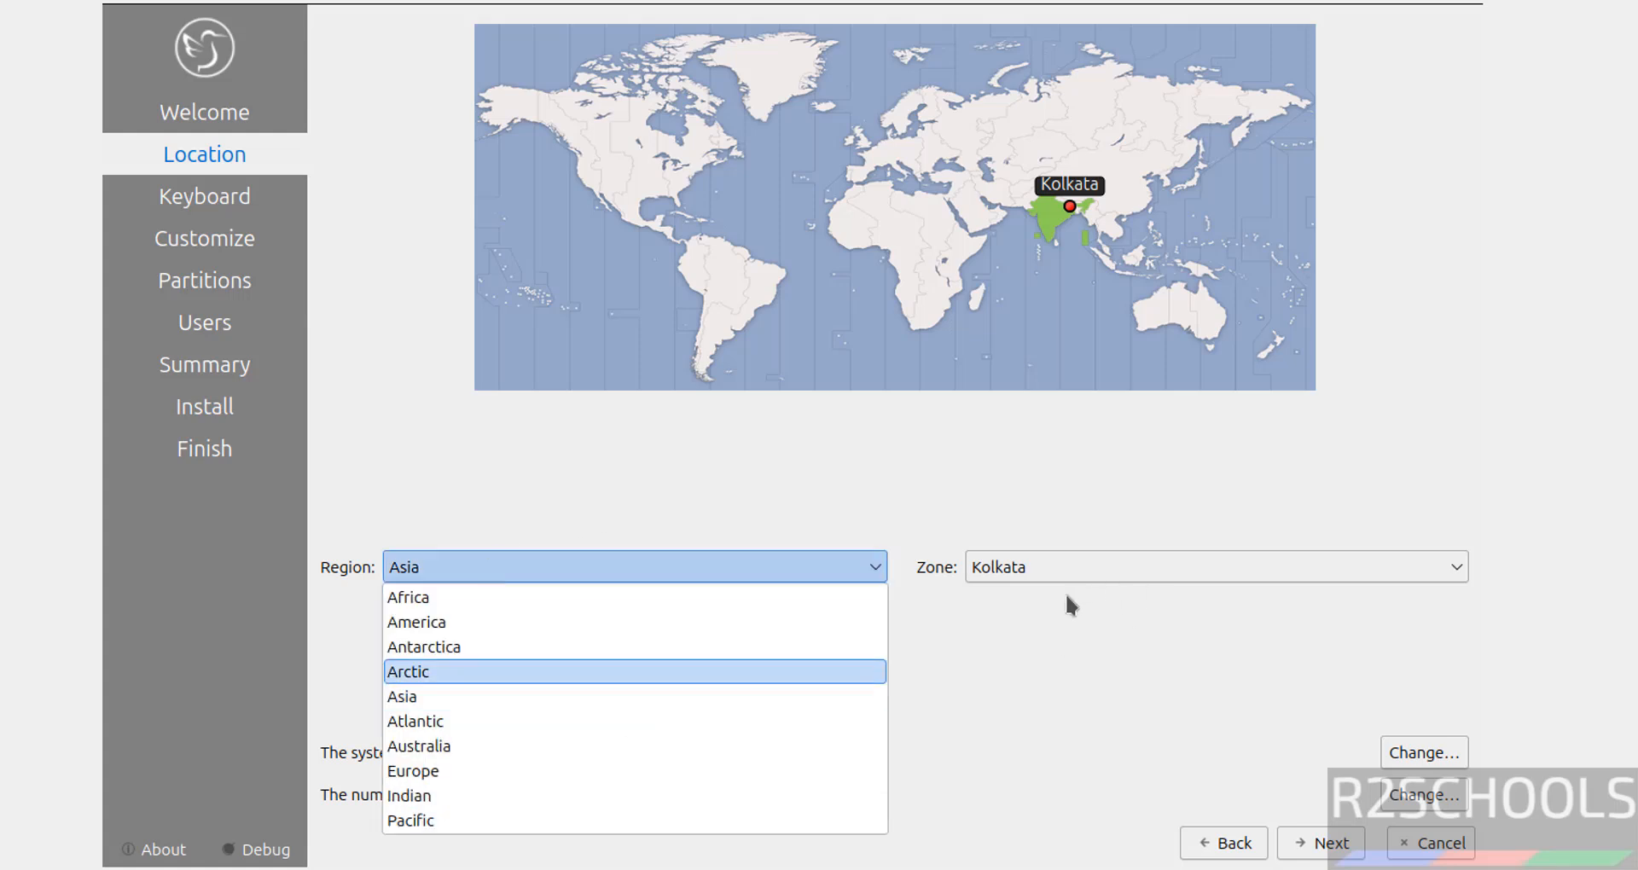
click(399, 696)
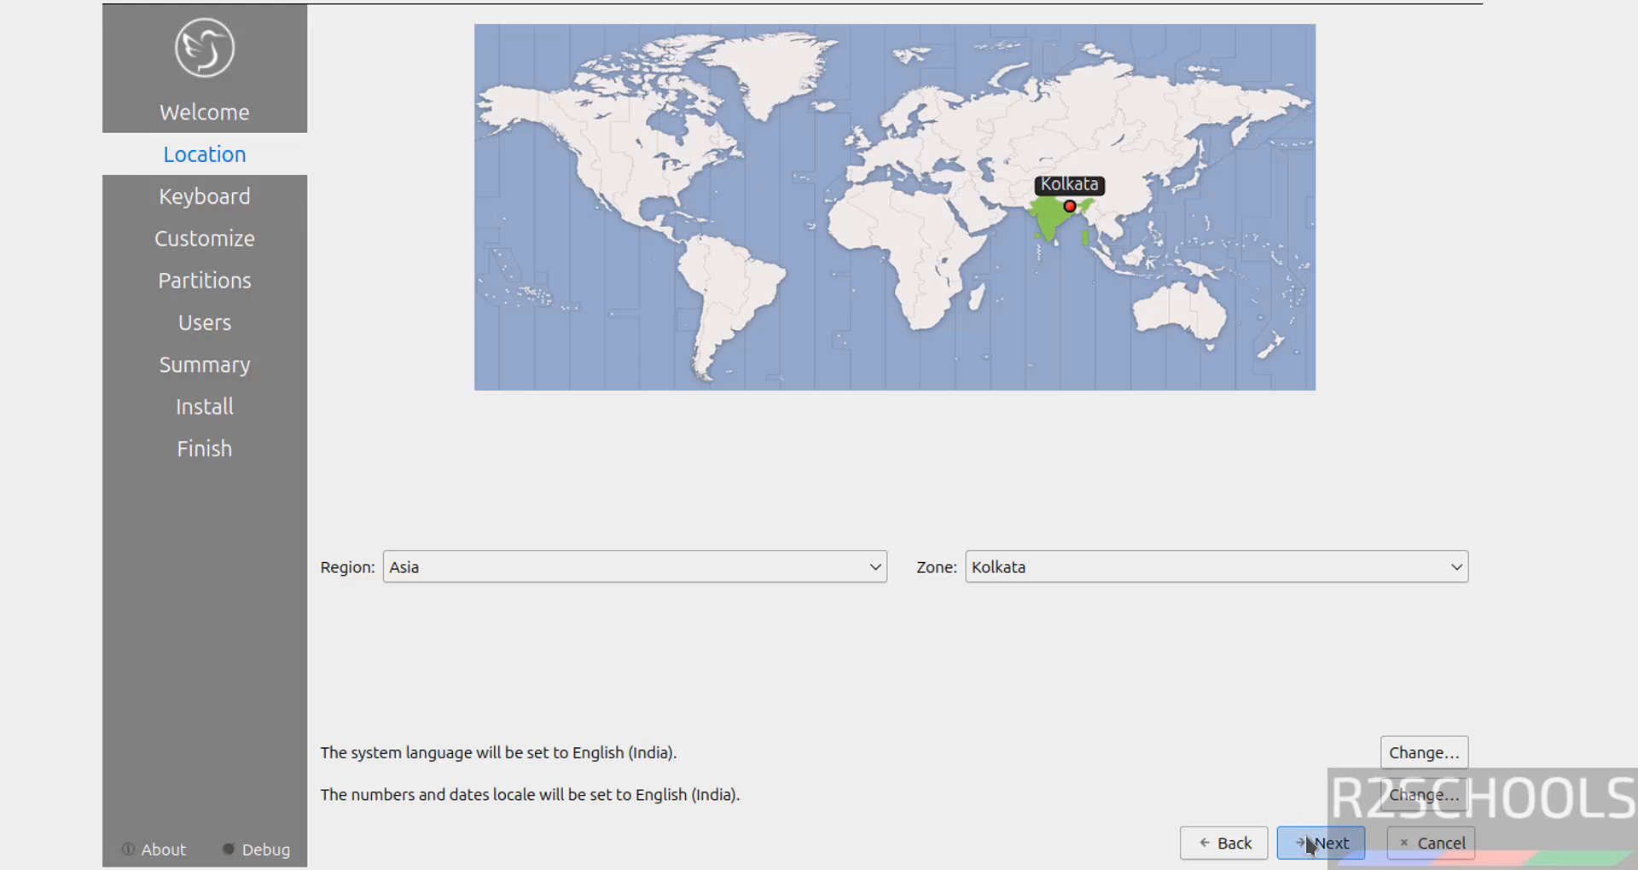
click(1319, 842)
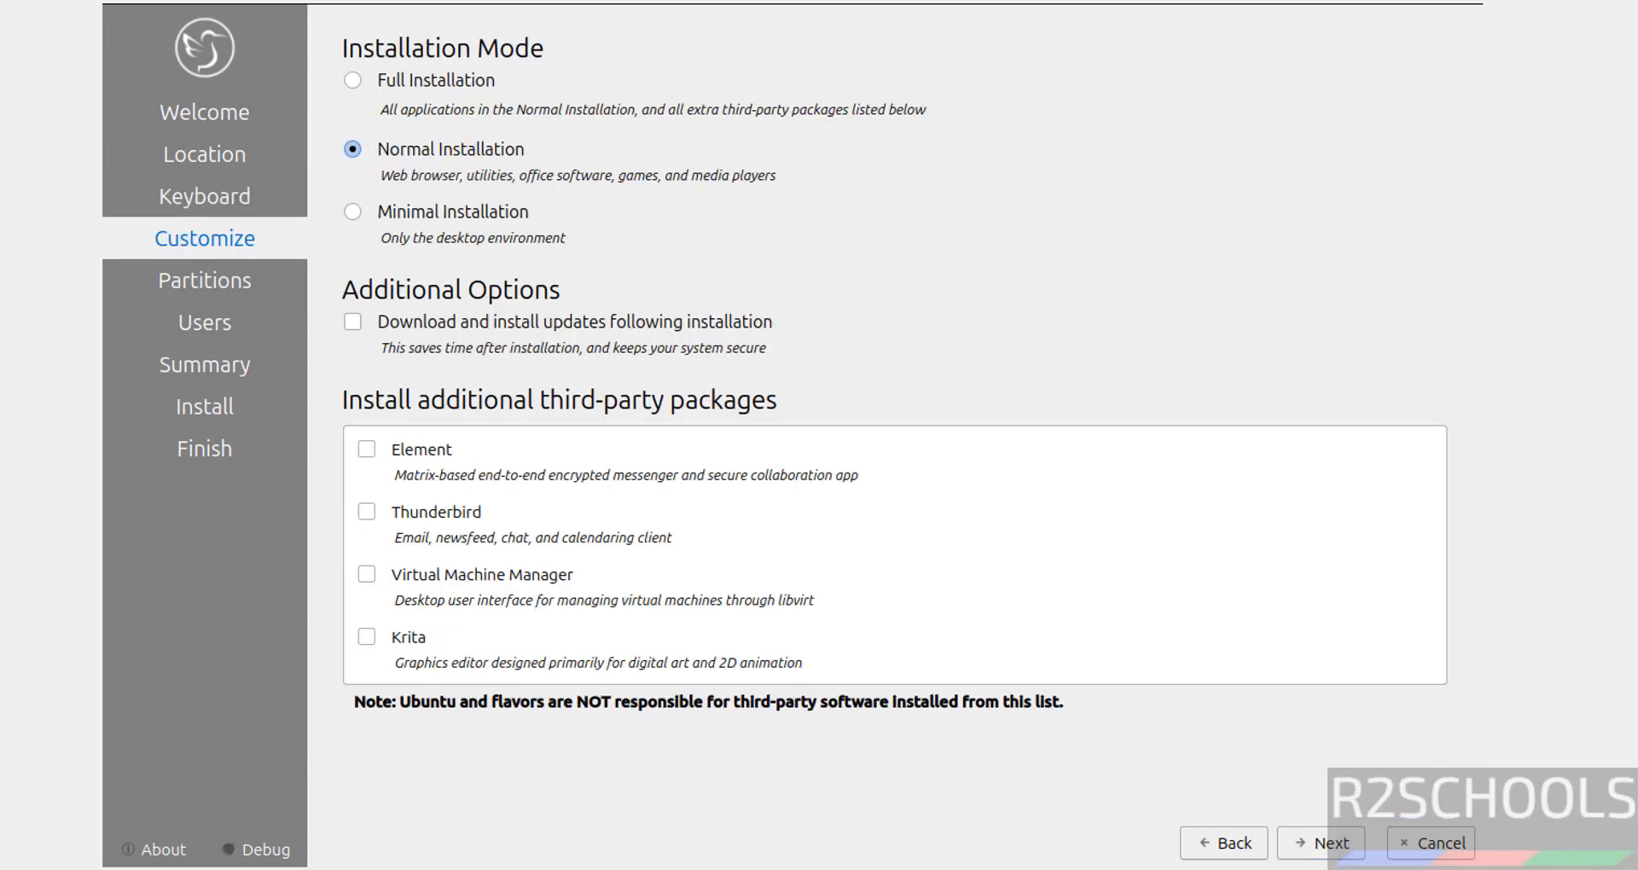
mouse_move(540, 74)
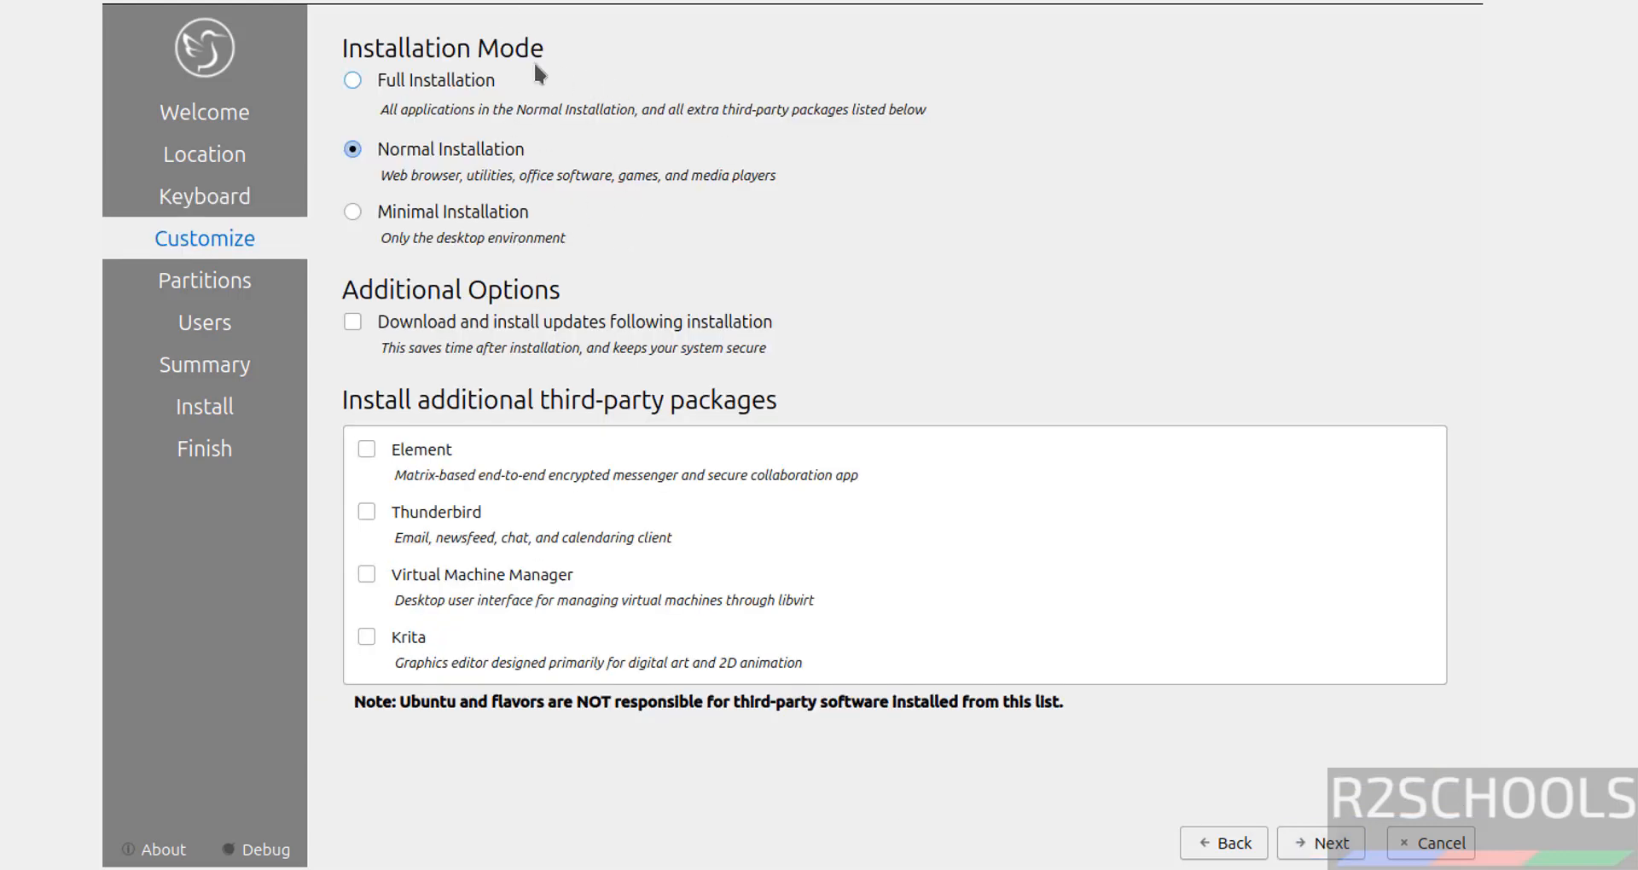
mouse_move(374, 244)
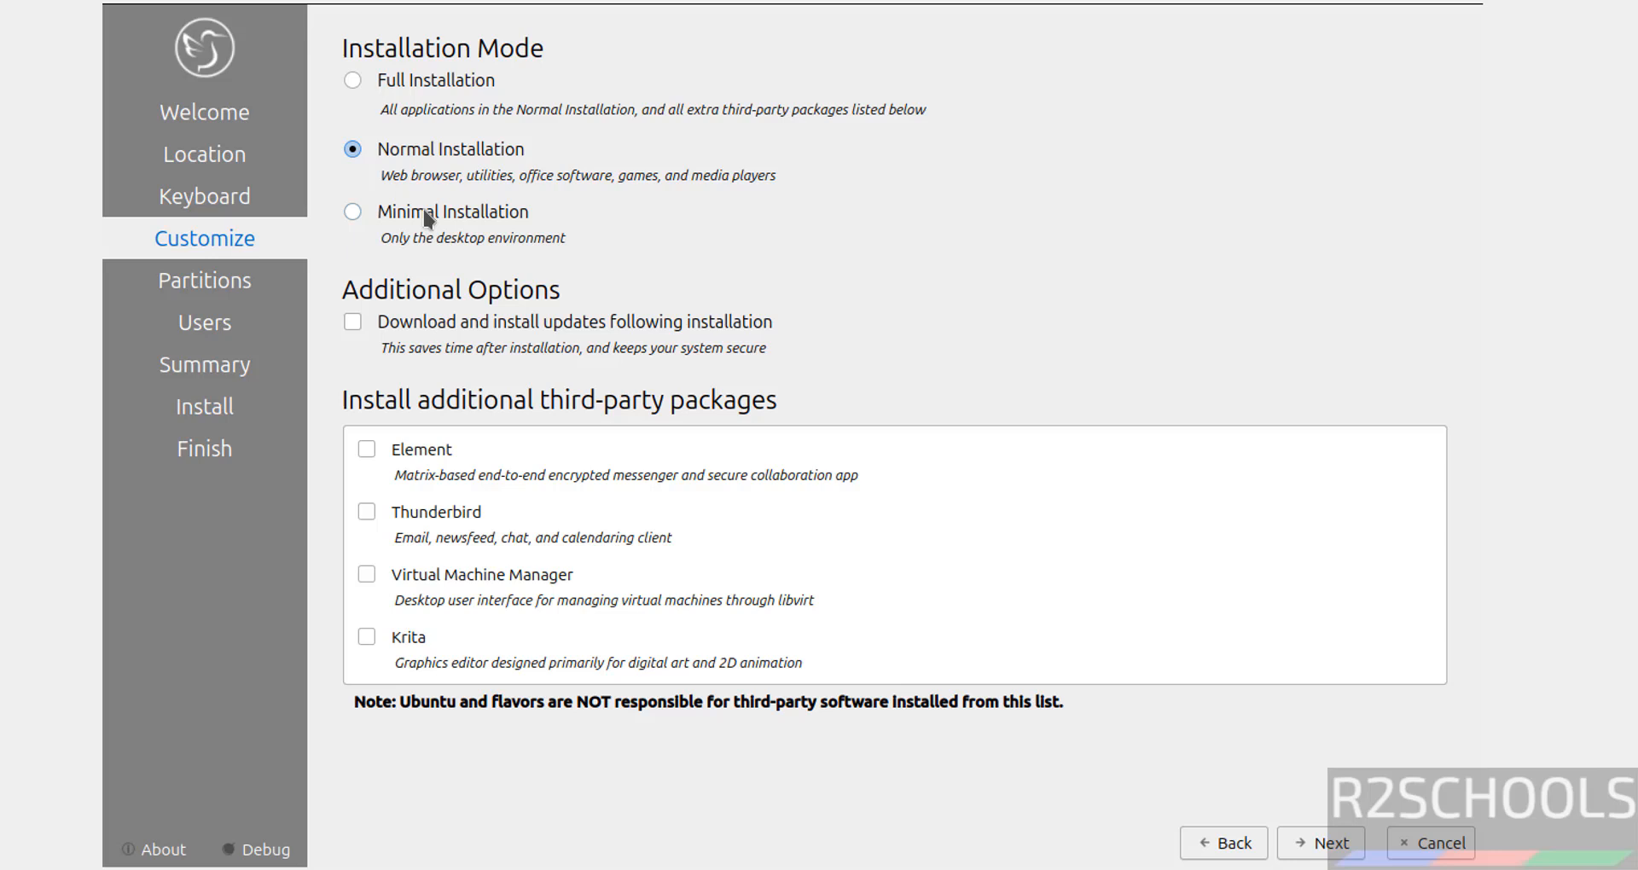
Settle on Normal Installation with no extra packages and continue to partitioning
click(353, 211)
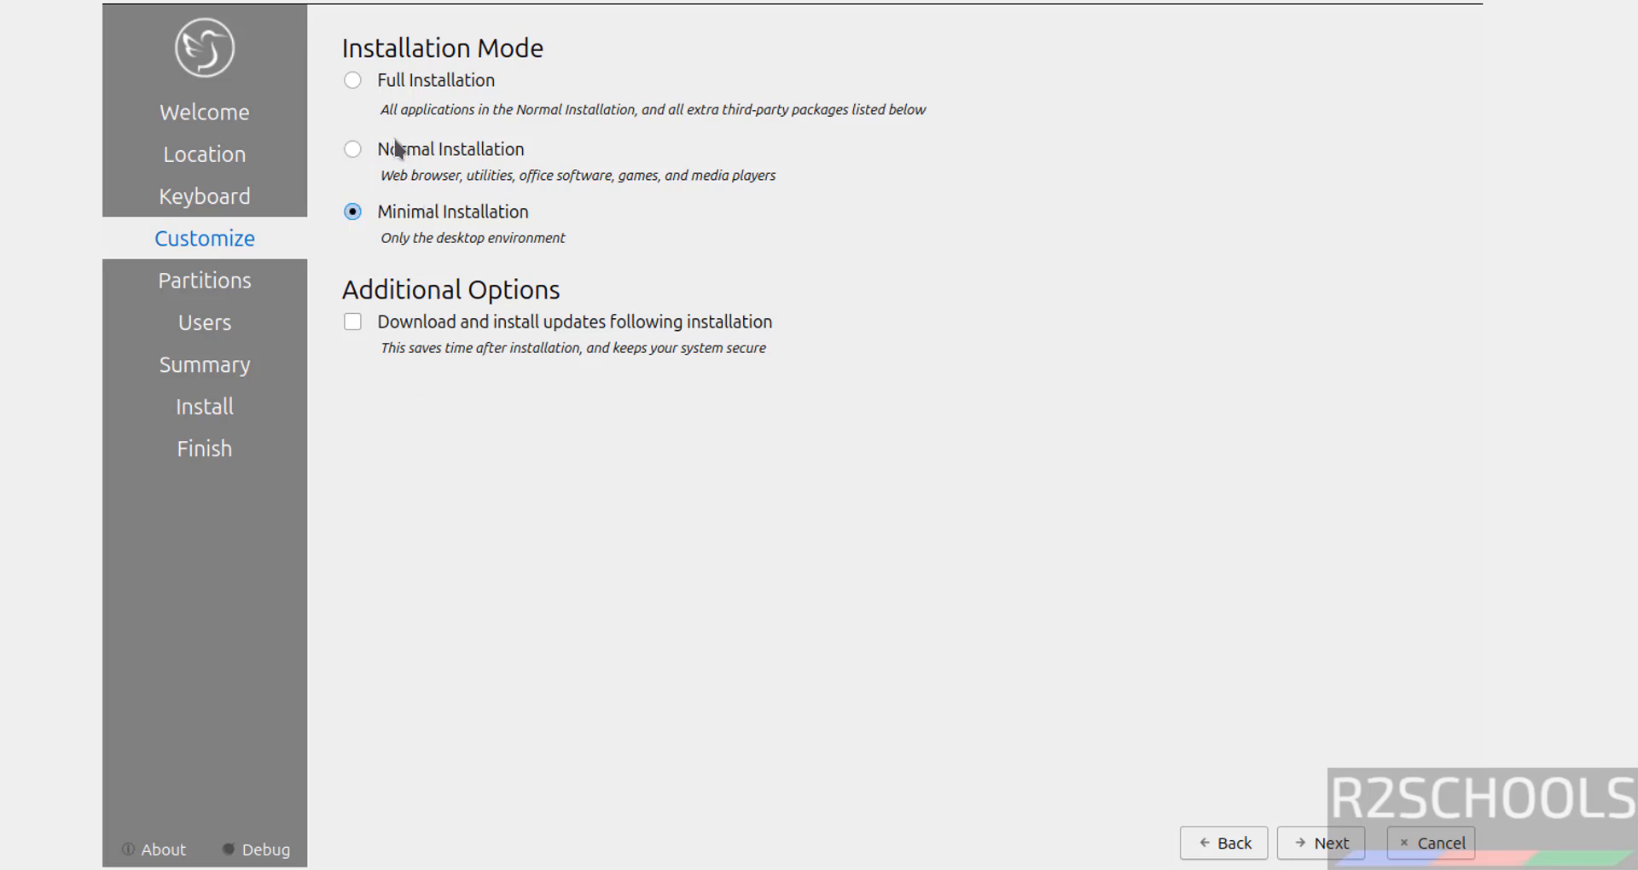
click(353, 148)
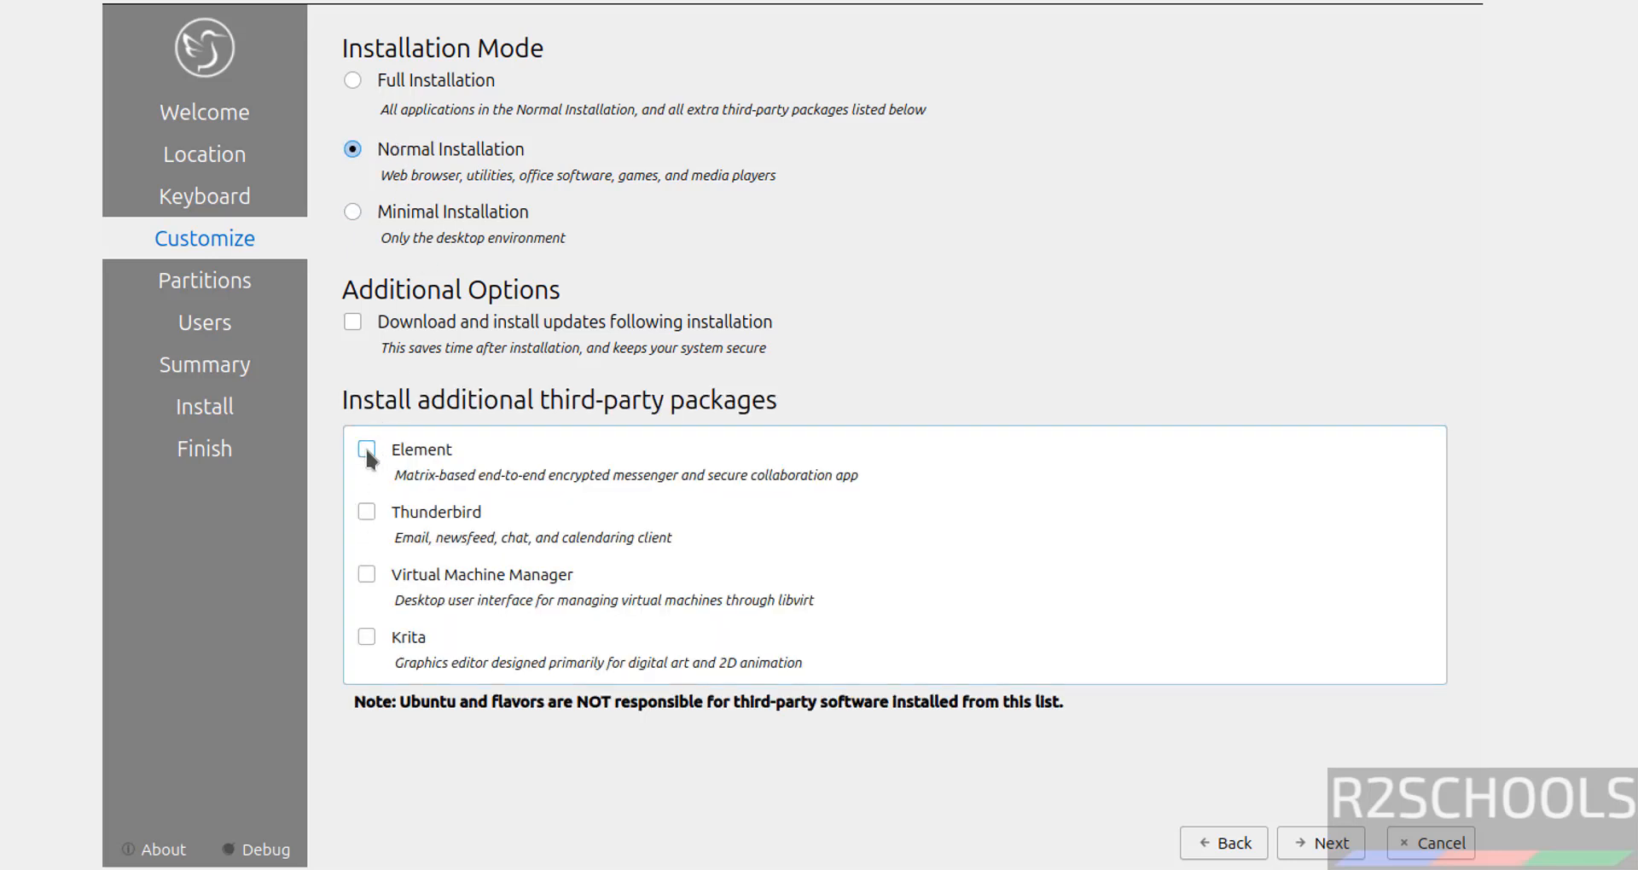
click(353, 81)
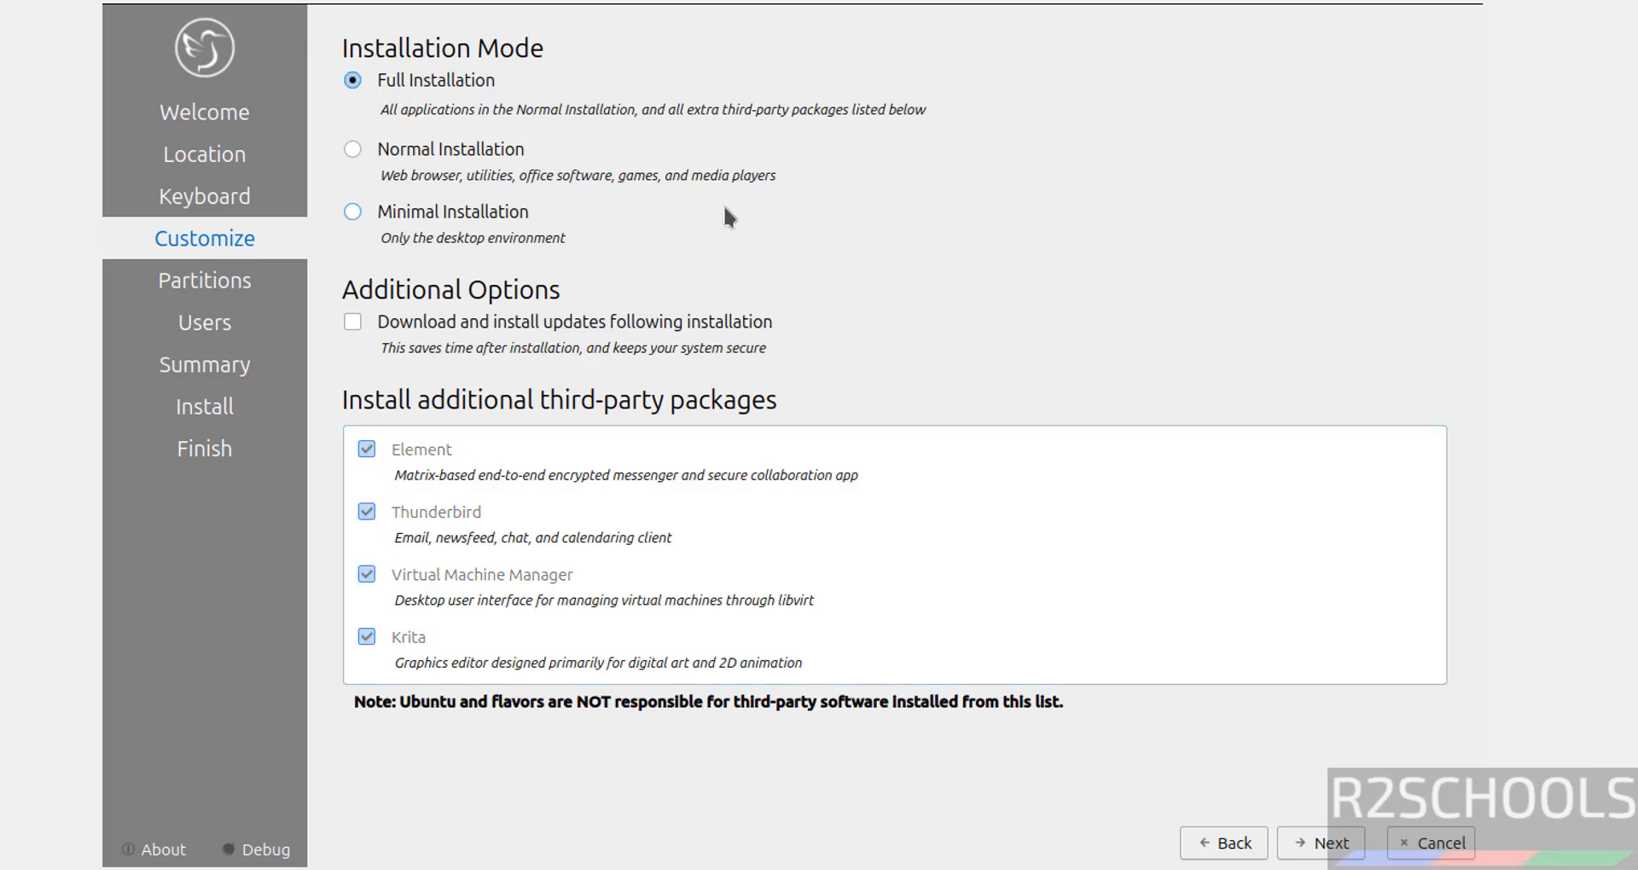
click(354, 148)
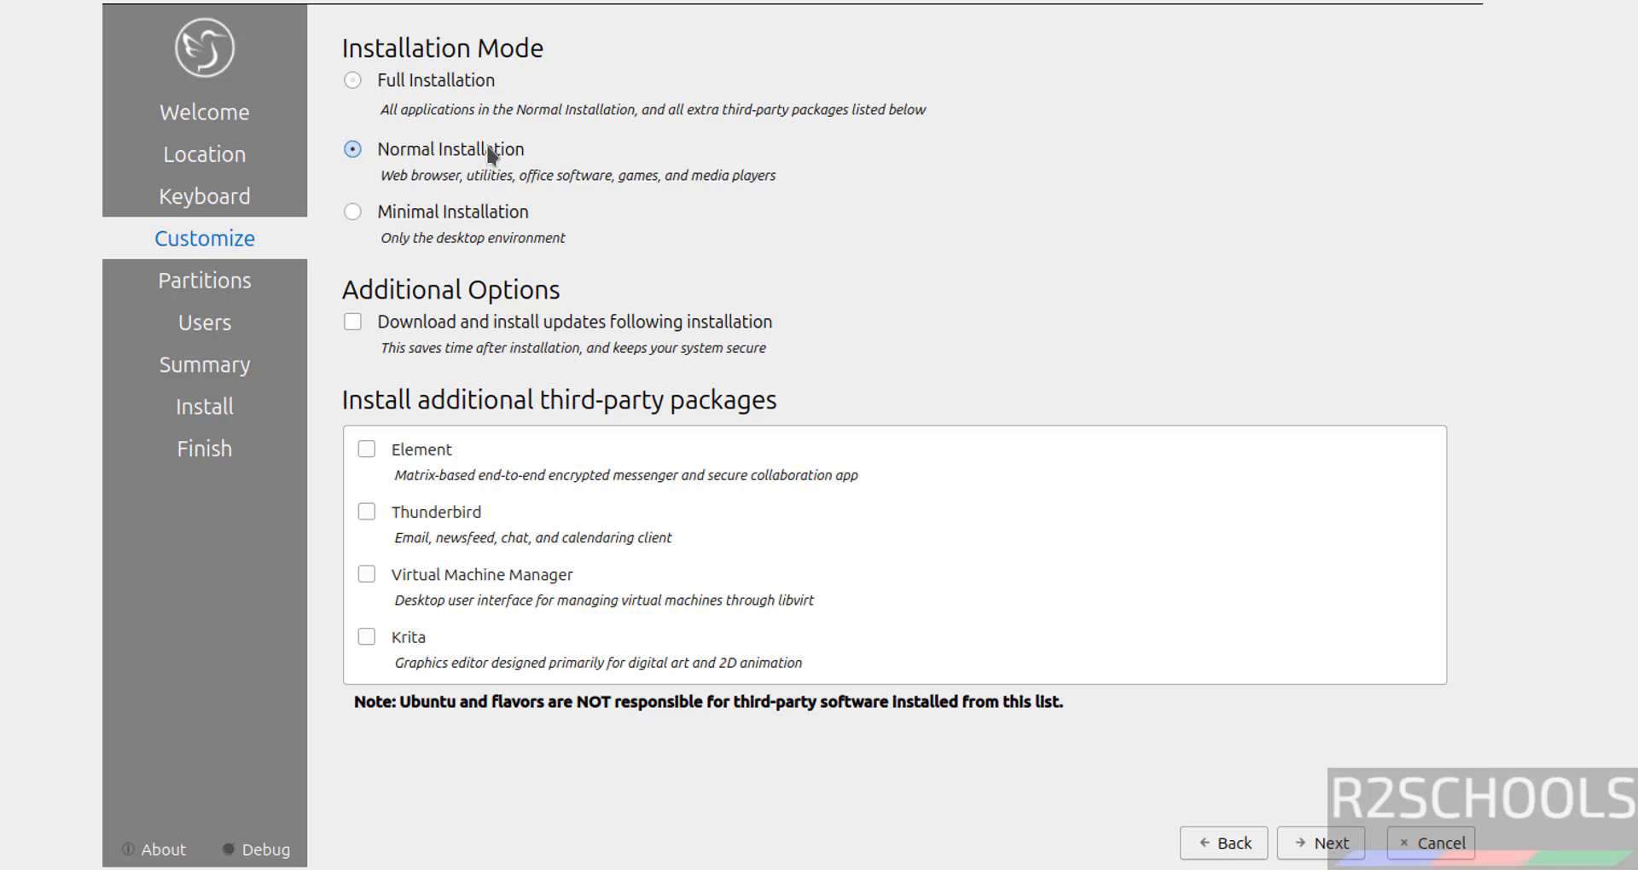
mouse_move(374, 577)
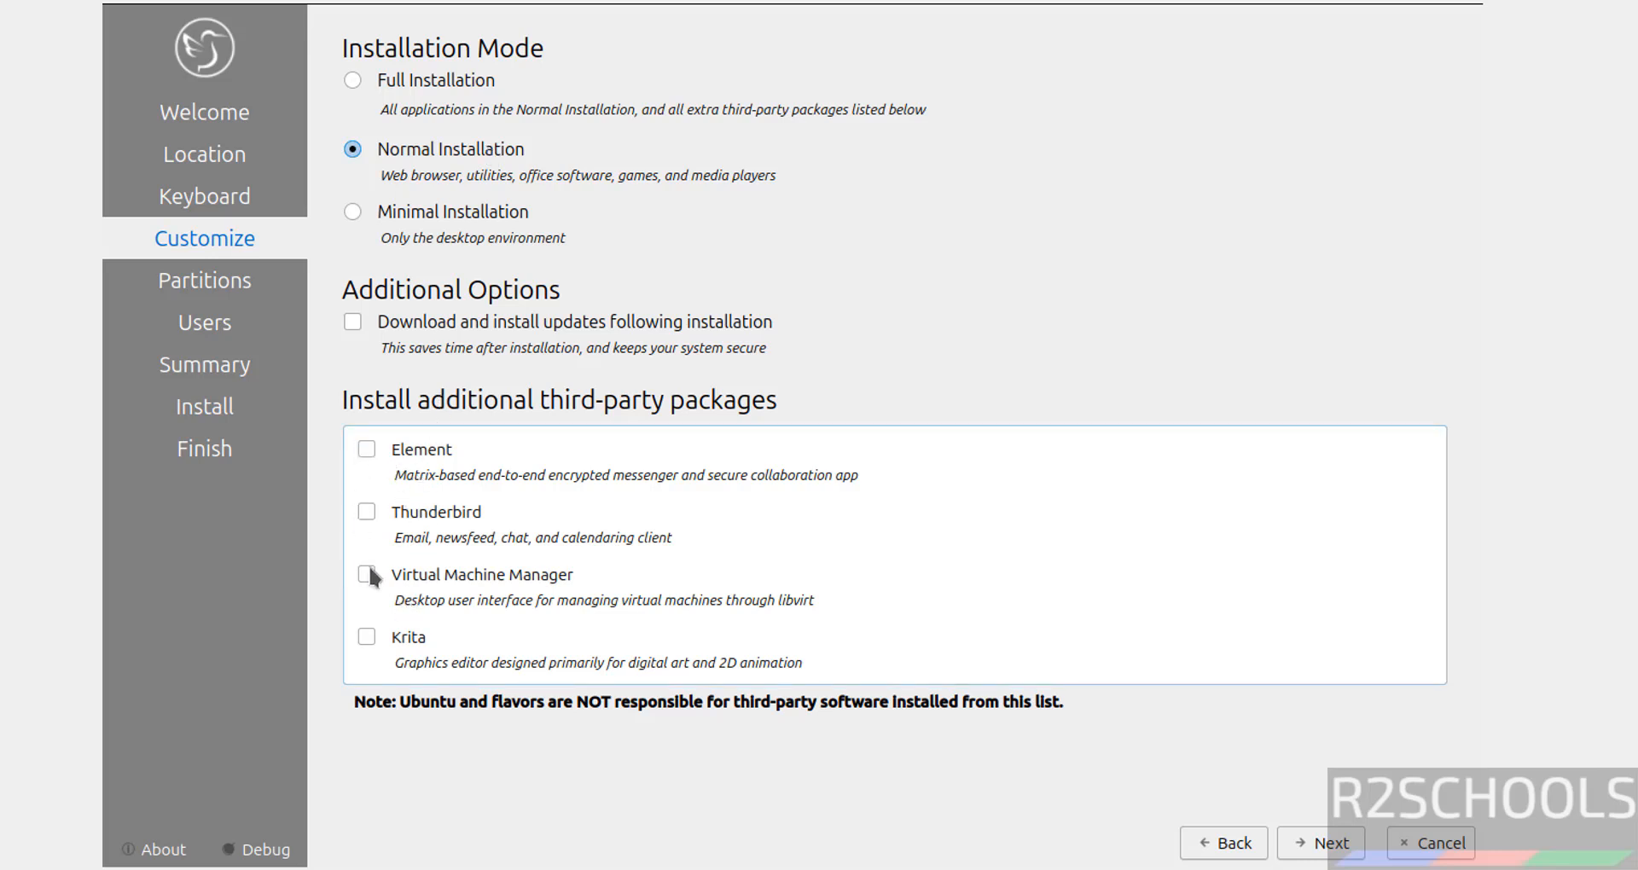
mouse_move(379, 473)
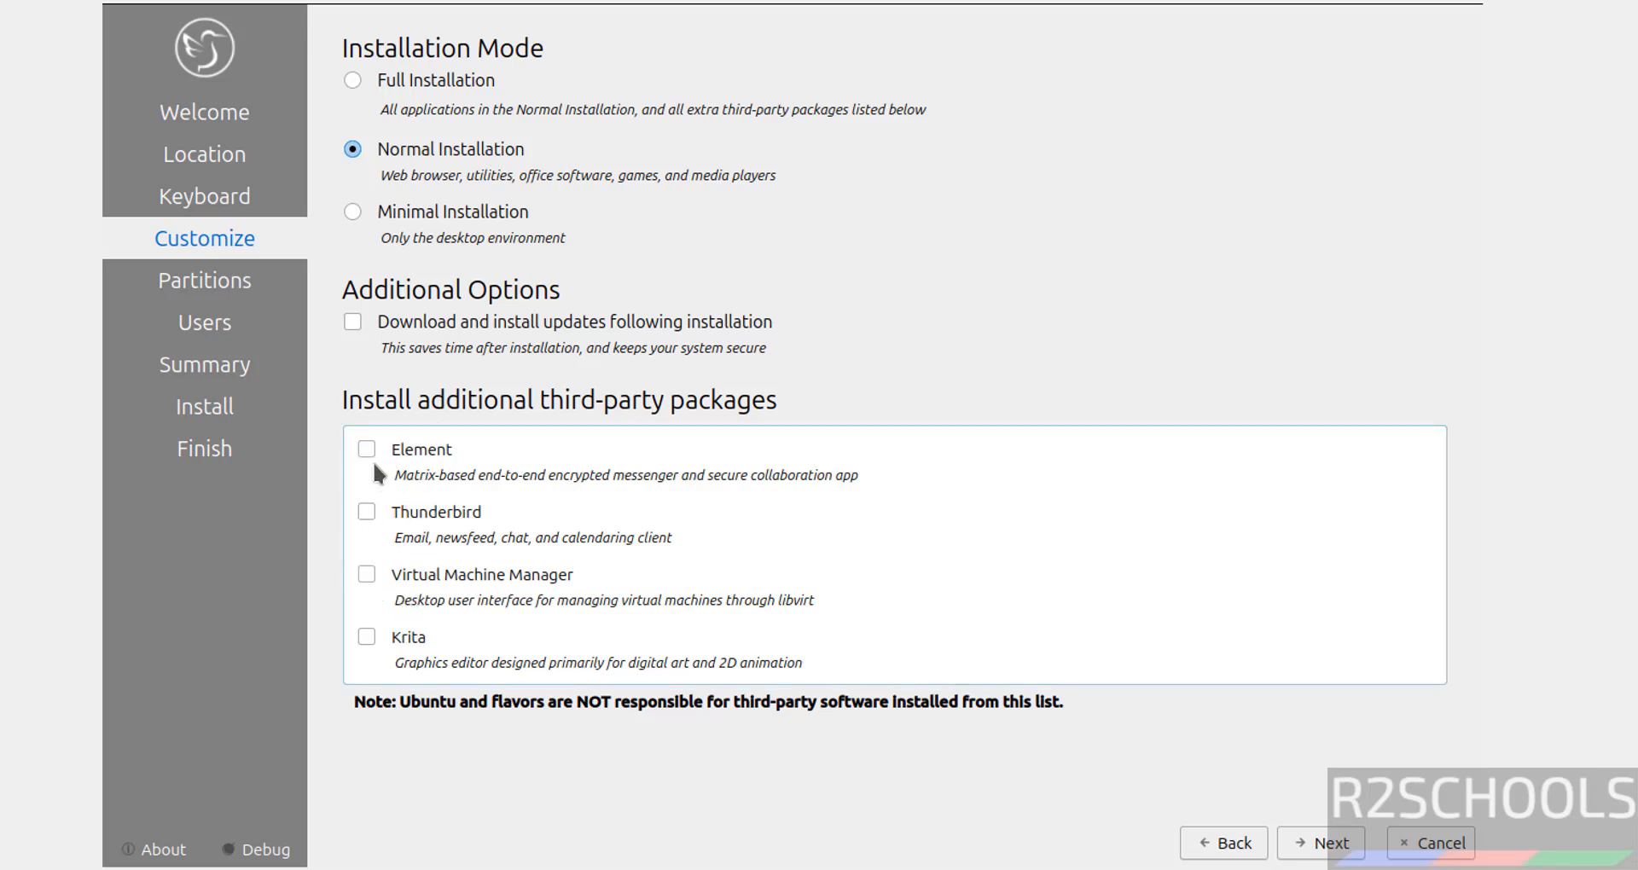
mouse_move(476, 300)
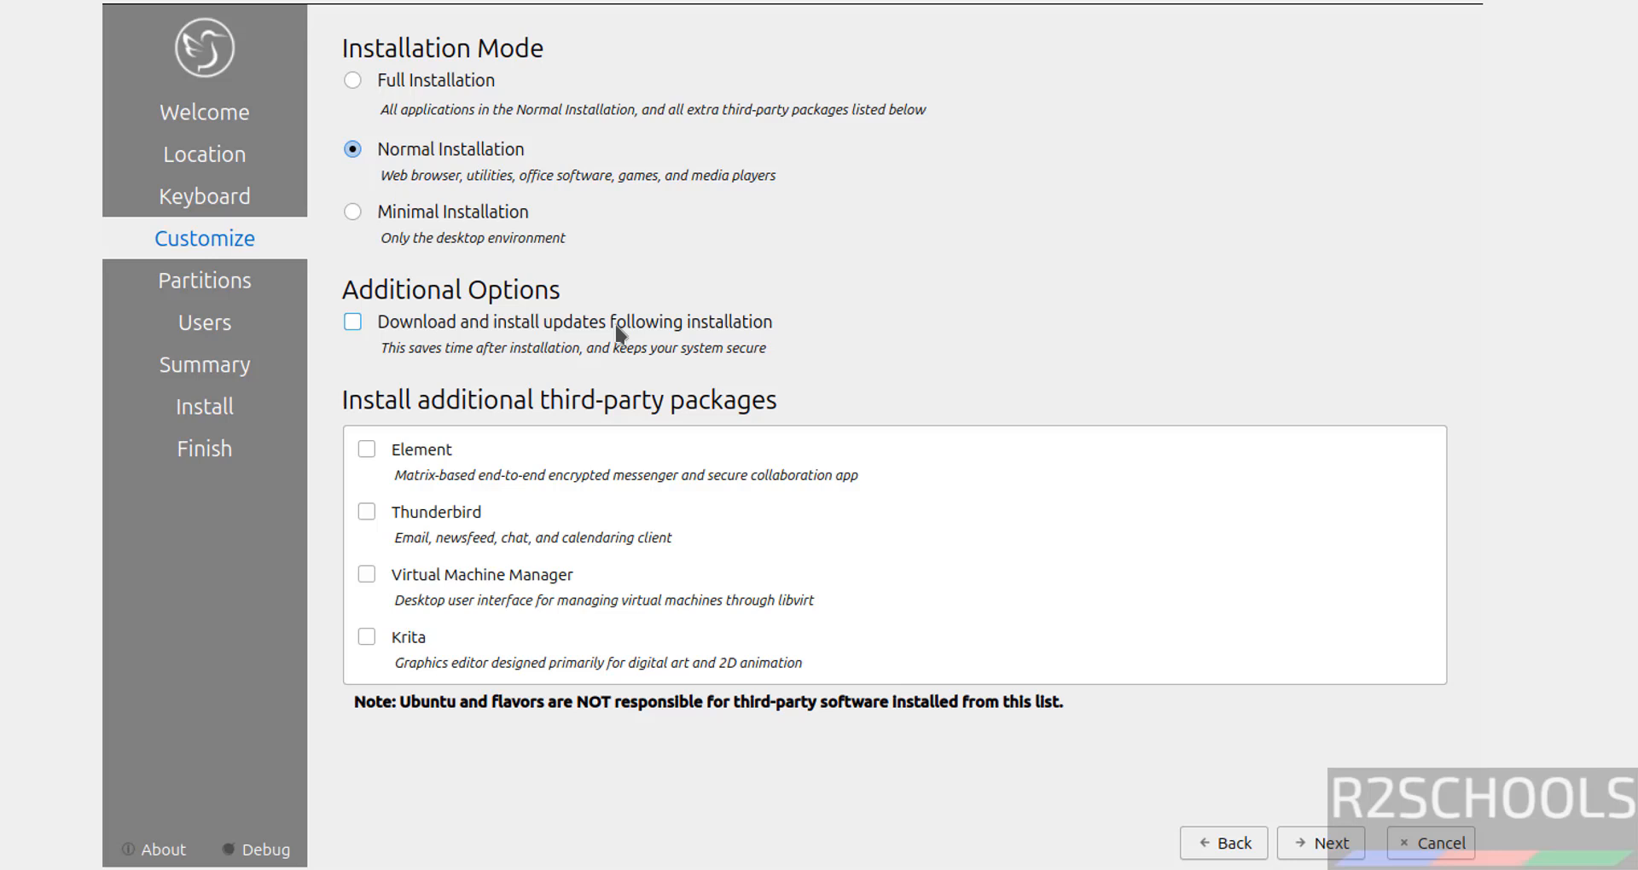
mouse_move(445, 362)
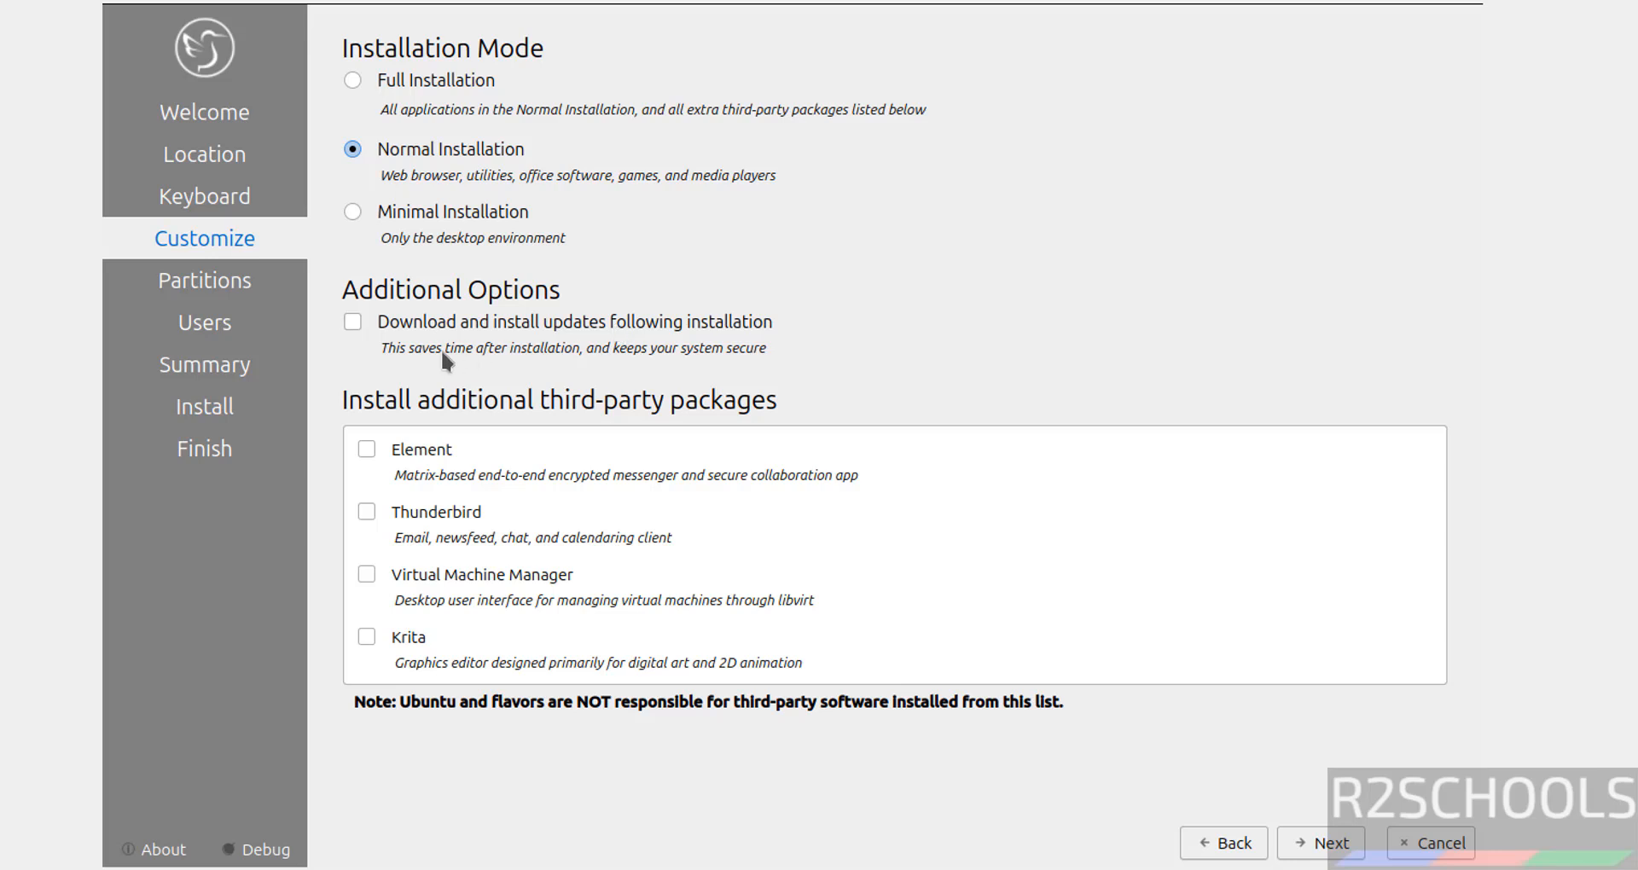
mouse_move(492, 318)
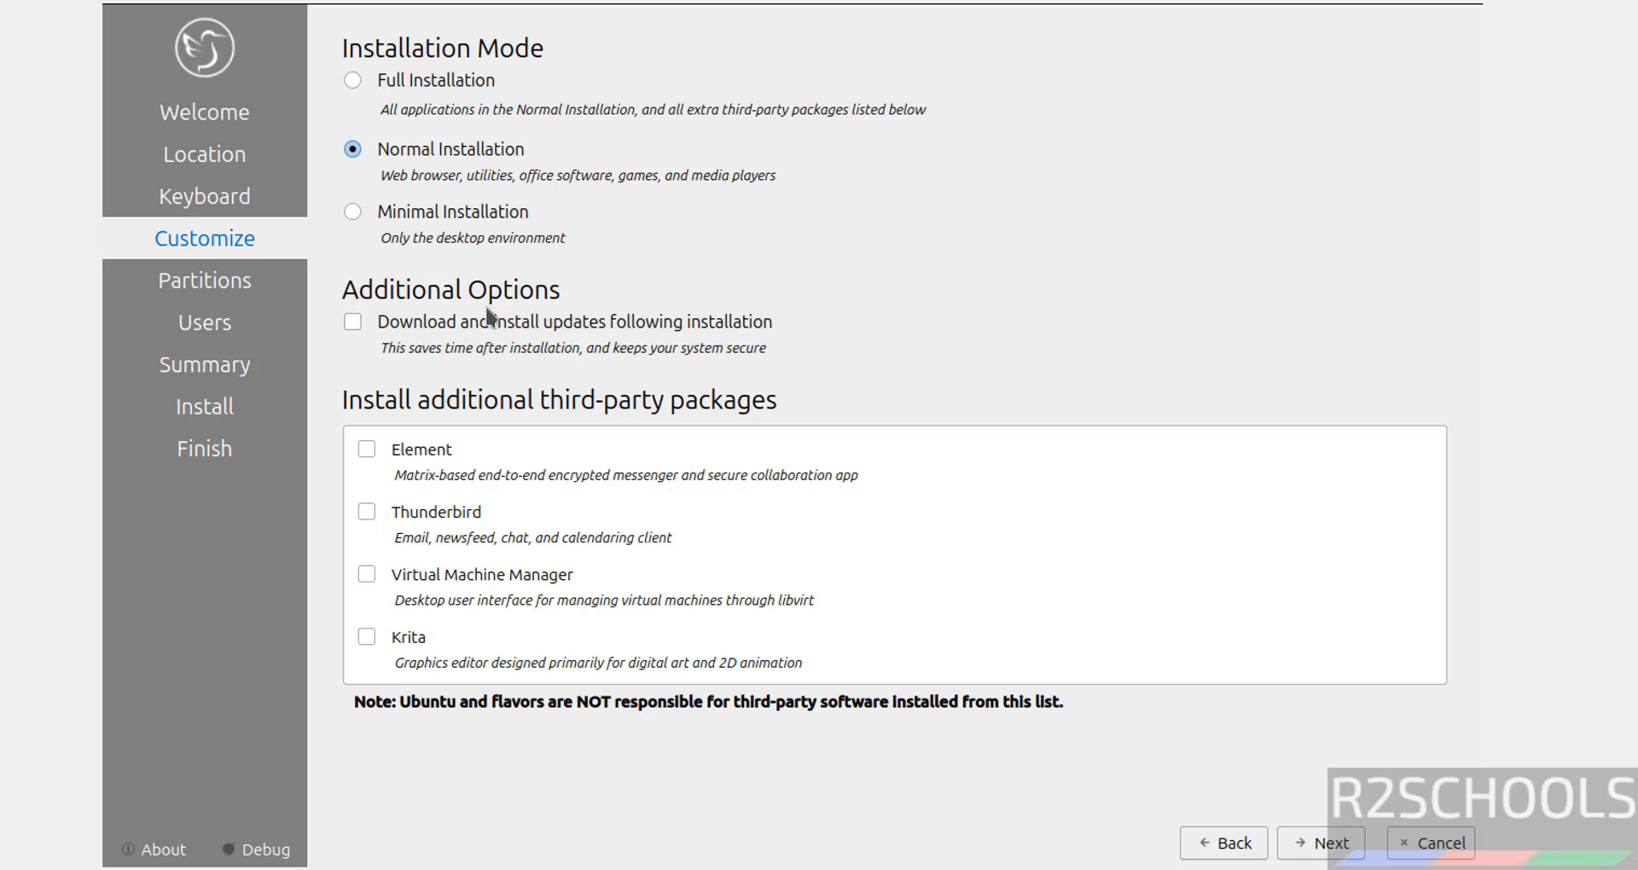
mouse_move(490, 319)
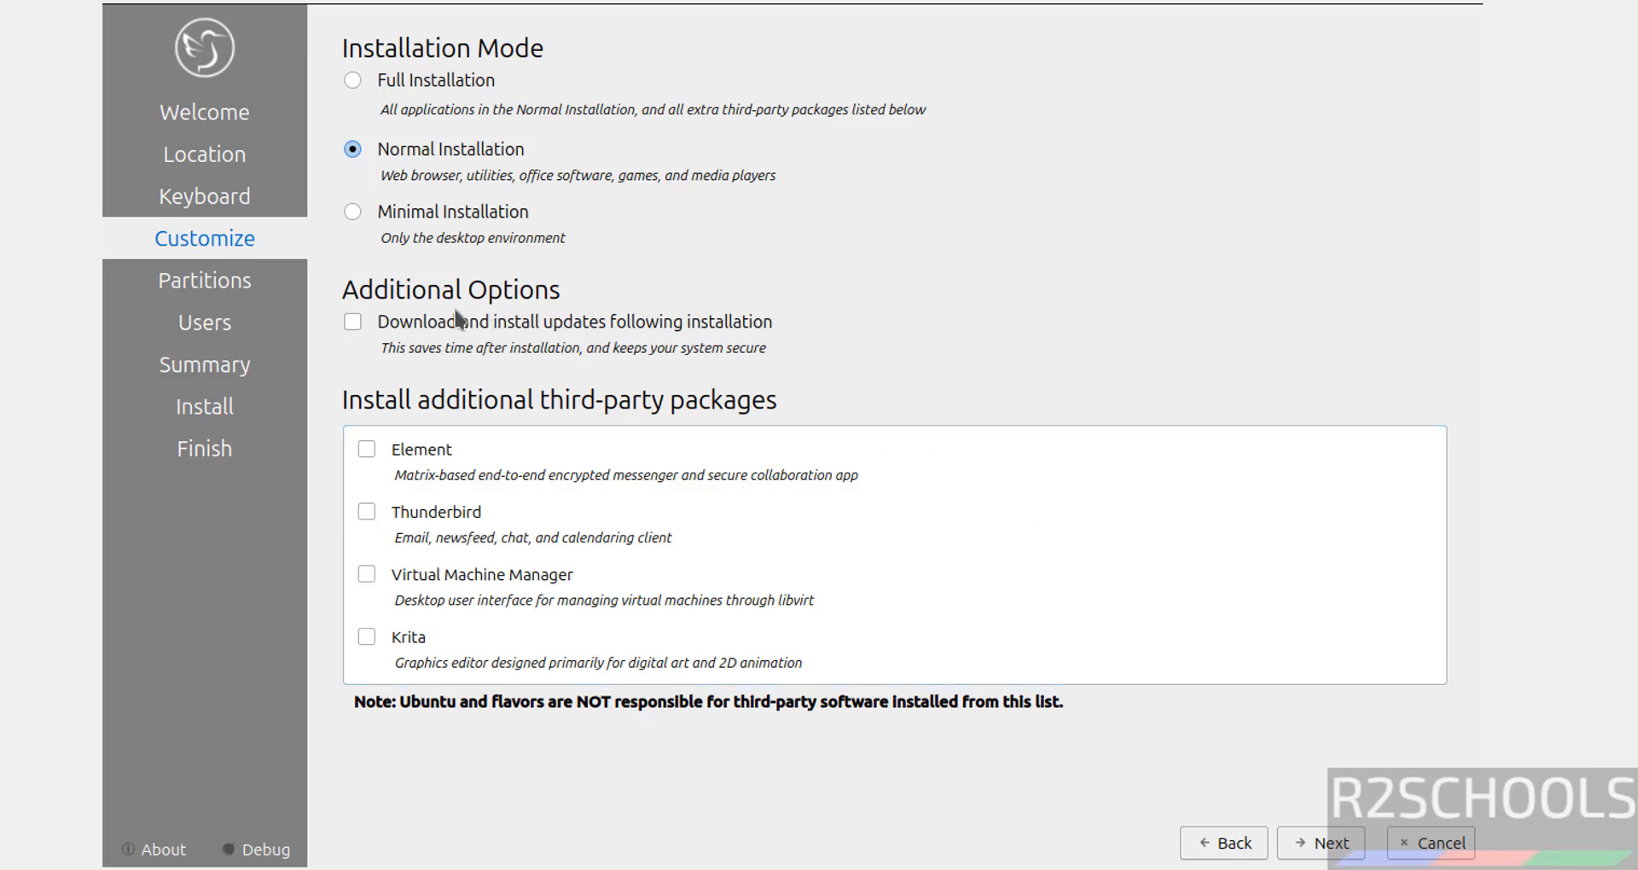
mouse_move(930, 265)
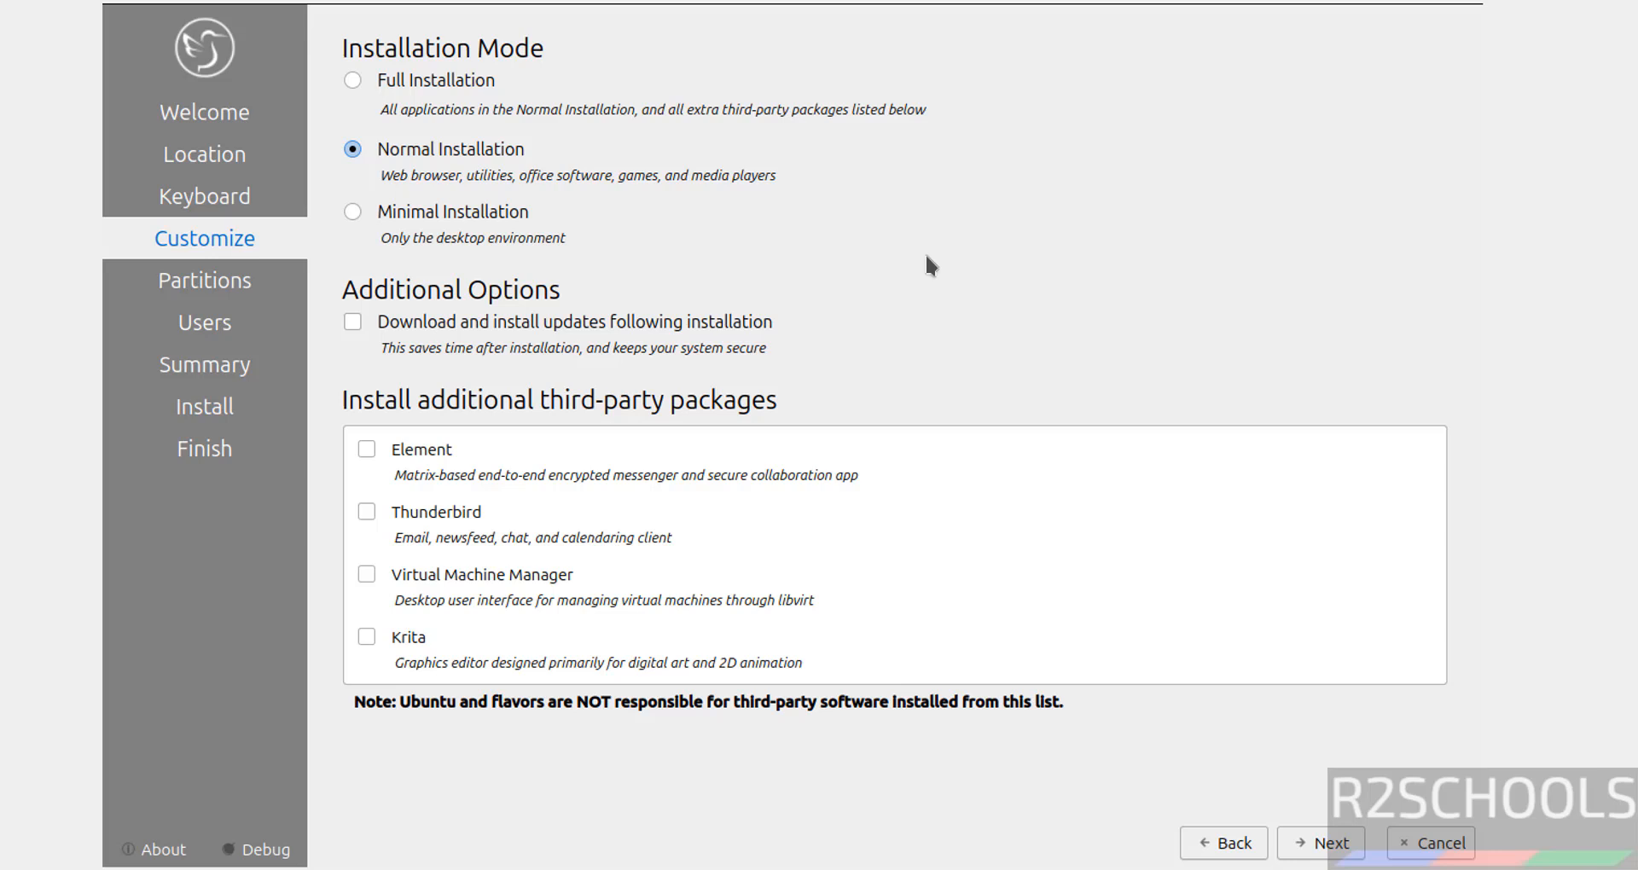
click(1319, 841)
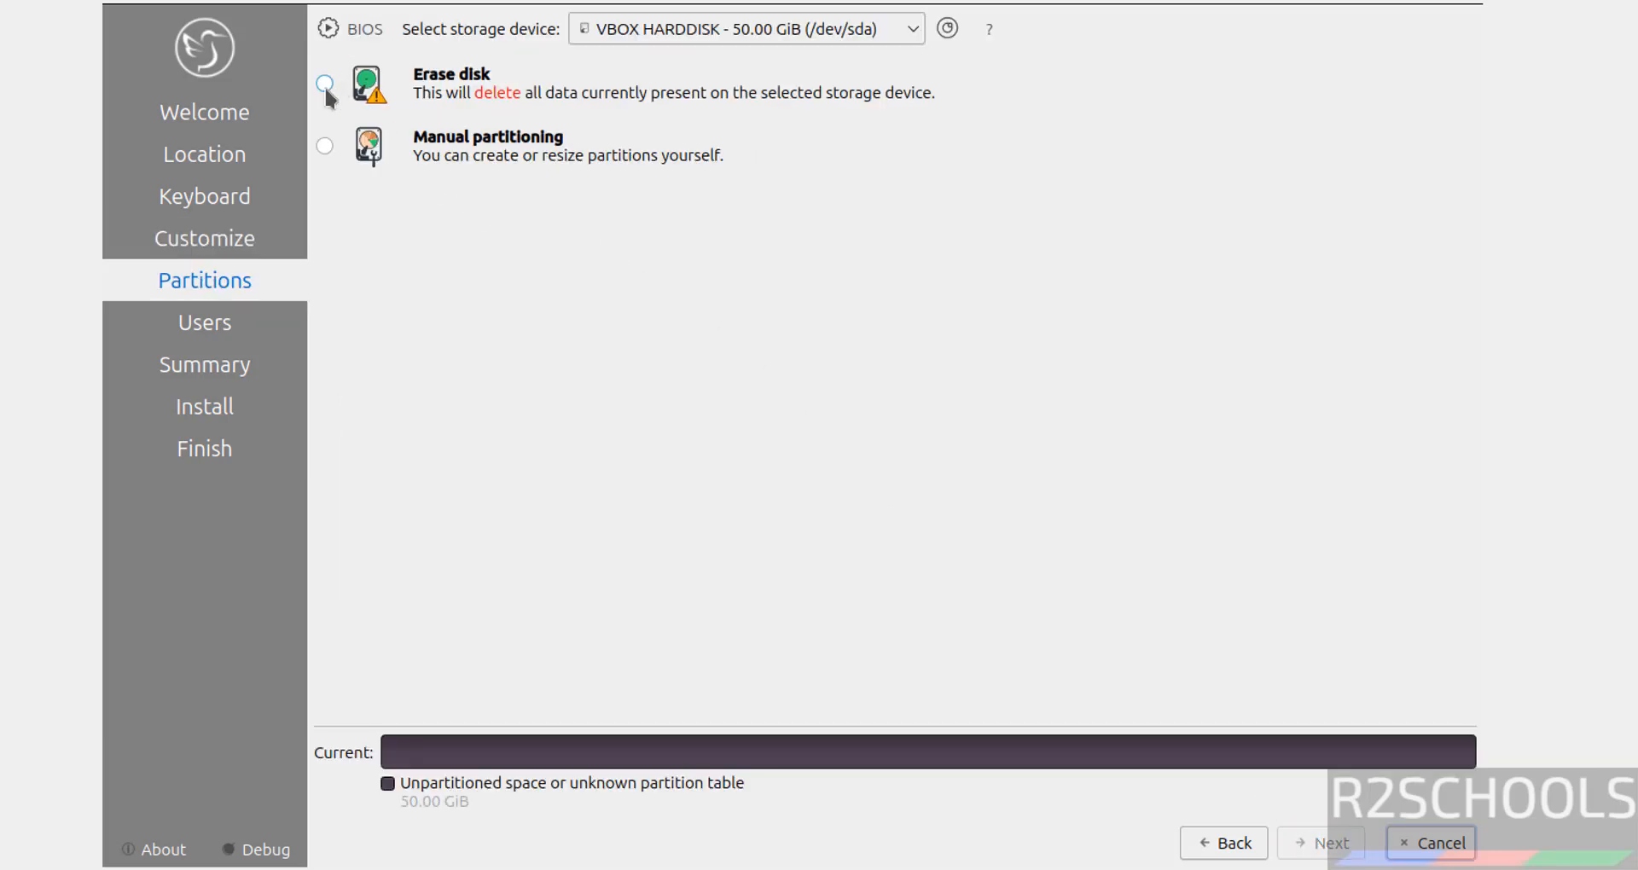
Choose Erase disk with swap file and ext4 for the 50 GiB drive and continue to user creation
click(324, 86)
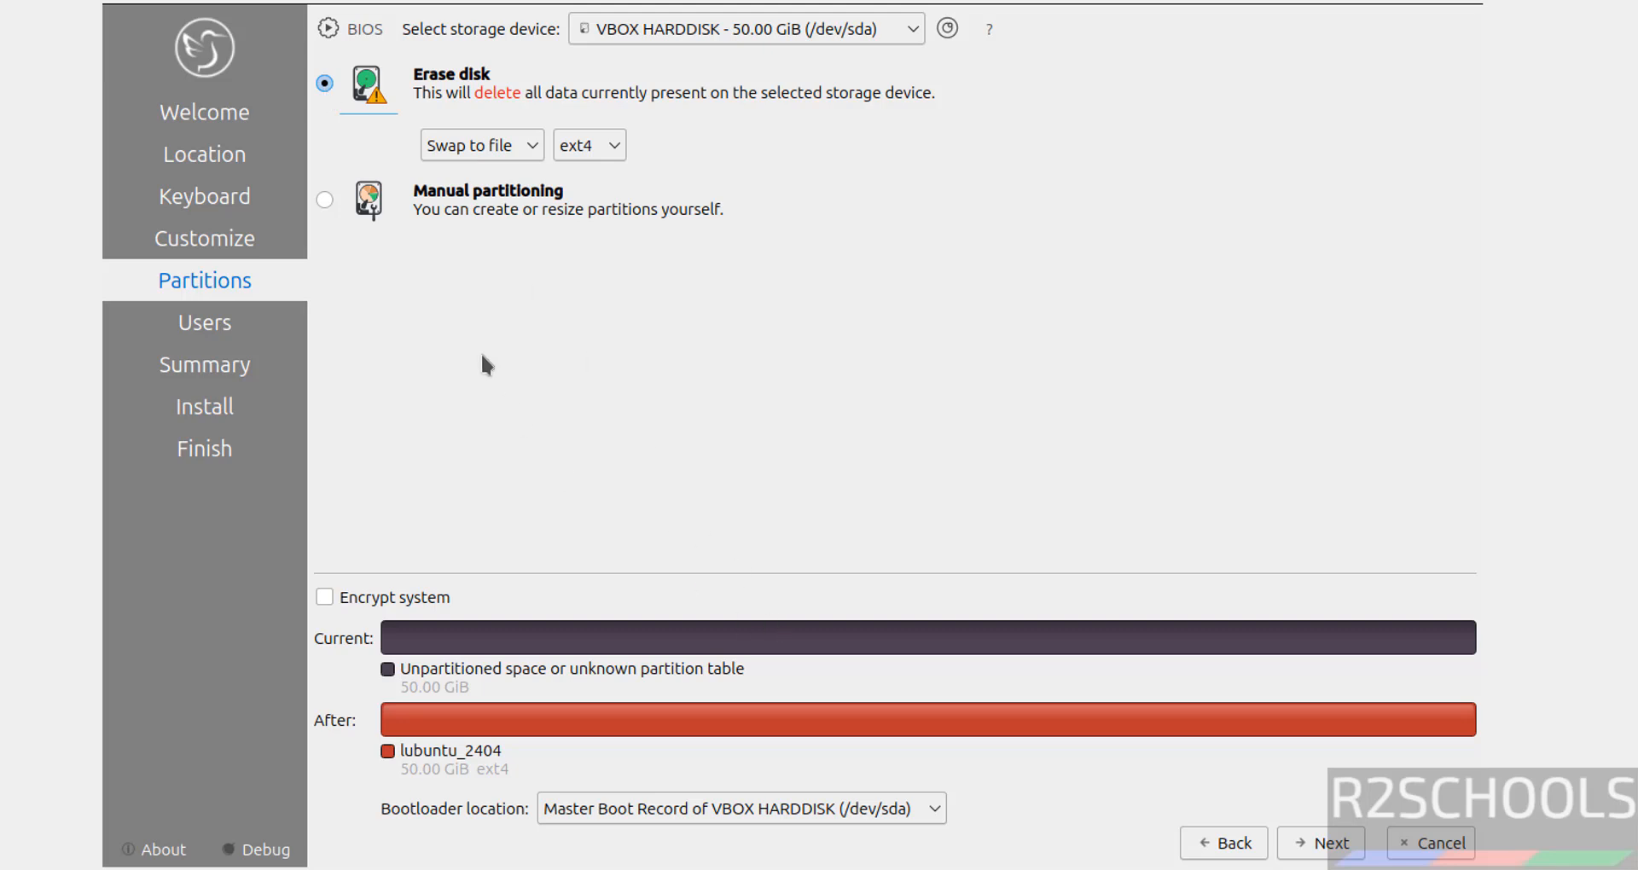
click(481, 143)
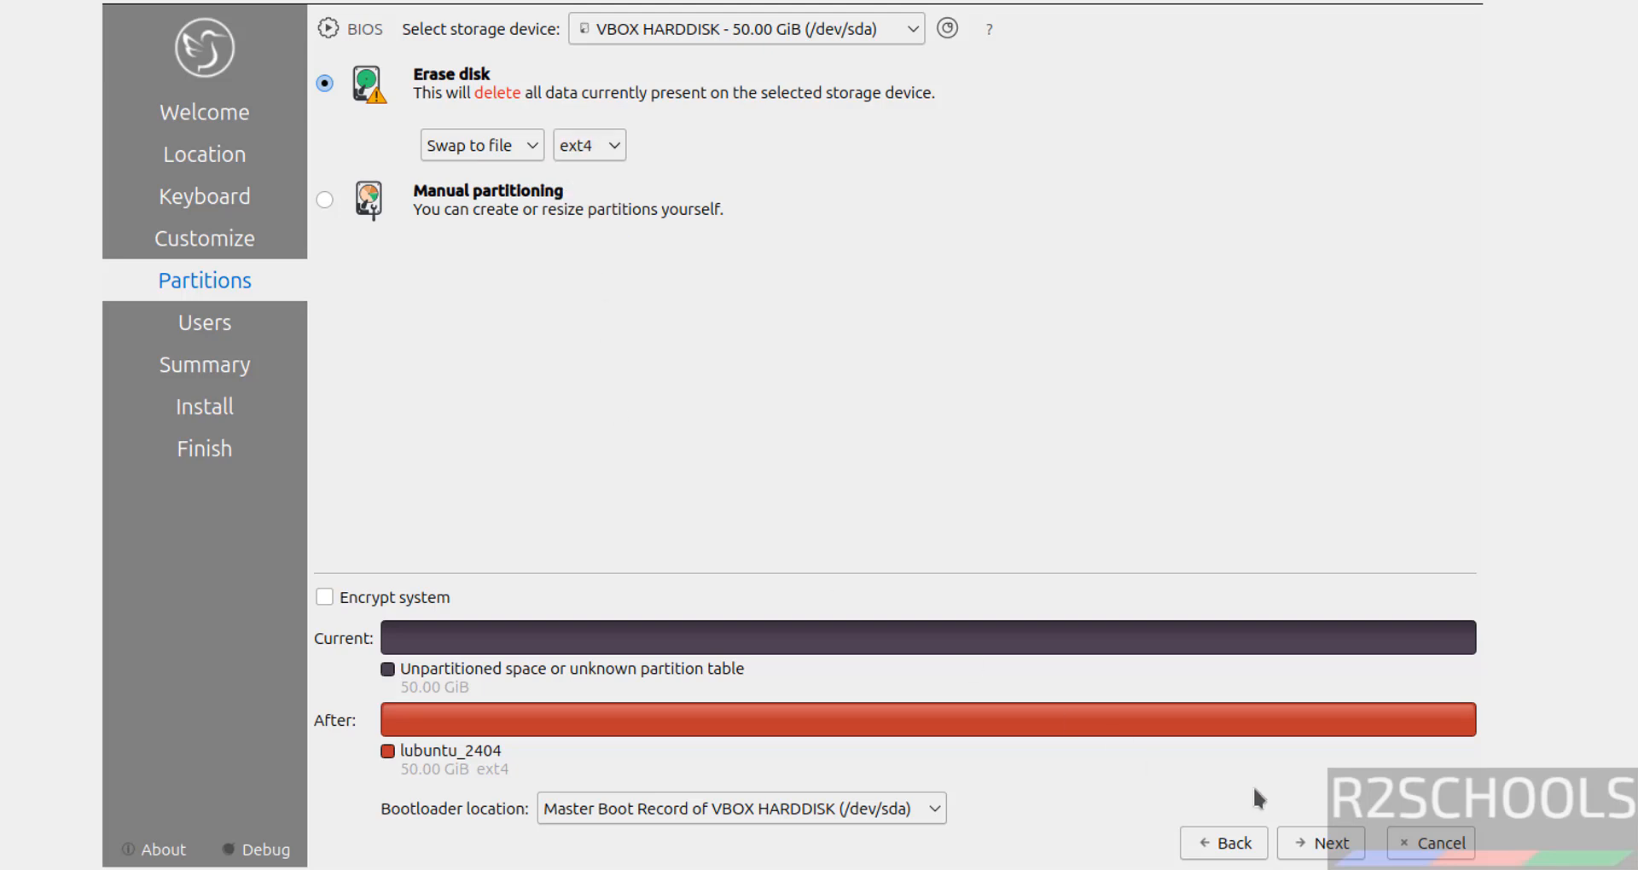
click(1318, 842)
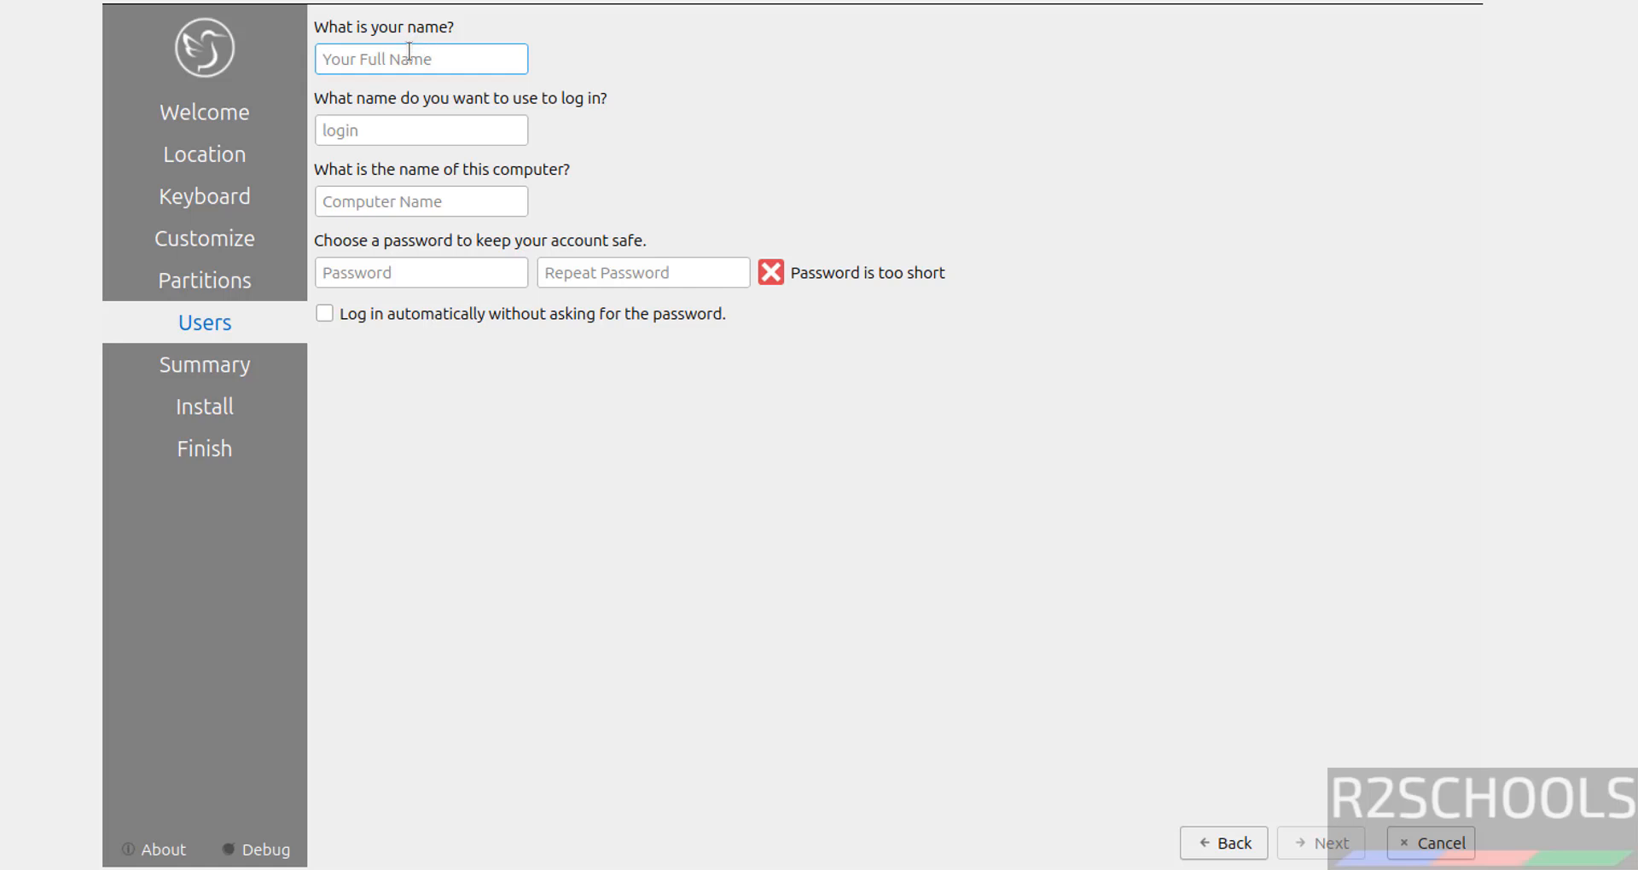
Enter user r2schools with computer name lub24043vm and password, and continue to the summary
text(r2schools)
click(420, 201)
text(lub24043vm)
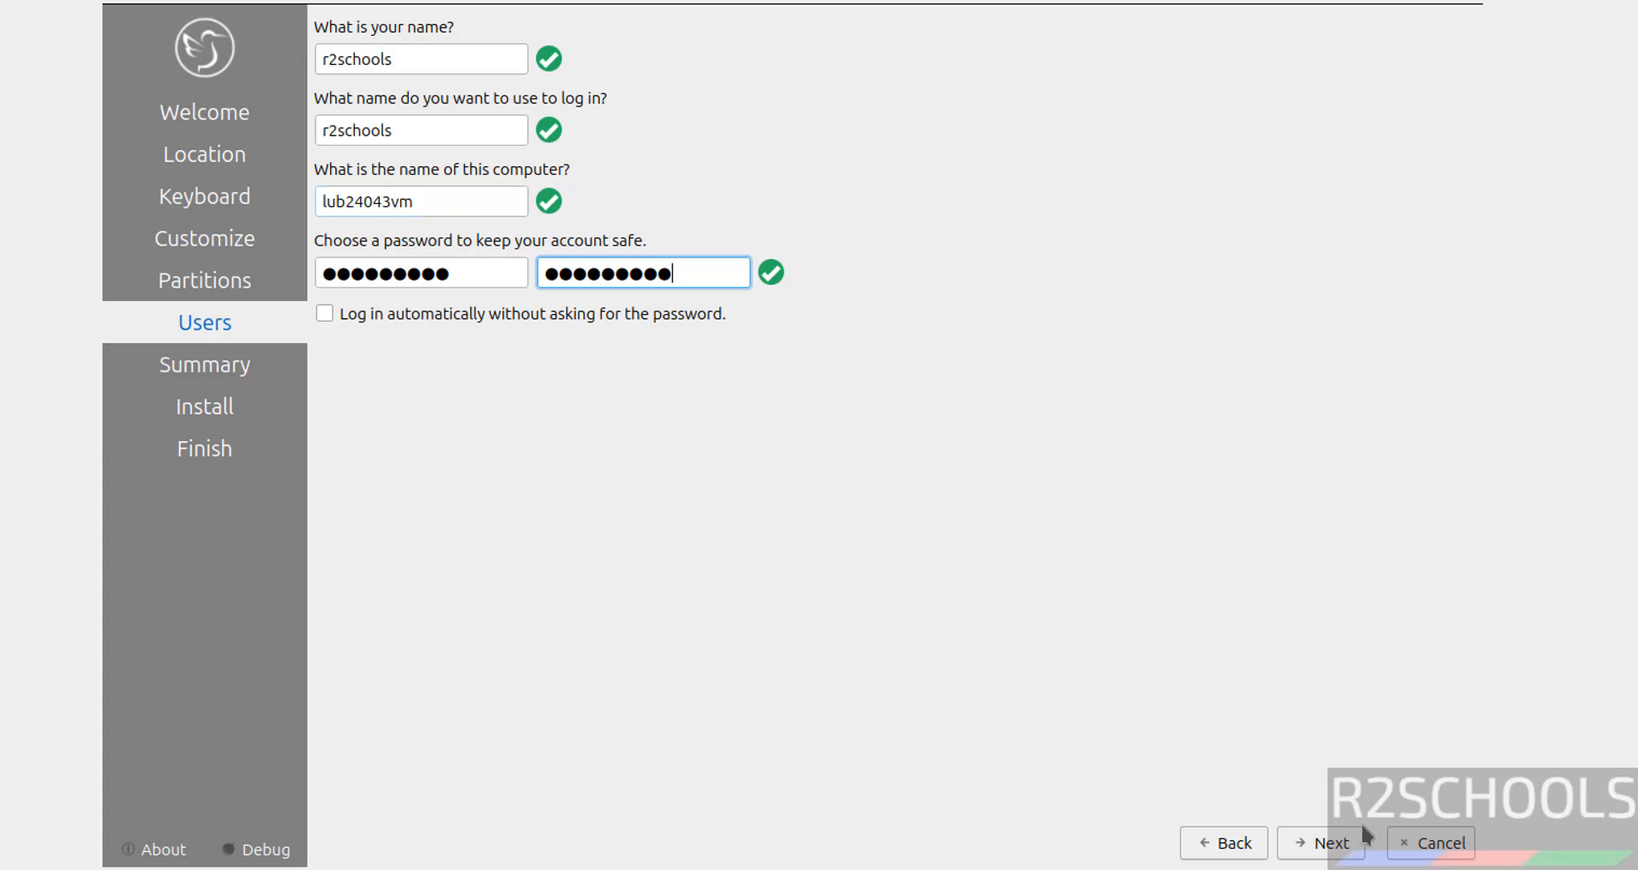
click(1320, 843)
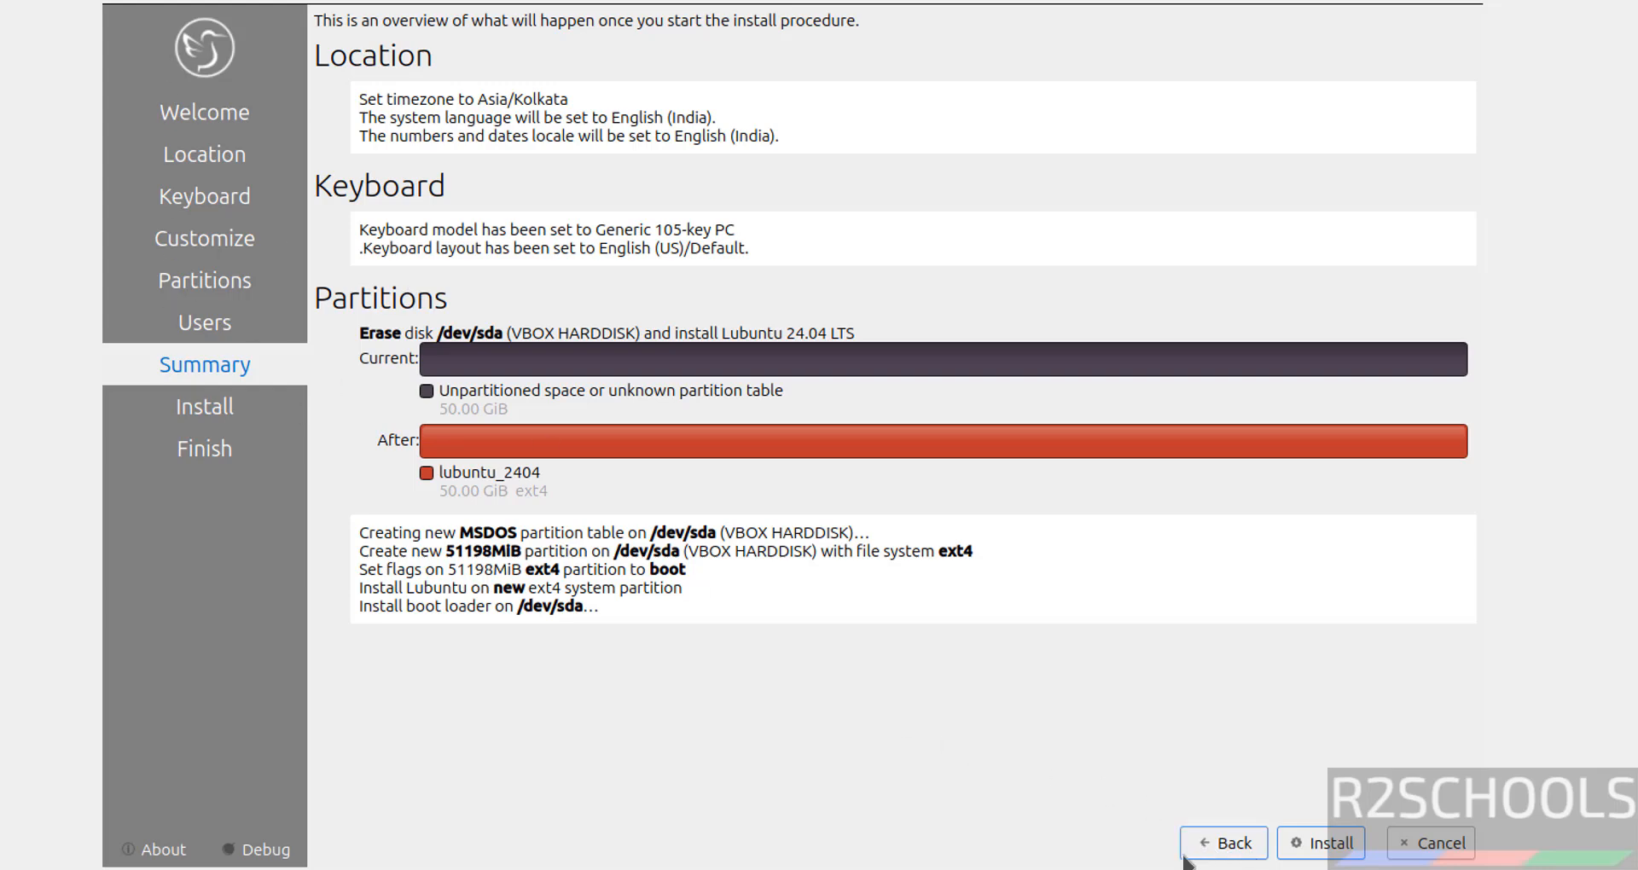
mouse_move(1242, 778)
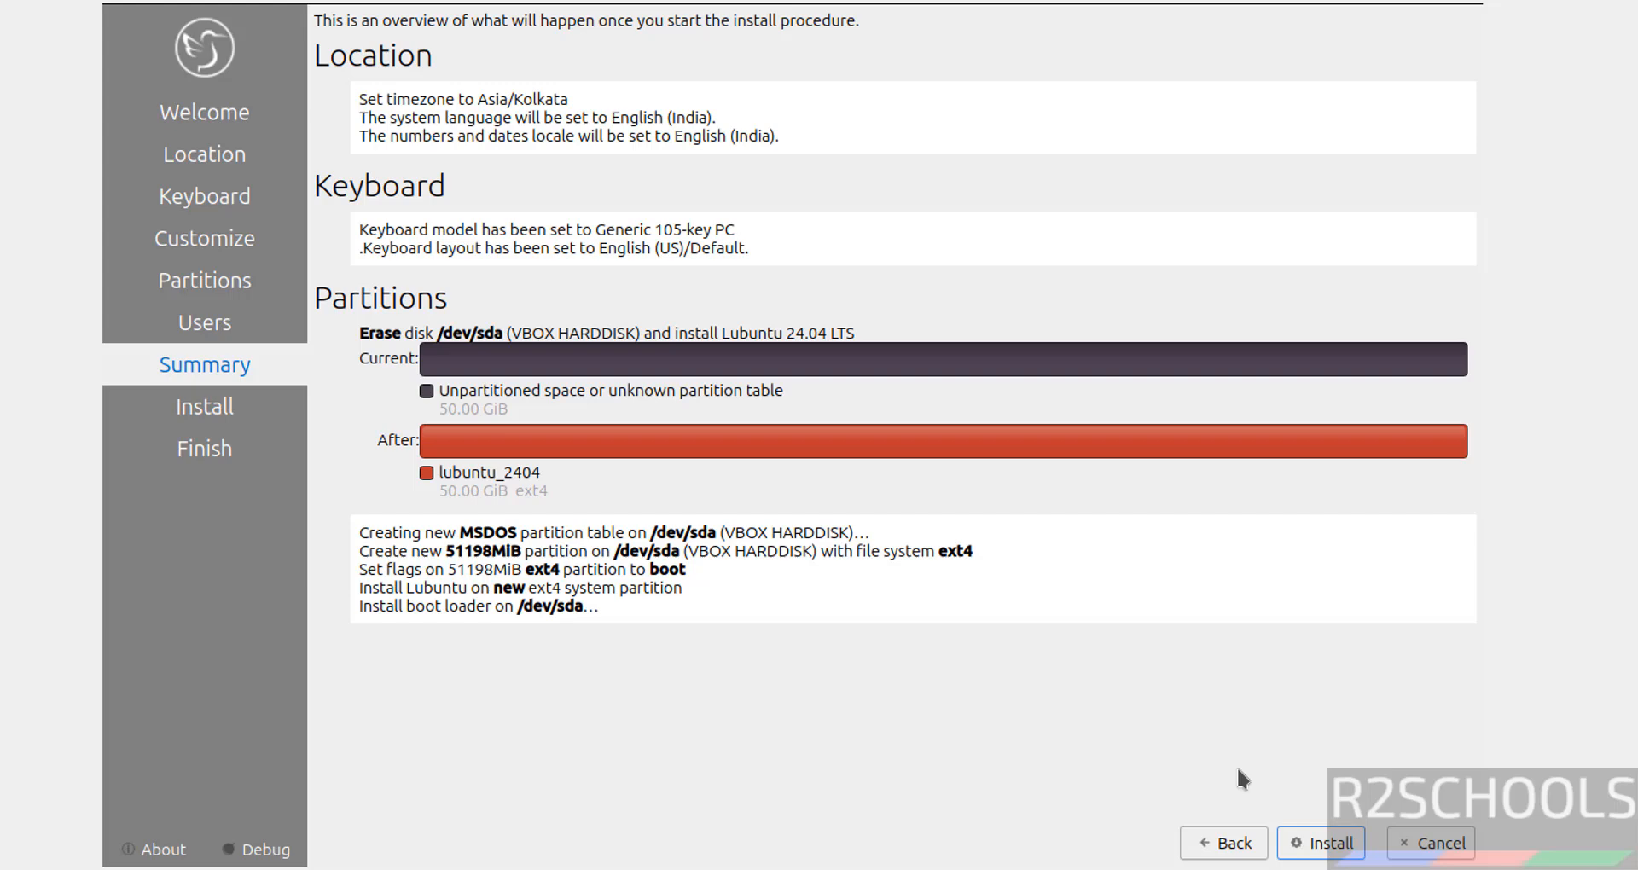
Start the installation and confirm writing the partition changes to /dev/sda
click(1320, 843)
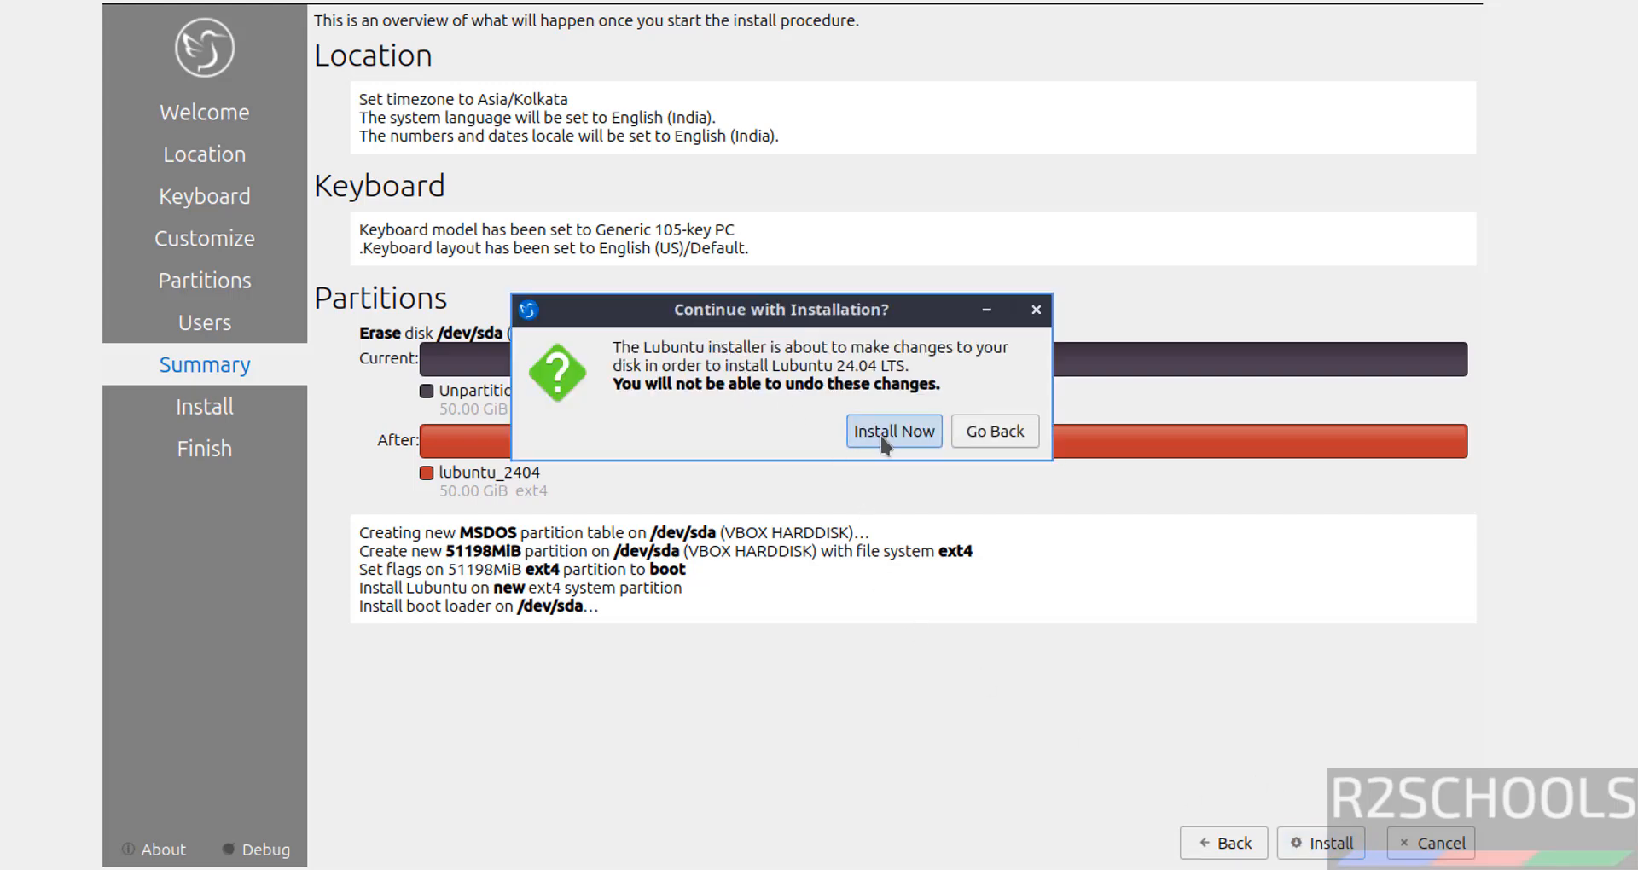
click(892, 430)
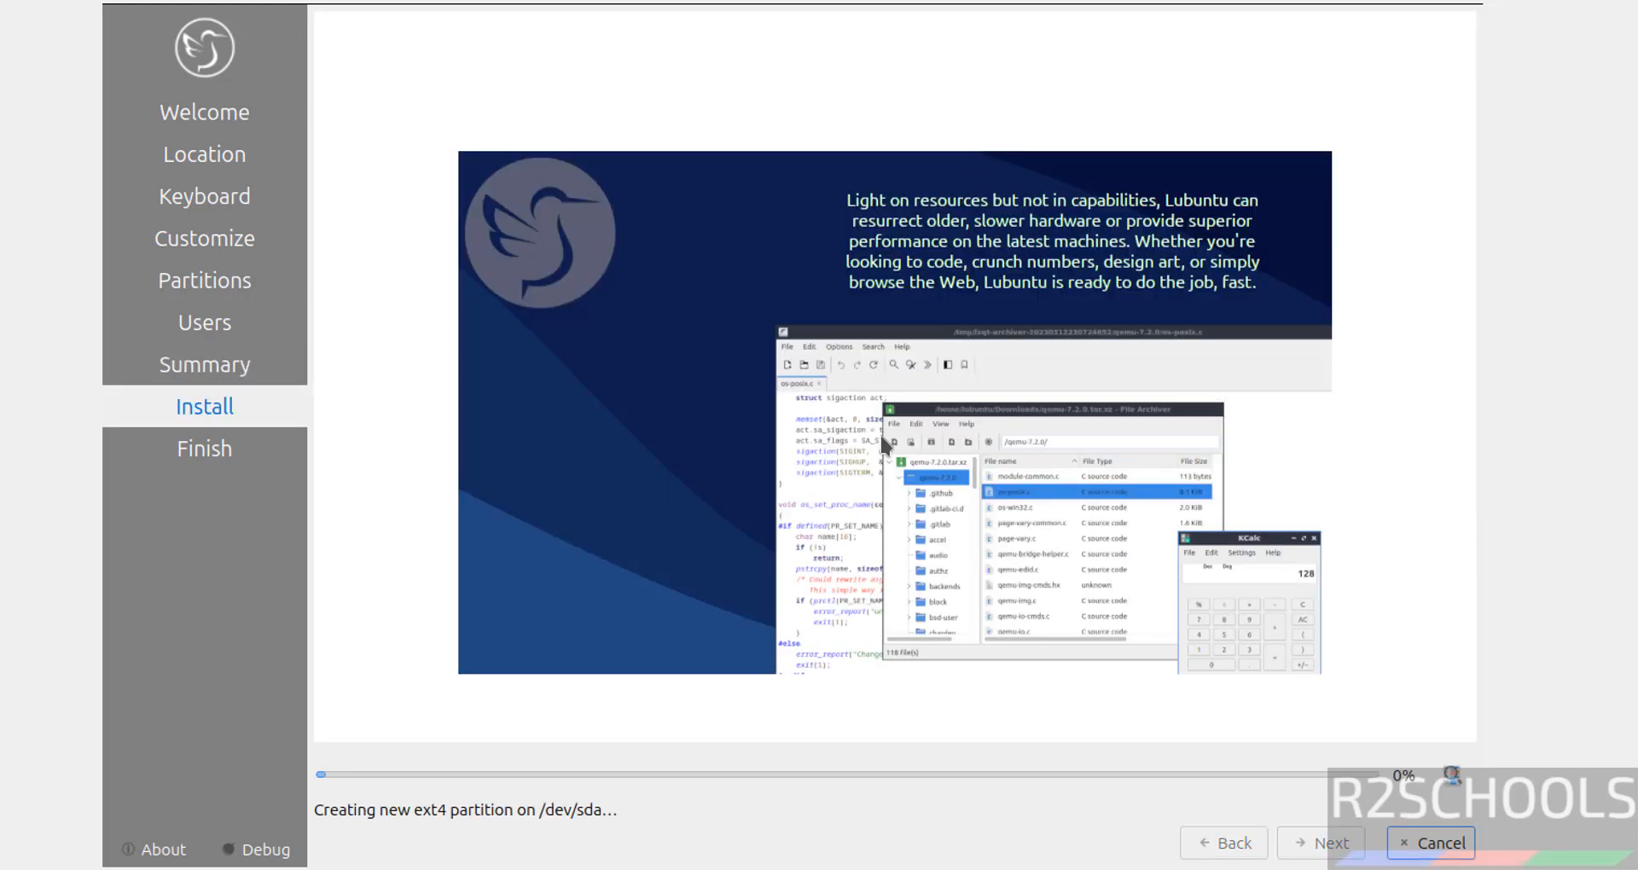
mouse_move(394, 532)
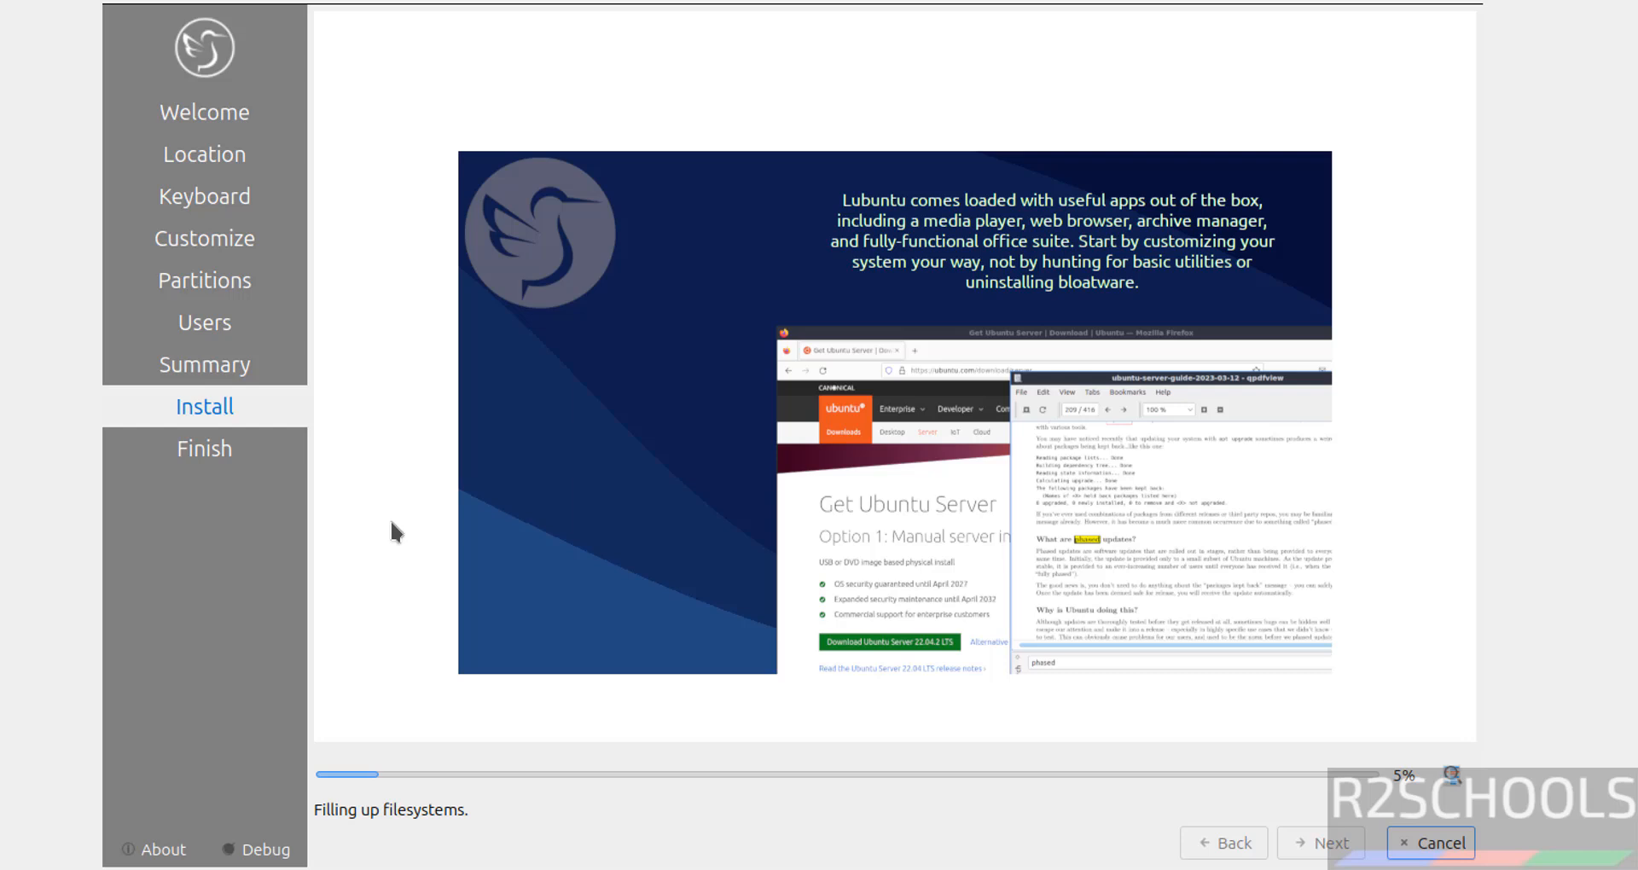
mouse_move(1612, 467)
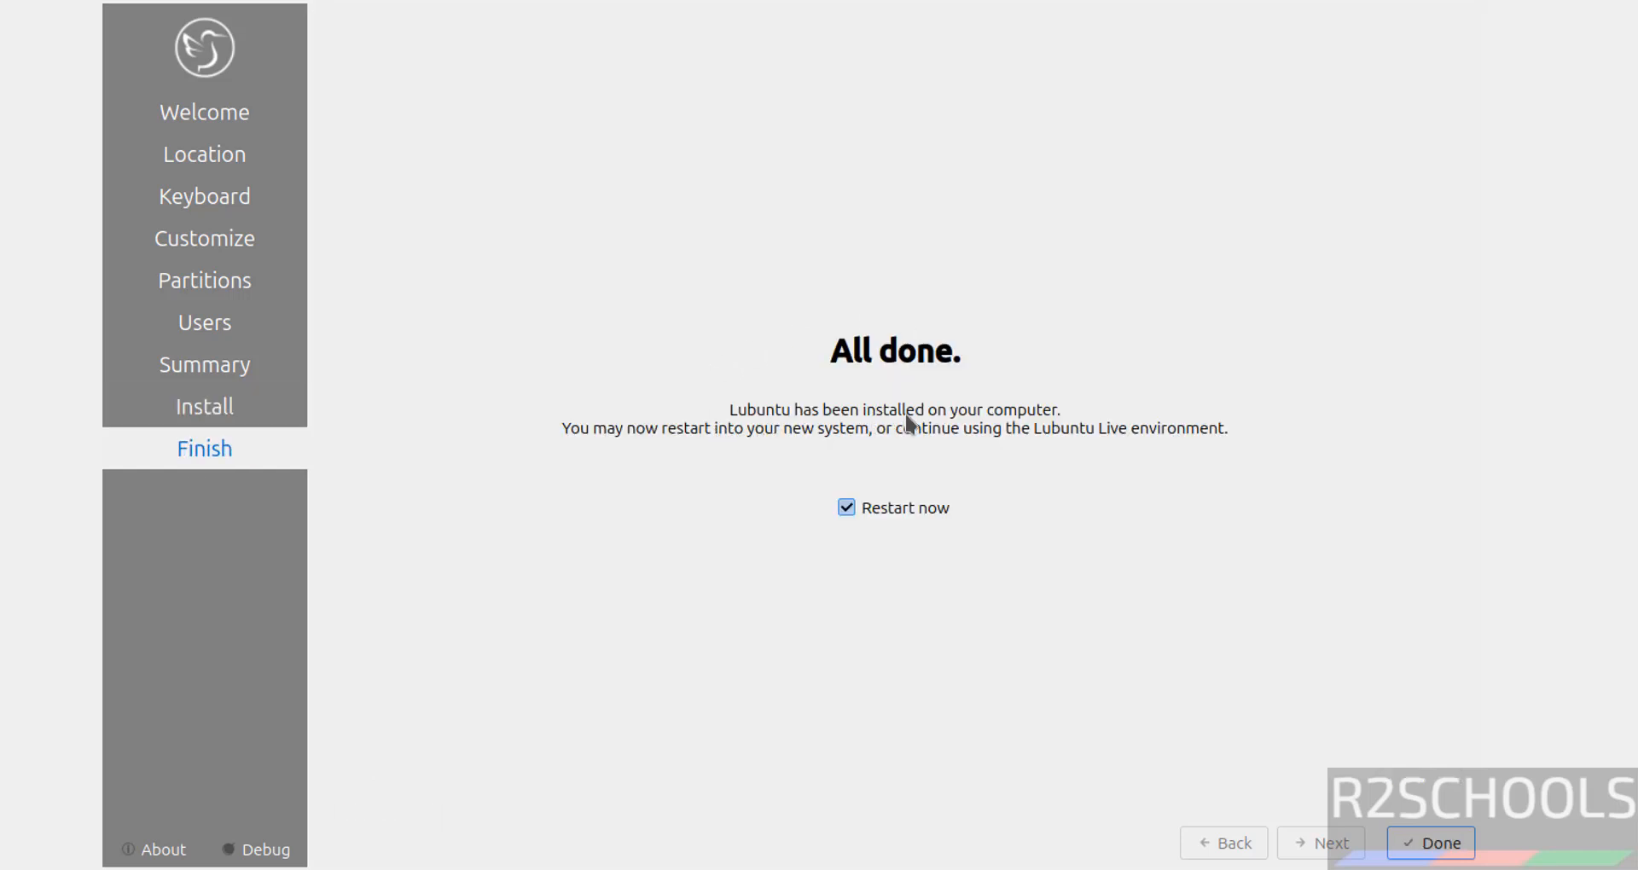
mouse_move(1044, 428)
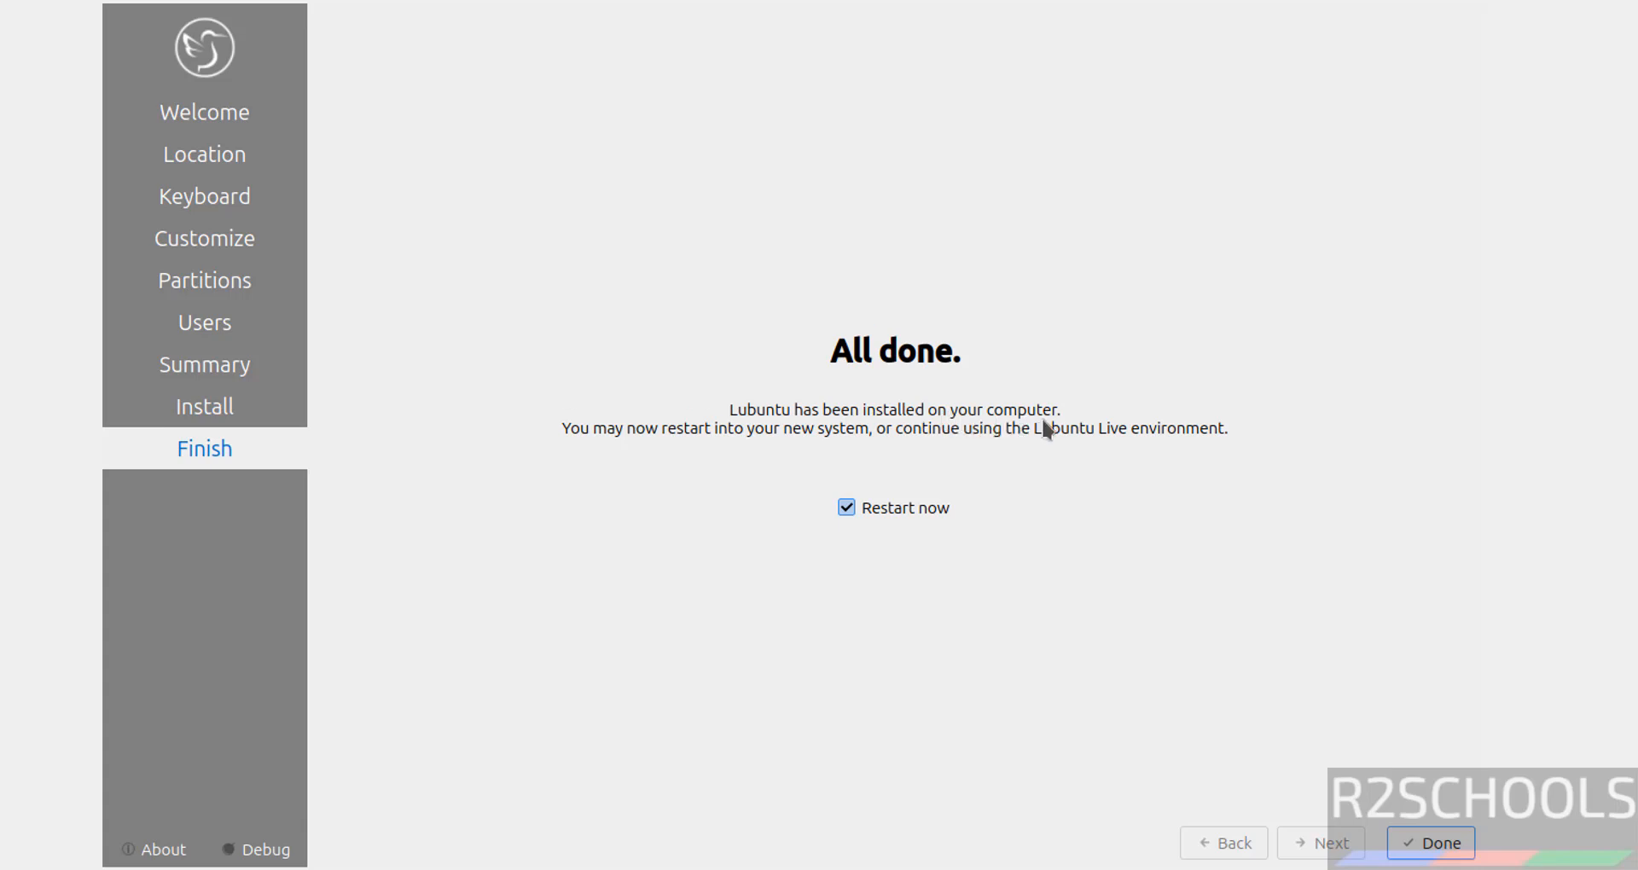
mouse_move(852, 449)
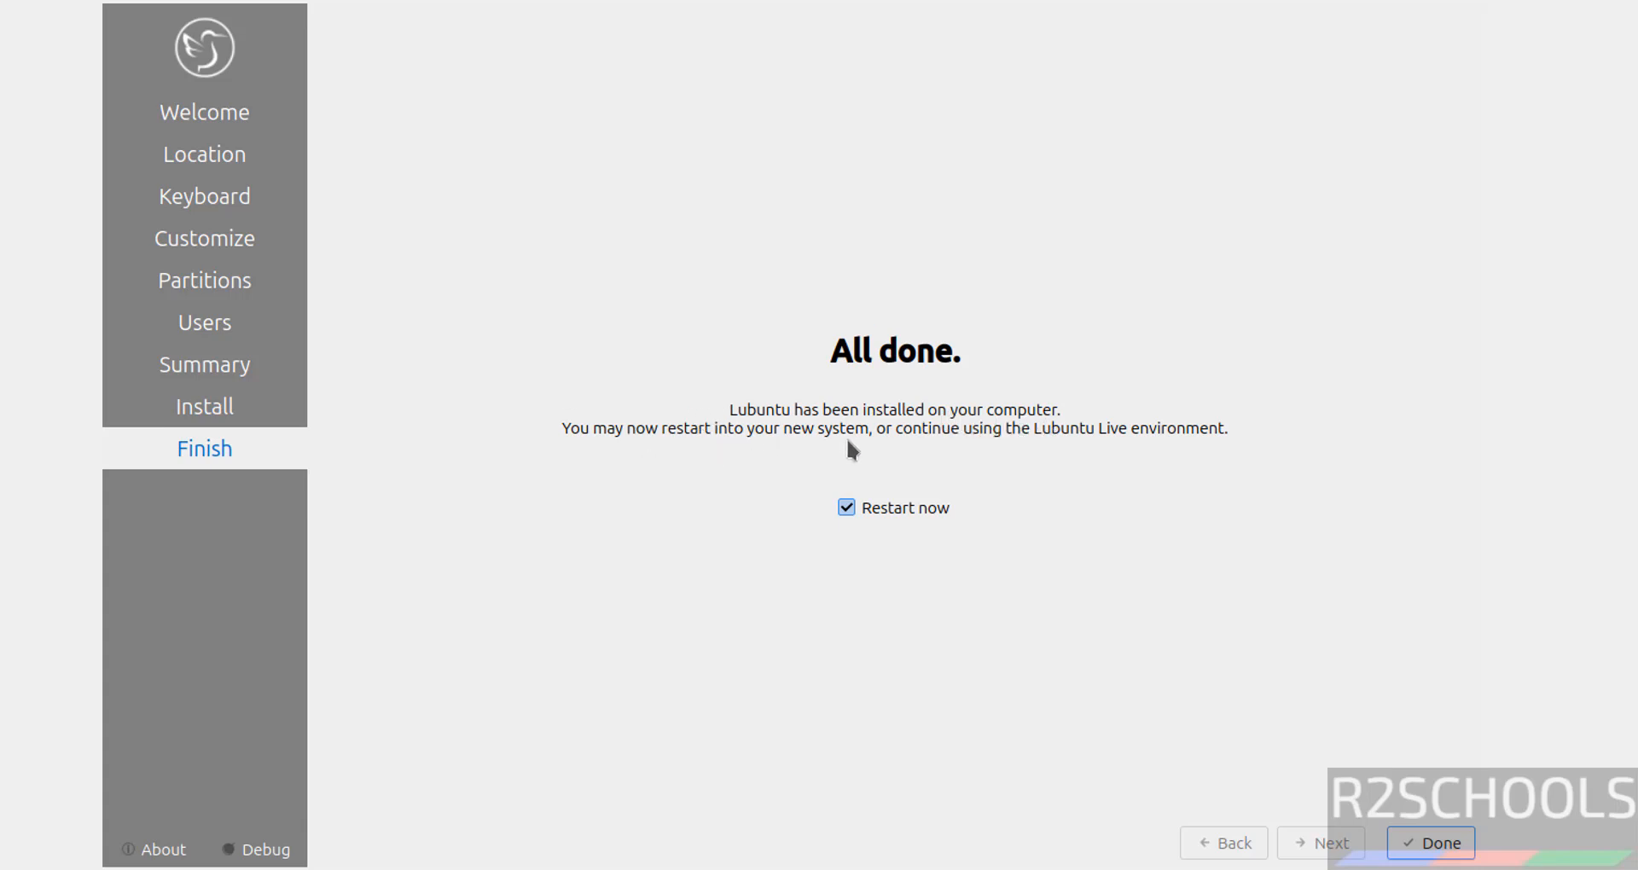
mouse_move(1106, 444)
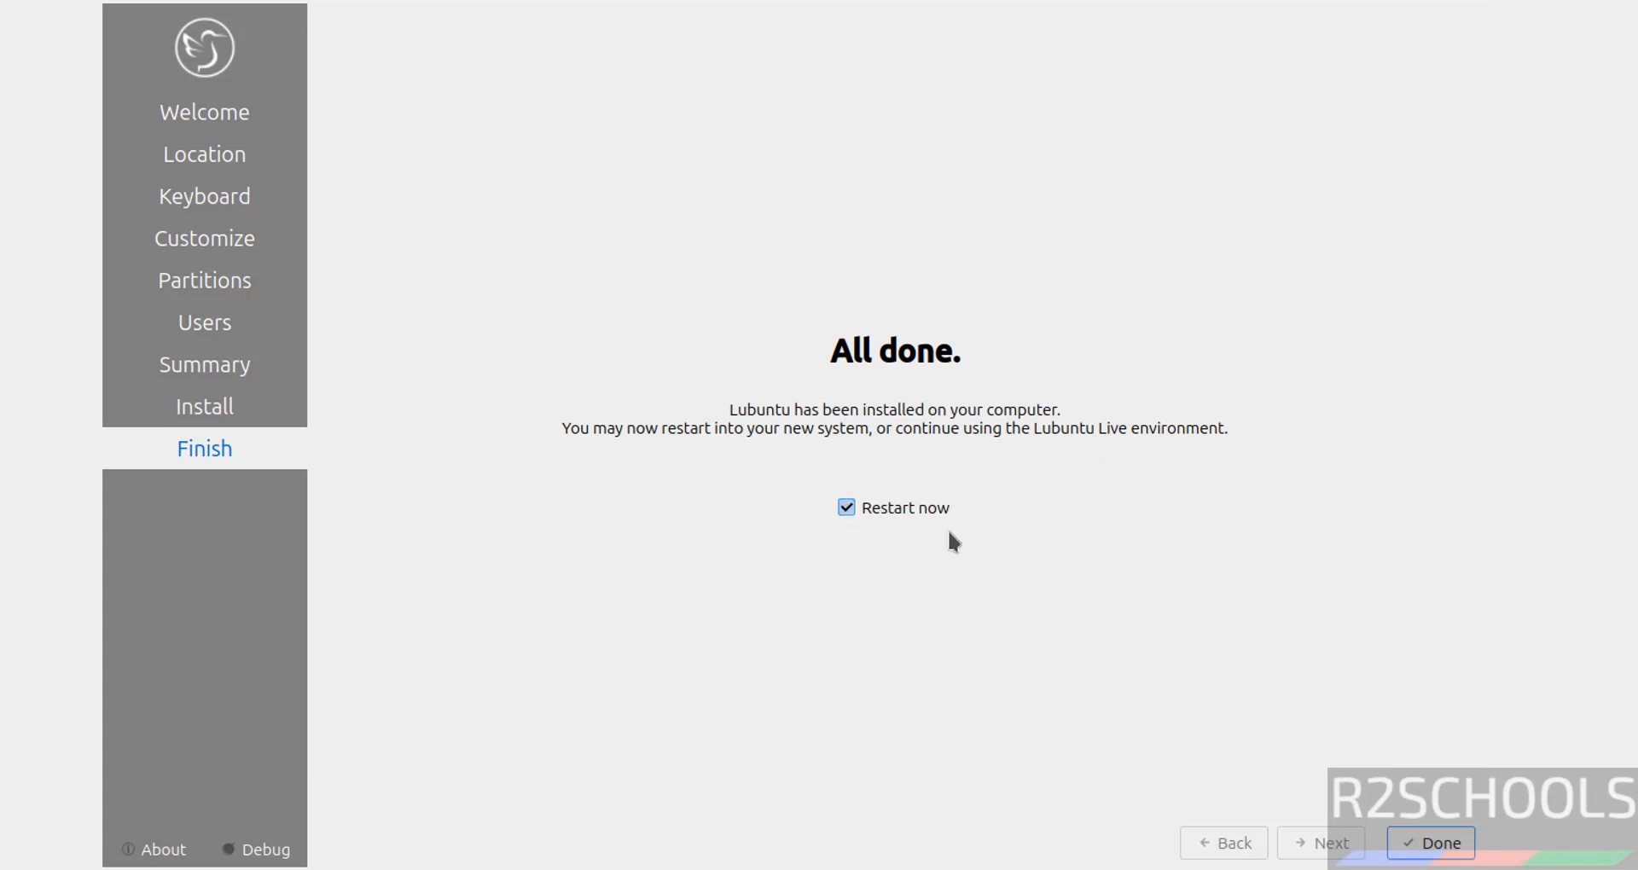
Finish the installer with Restart now kept checked to reboot into the new system
click(1430, 843)
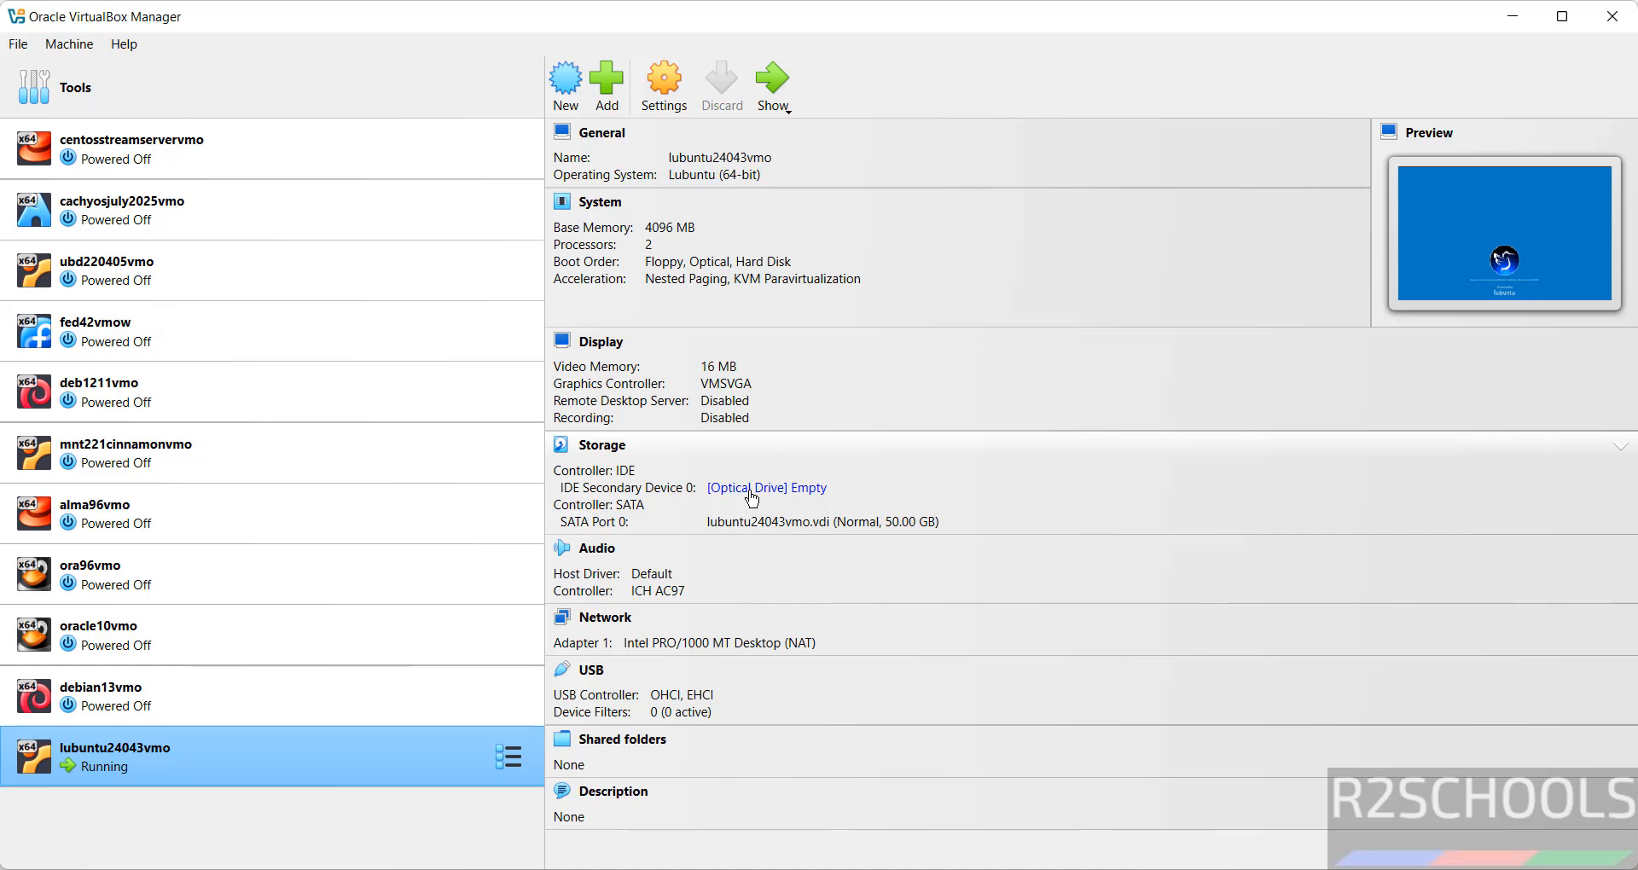
Check the VM's Storage settings show the optical drive empty after the reboot
click(766, 488)
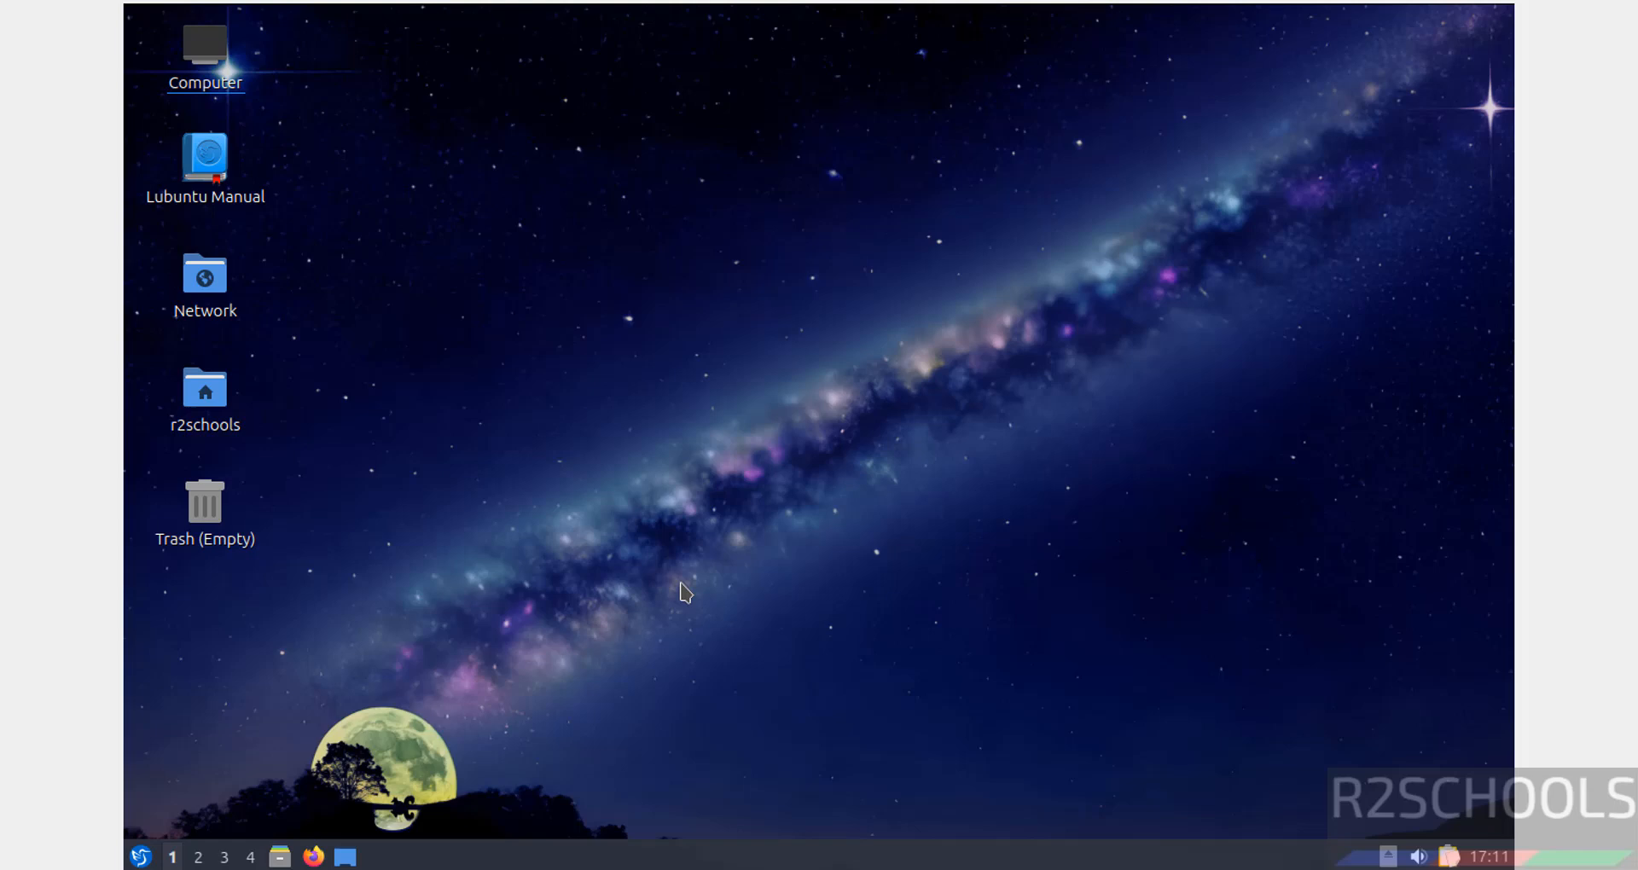
Launch QTerminal from System Tools and run more /etc/os-release to confirm Ubuntu 24.04.3 LTS
click(140, 856)
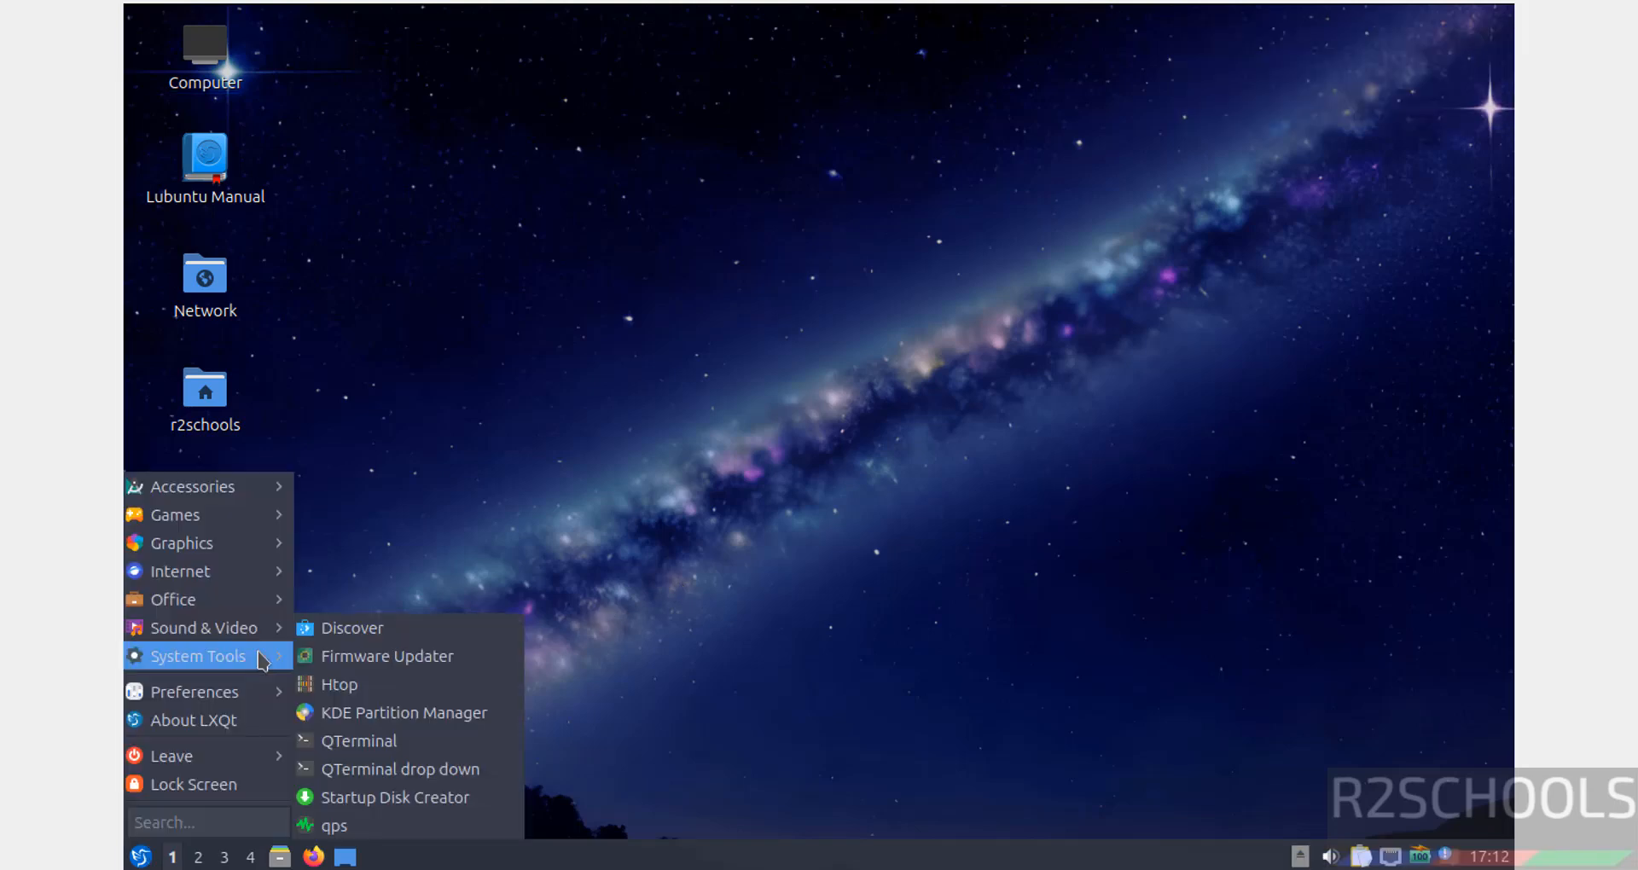
mouse_move(192, 720)
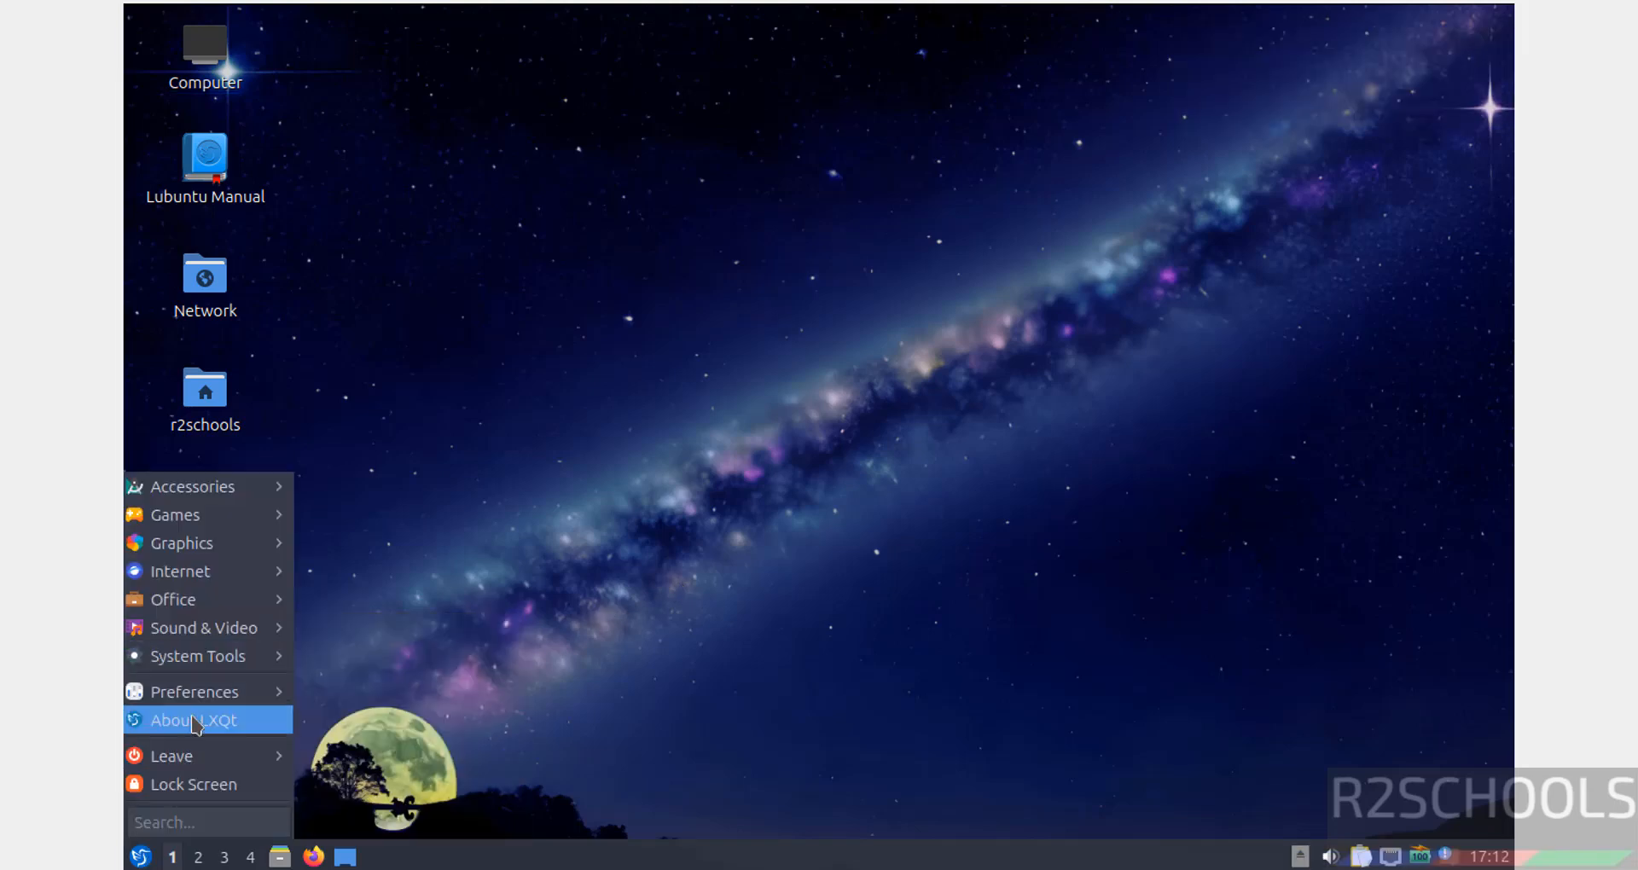
mouse_move(196, 656)
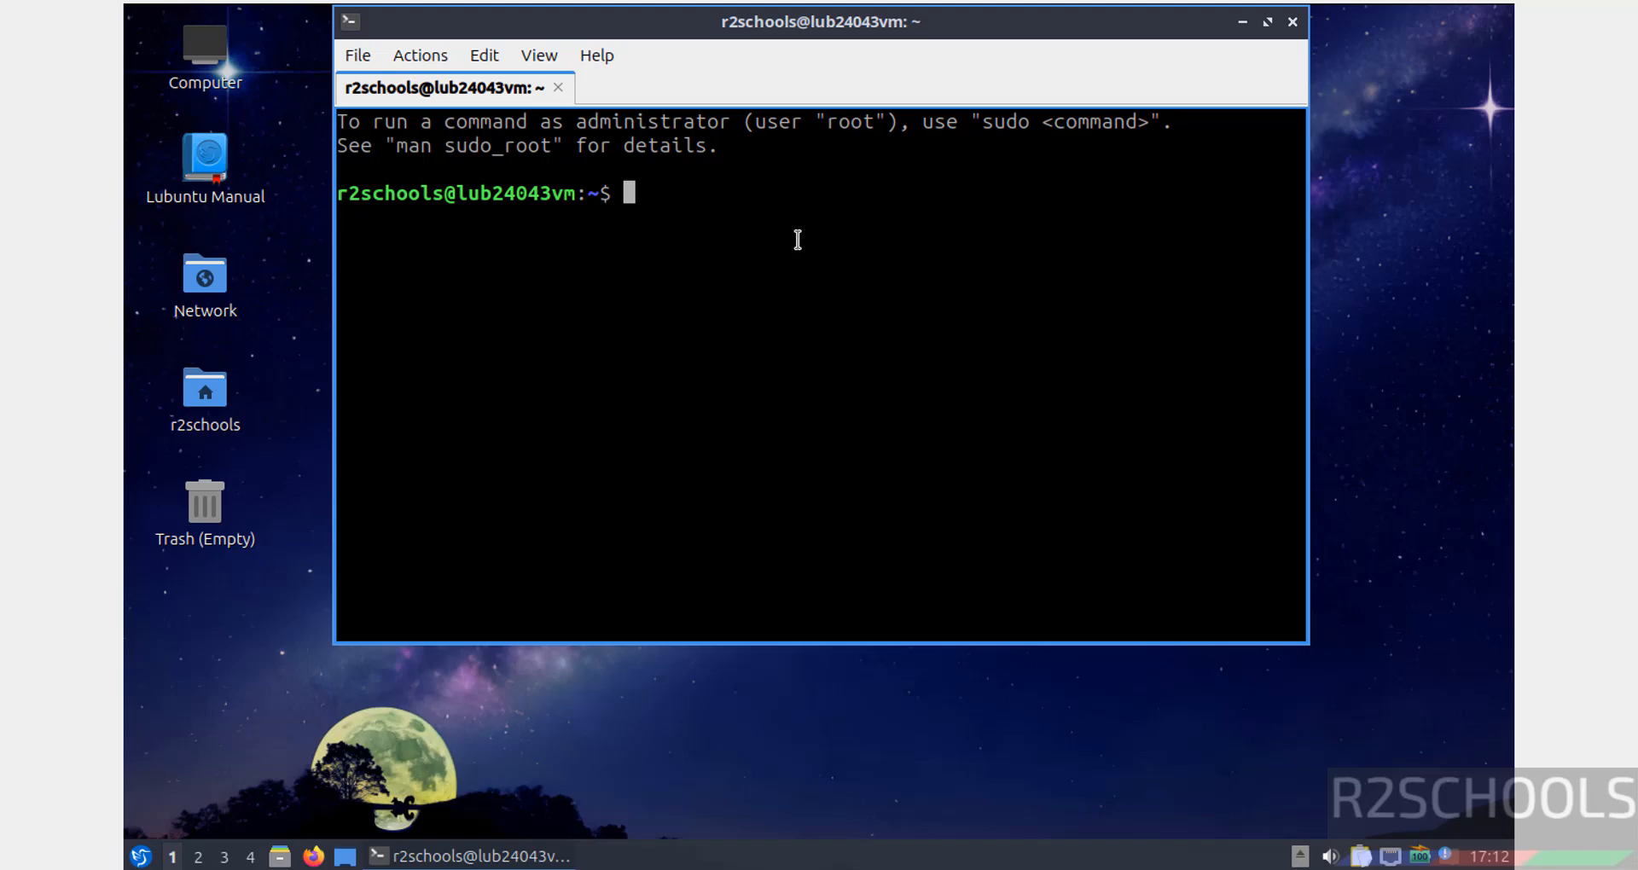
text(more /et)
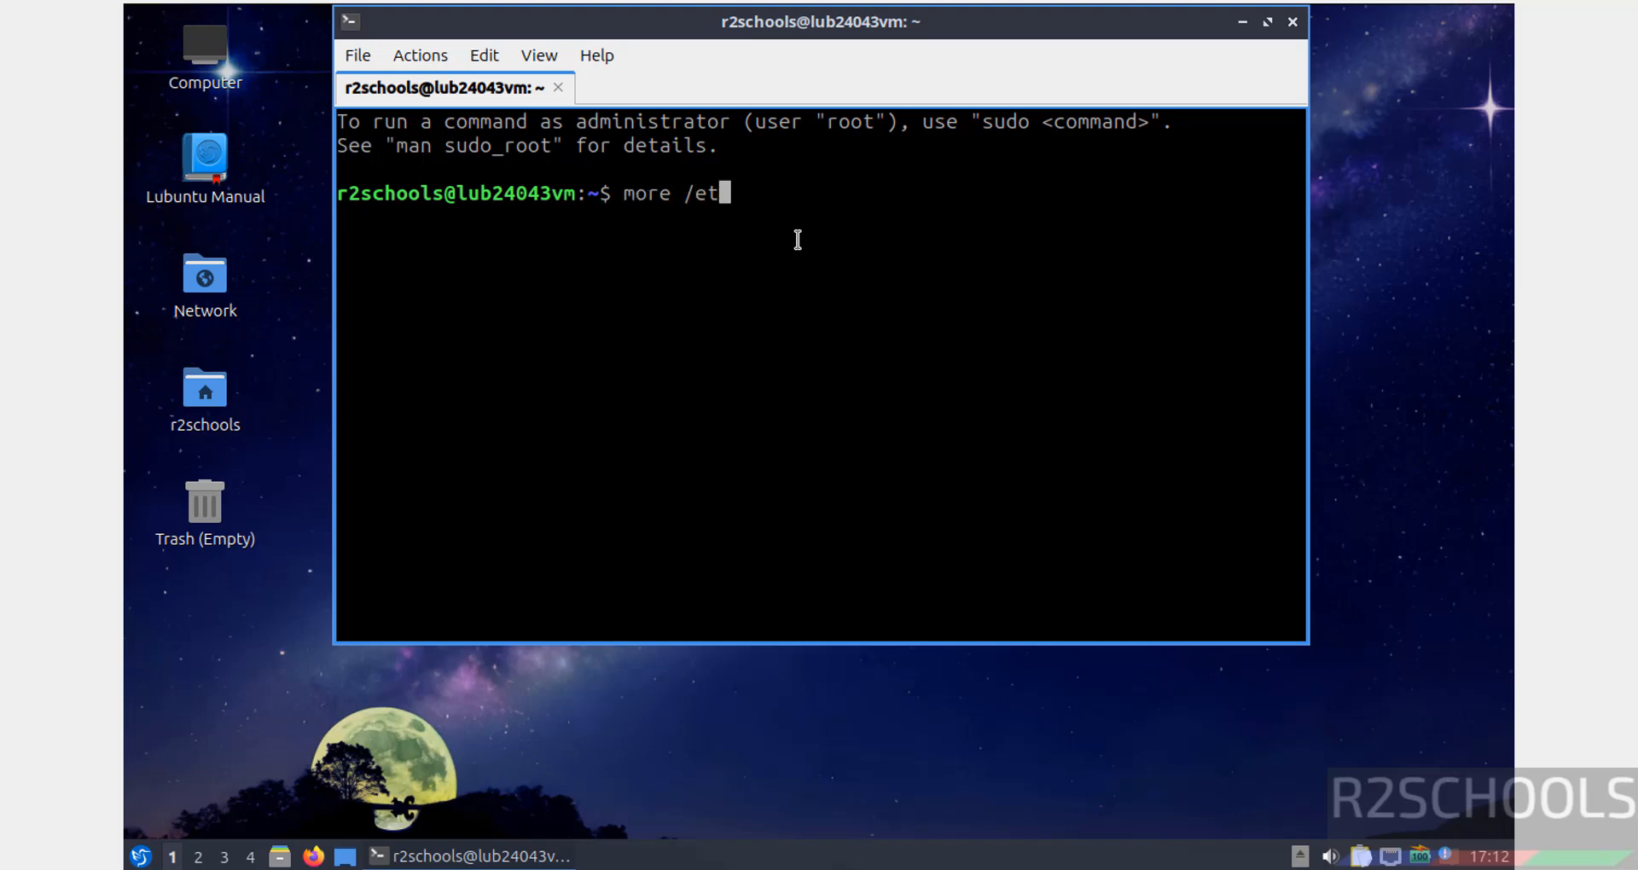
text(c/os-release)
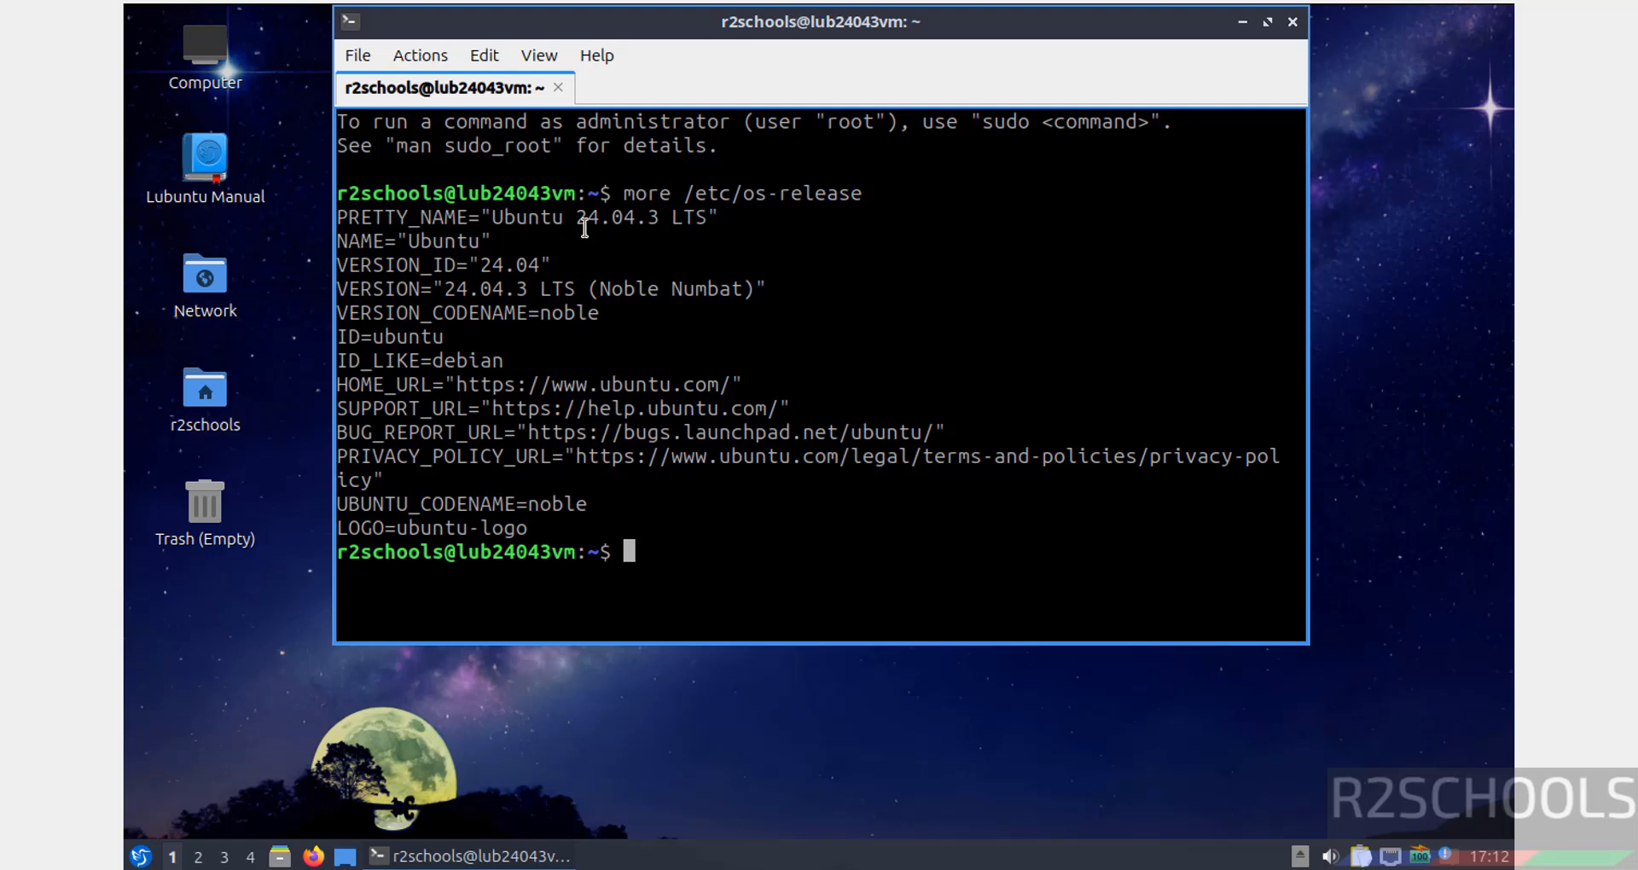
mouse_move(631, 241)
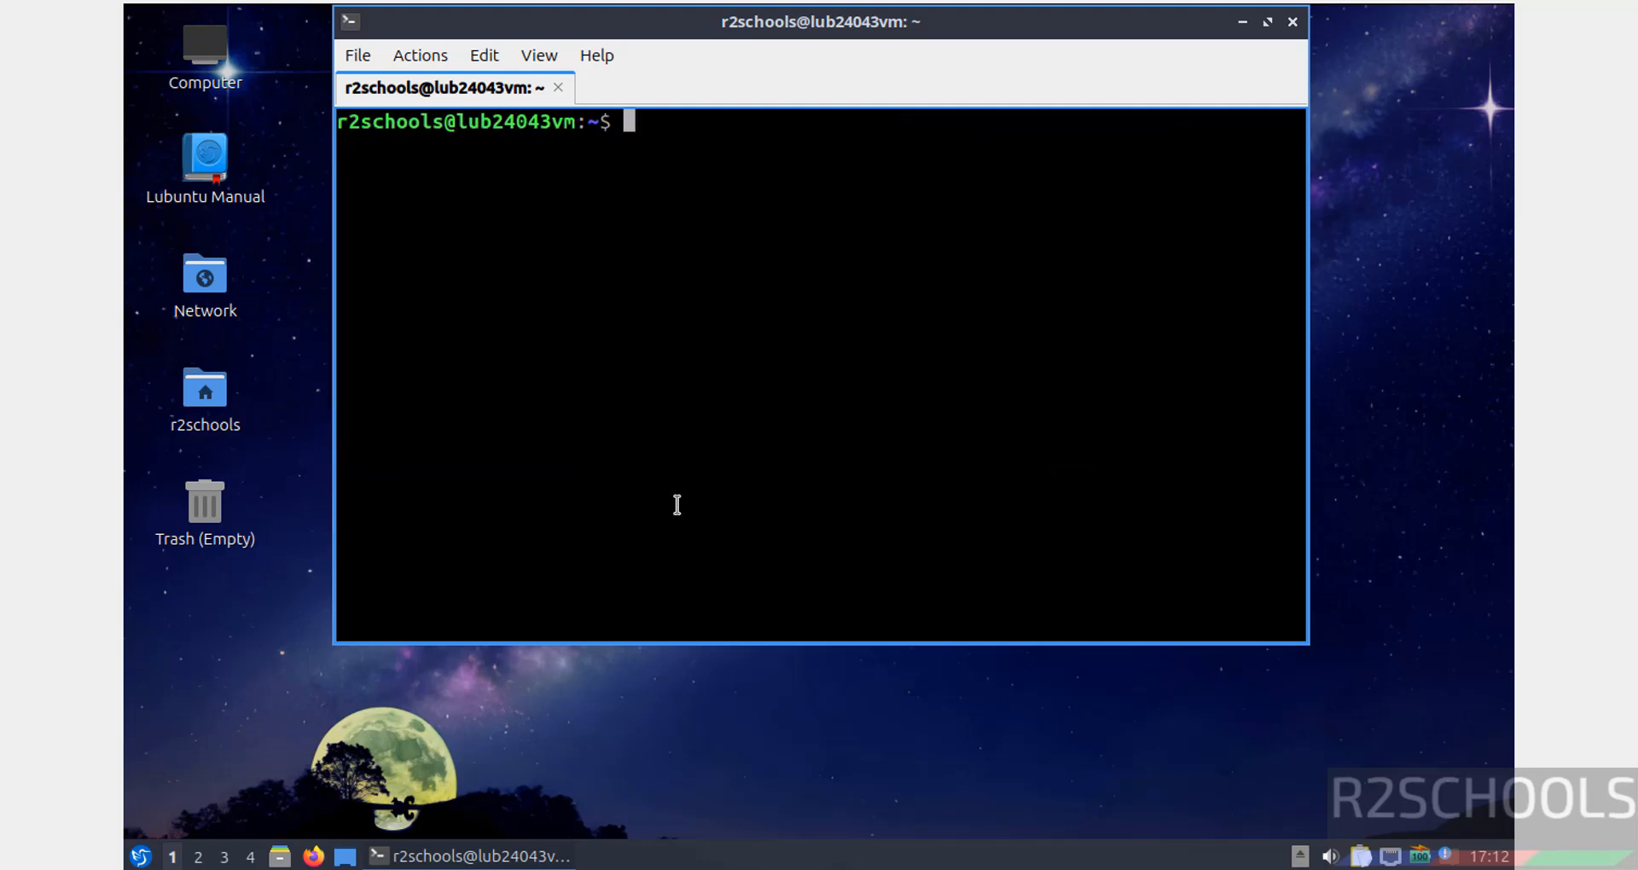
Run sudo apt update && sudo apt upgrade with the password, ending with 0 packages upgraded
text(sudo ap)
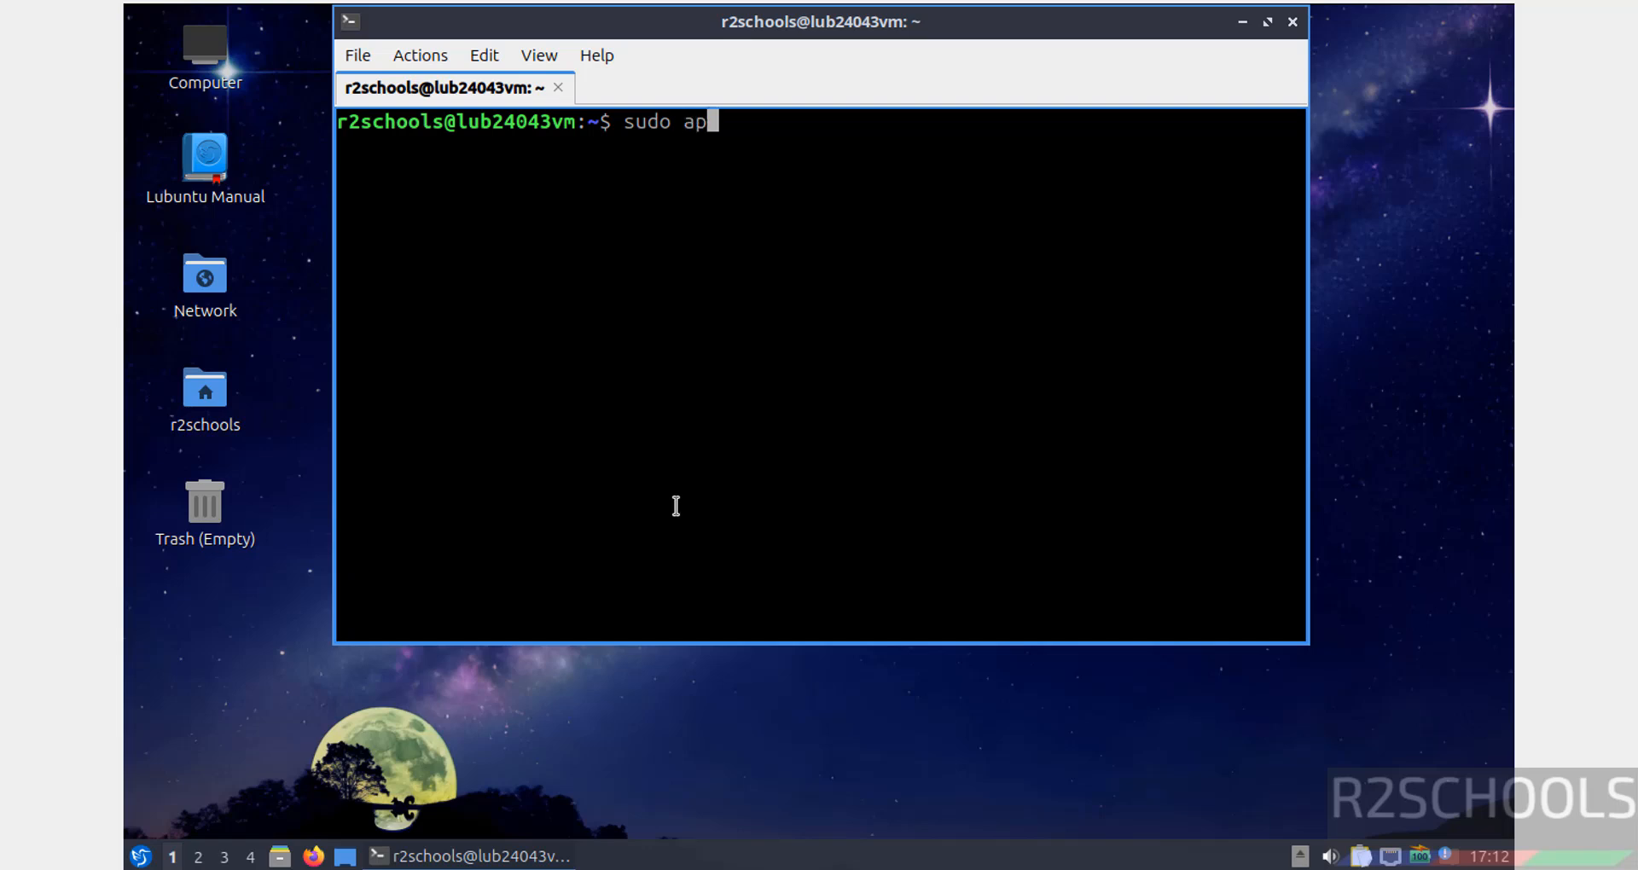
text(t update && sudo apt upgrade)
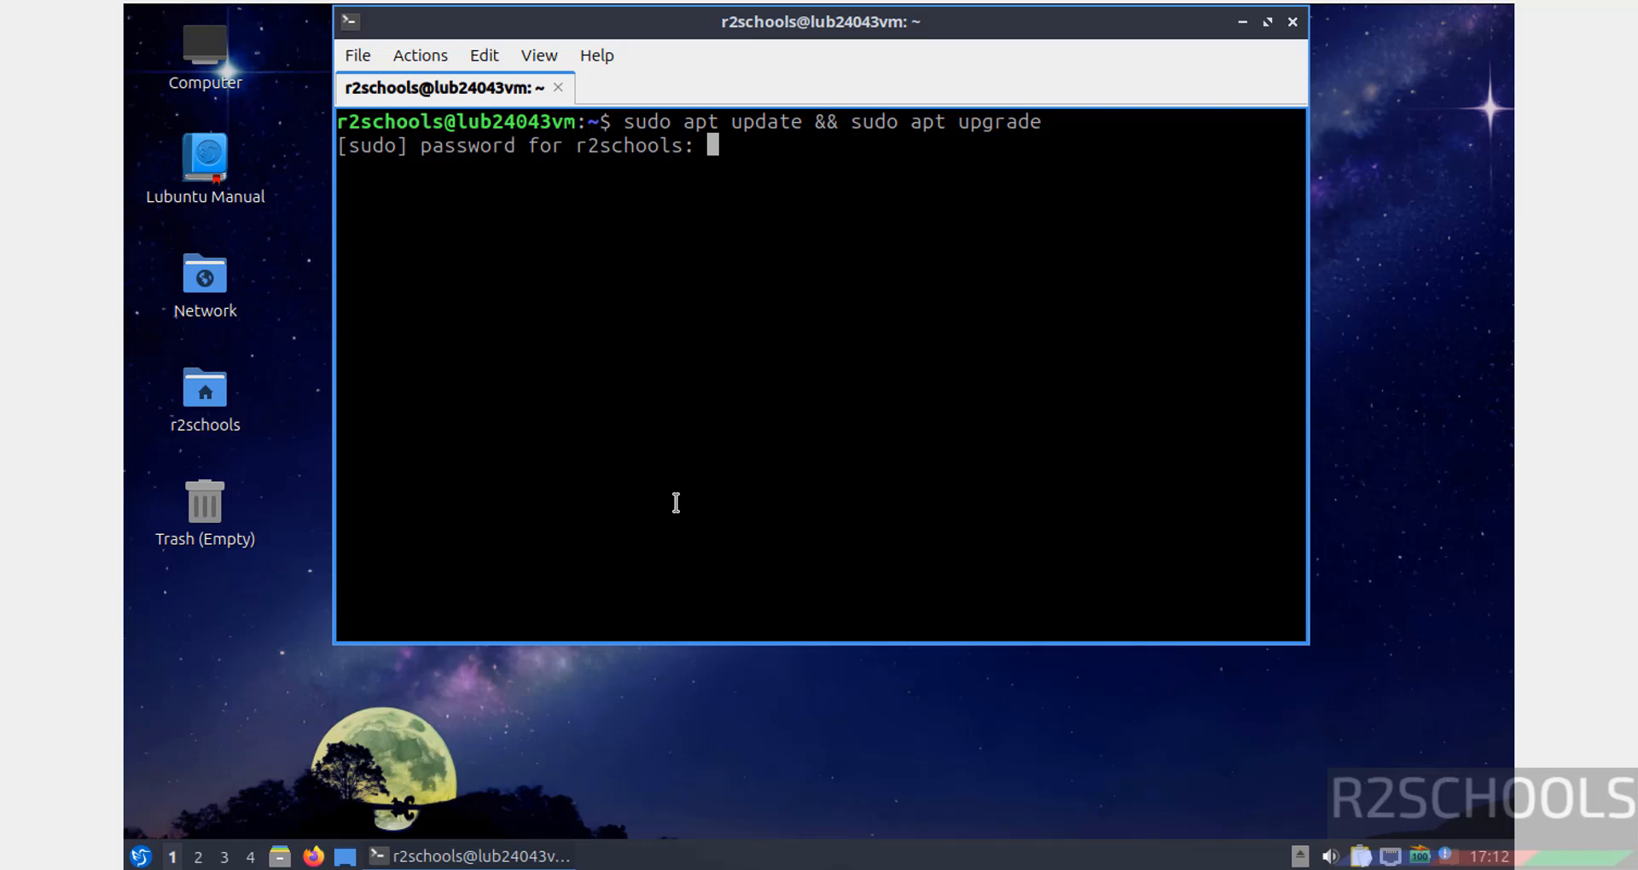
mouse_move(674, 519)
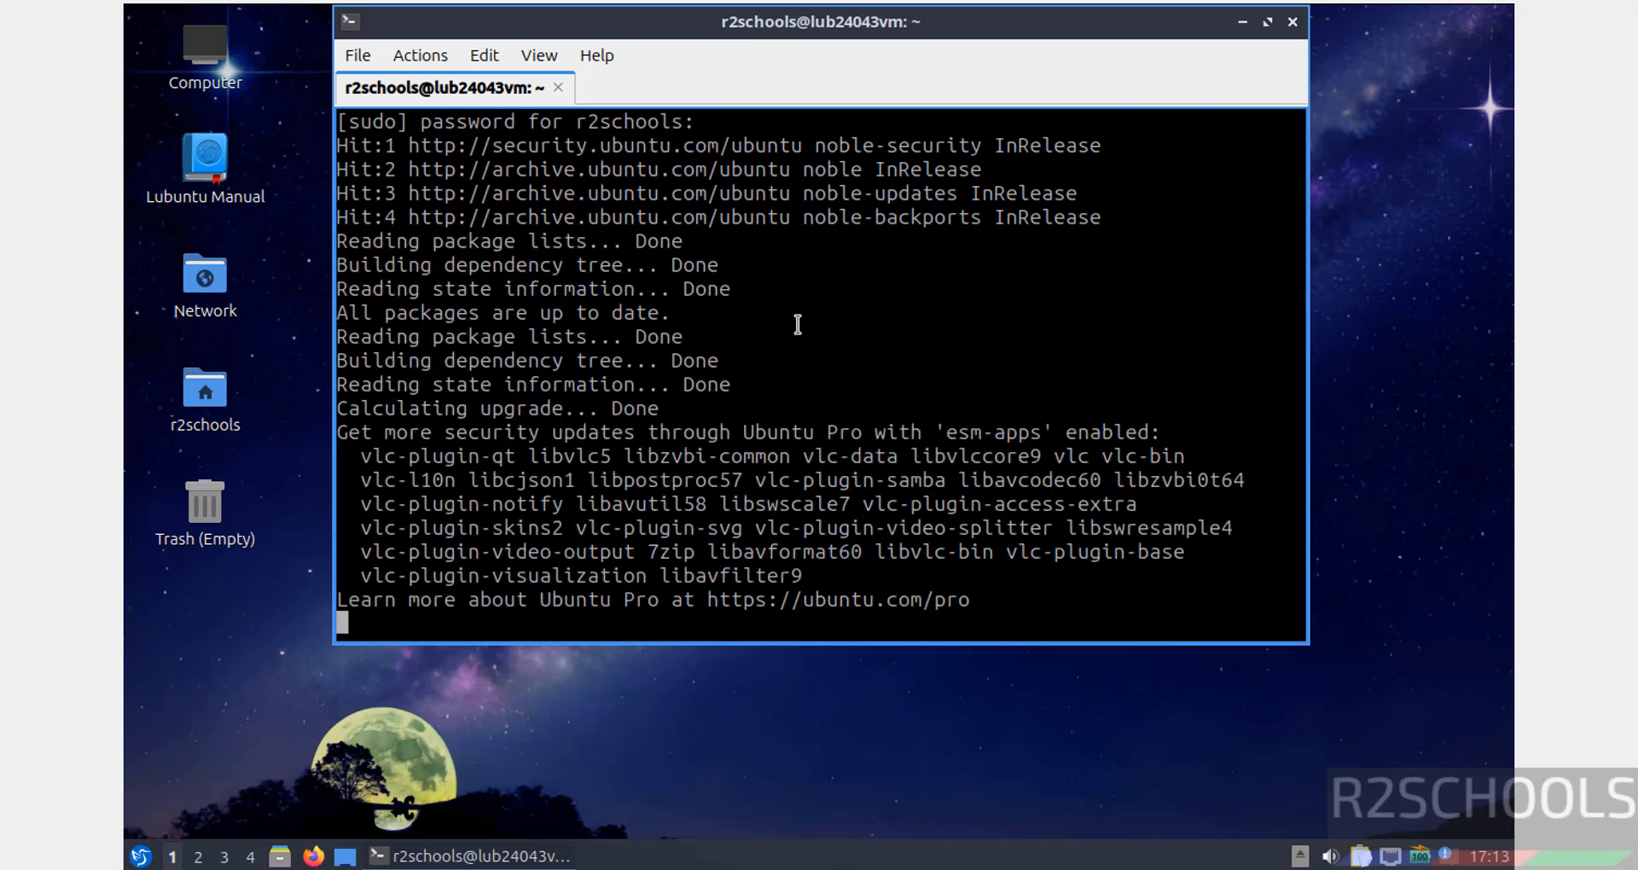
key(Return)
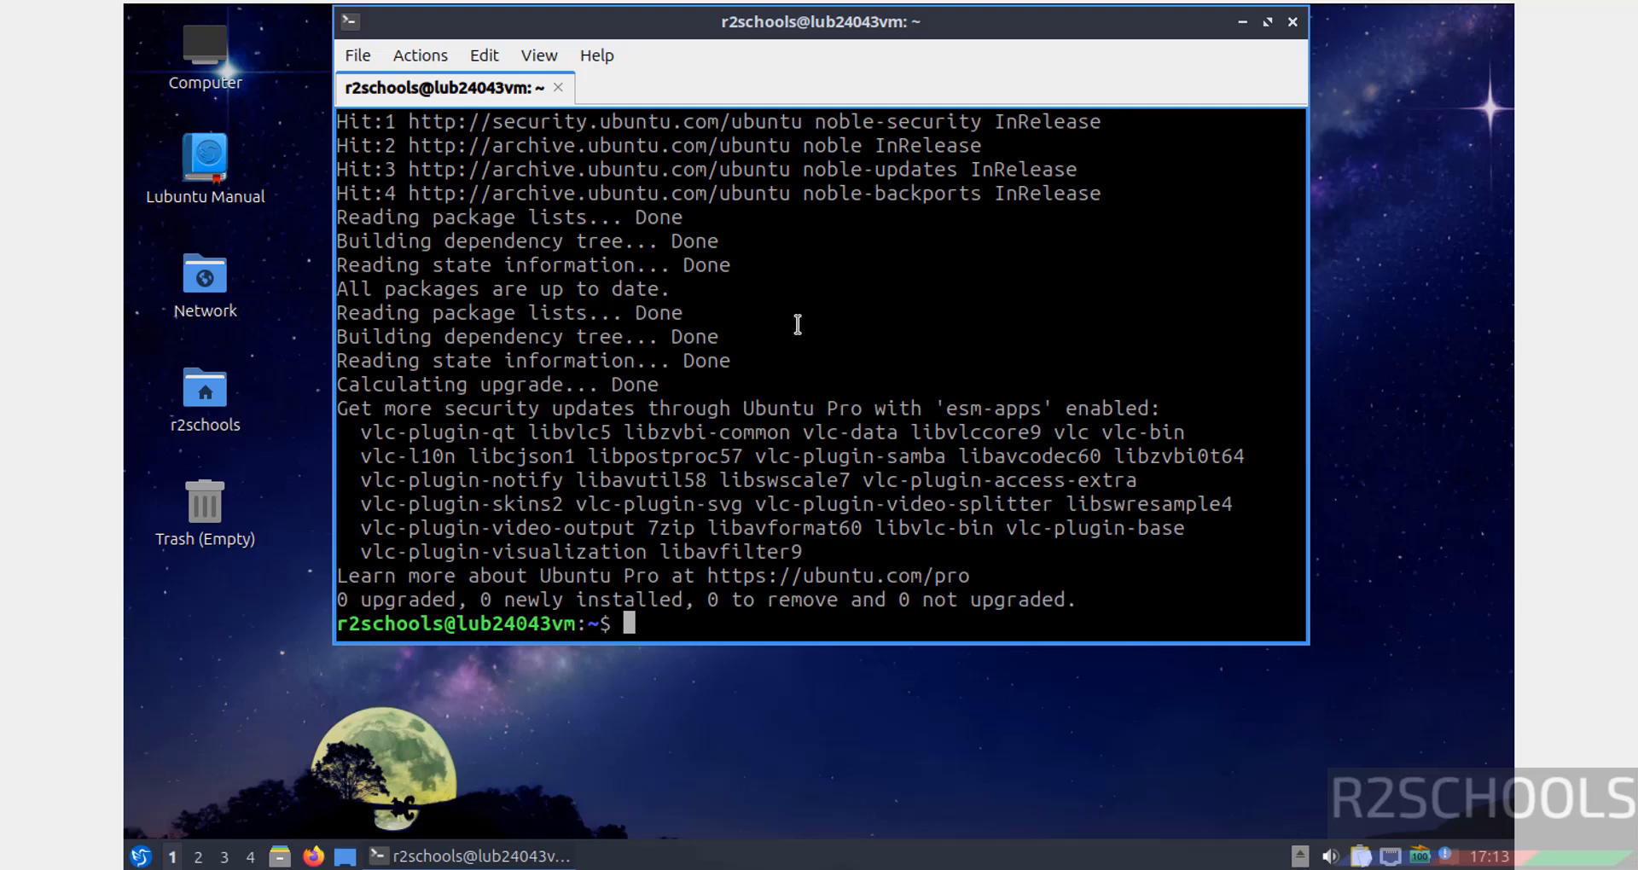